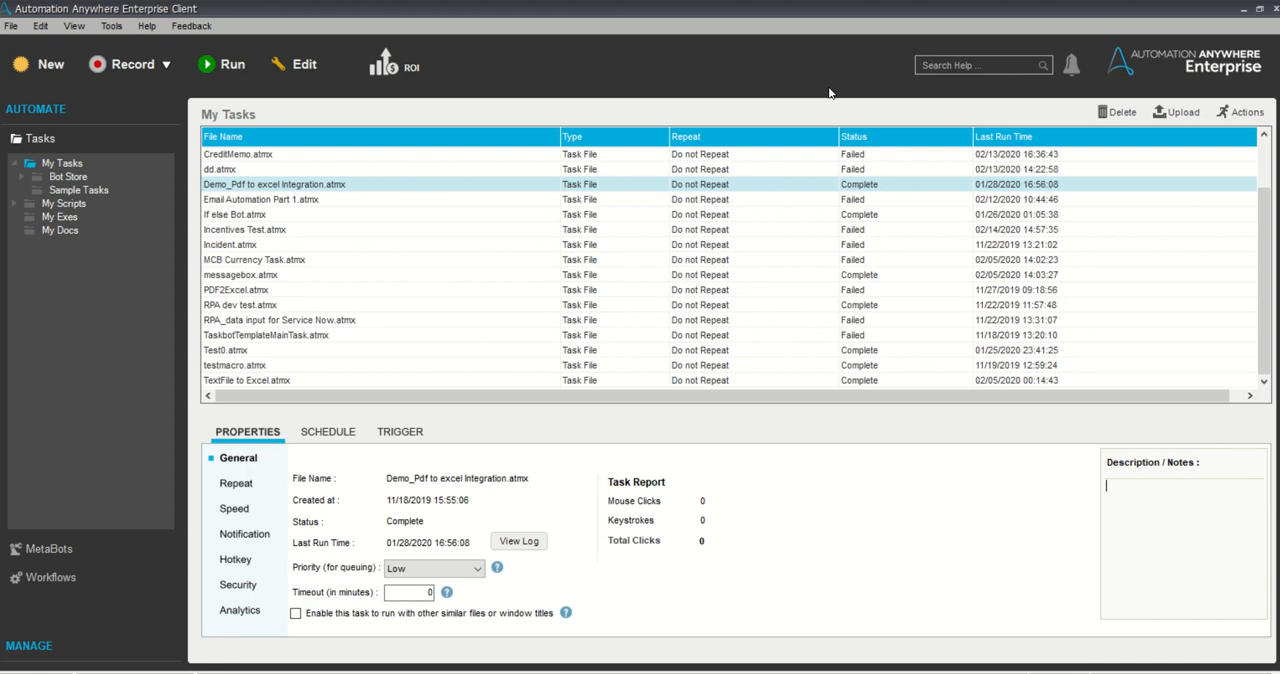
mouse_move(836, 88)
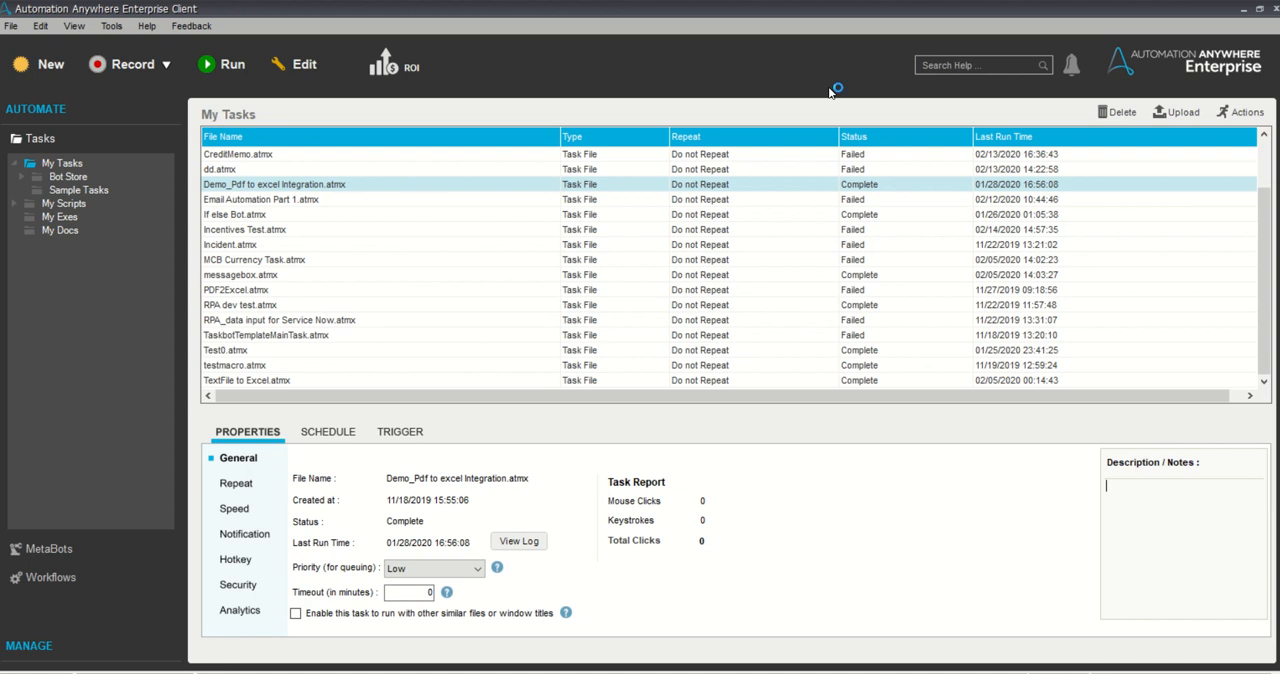
mouse_move(830, 92)
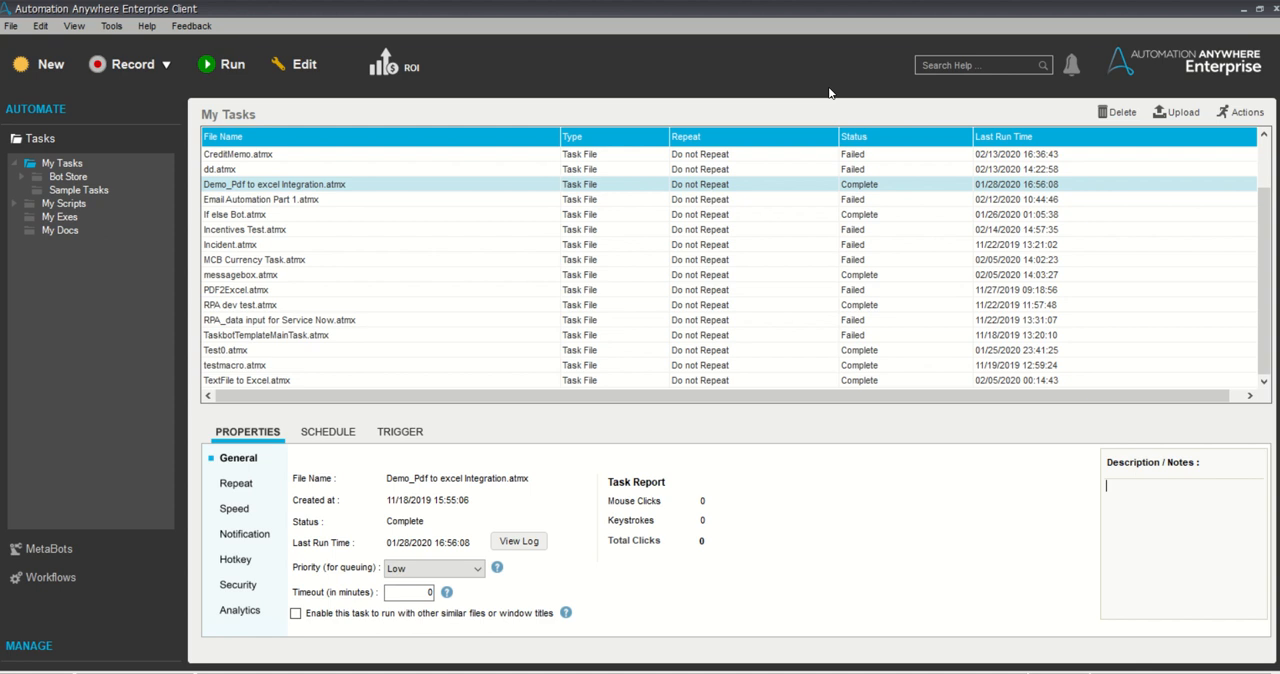
mouse_move(884, 630)
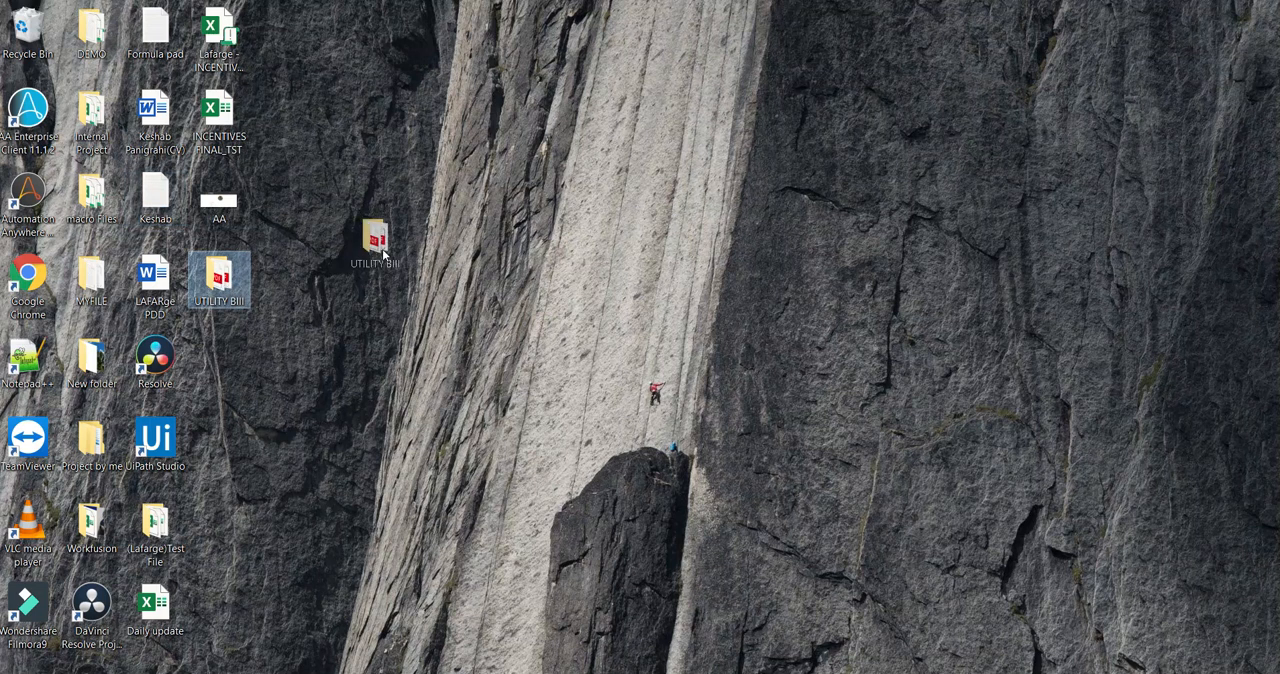
Open Utility (1).pdf from the UTILITY Bill folder in Acrobat Reader at normal size
drag(376, 240, 220, 280)
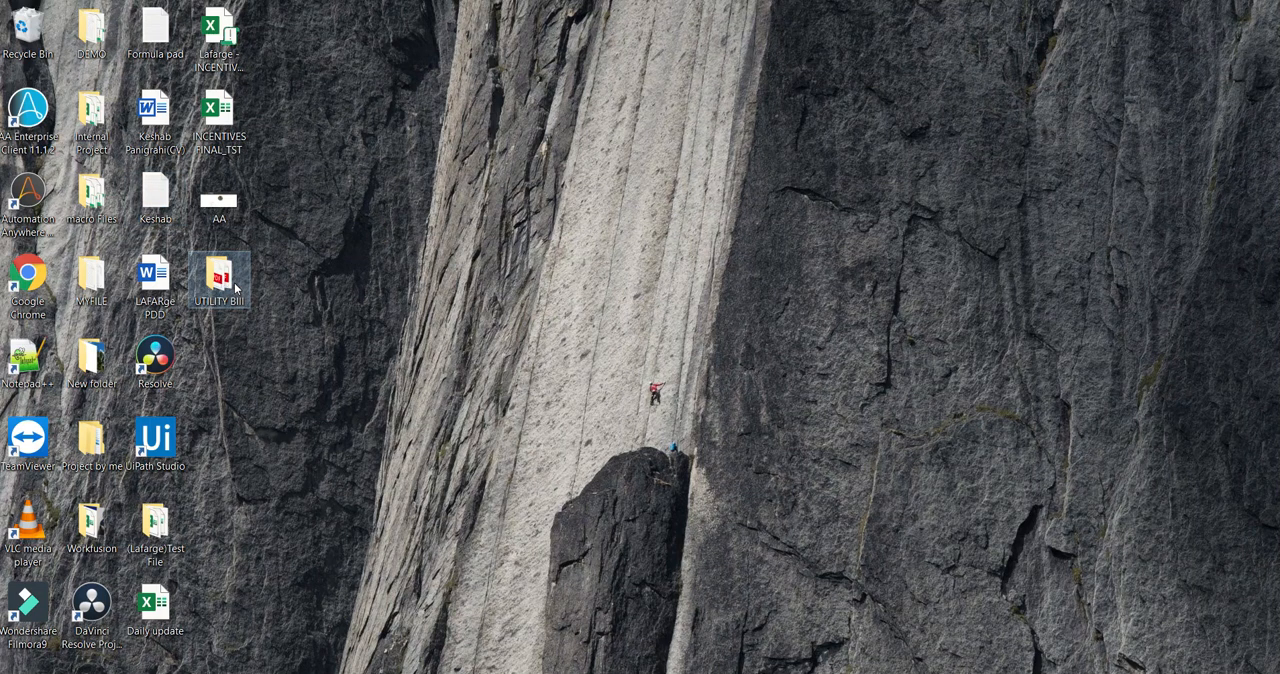
double_click(220, 278)
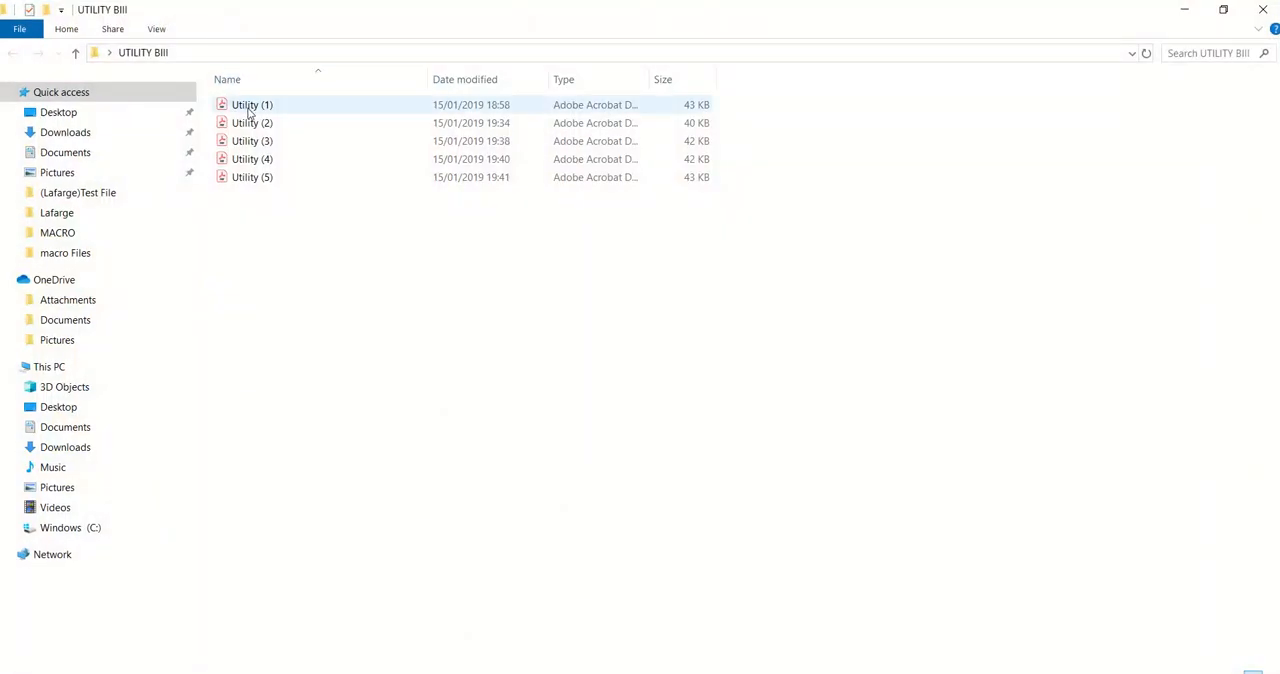
double_click(252, 104)
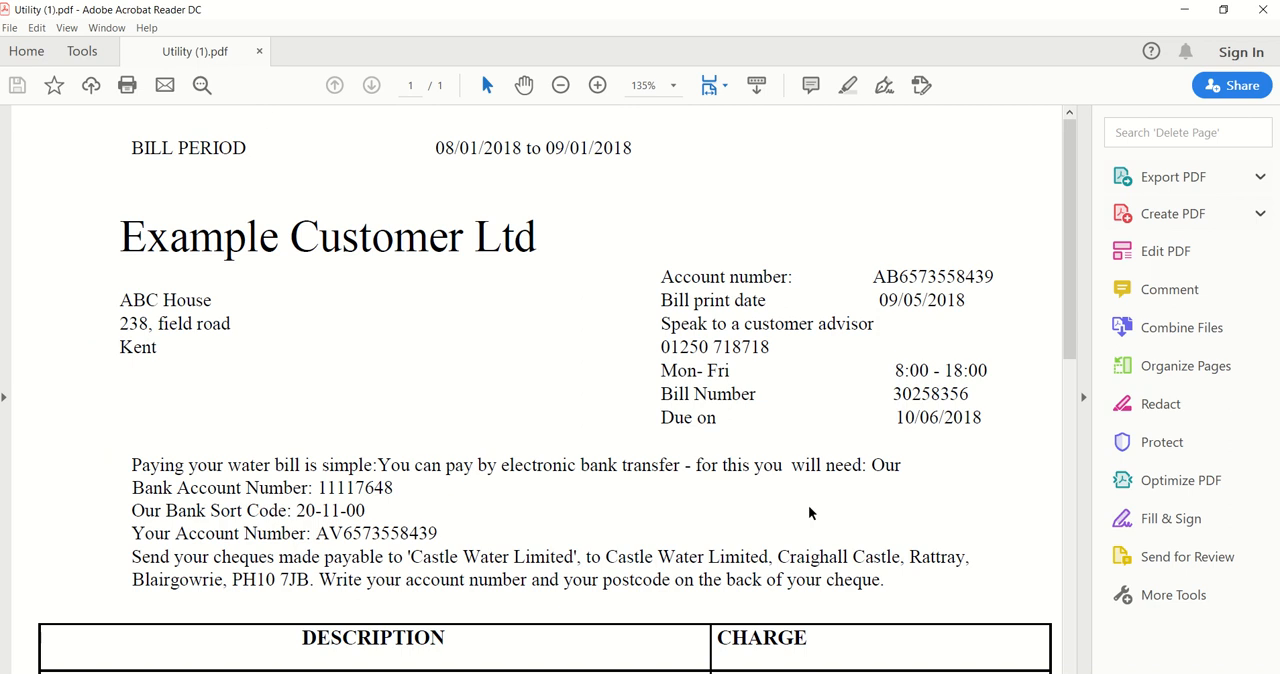
click(560, 84)
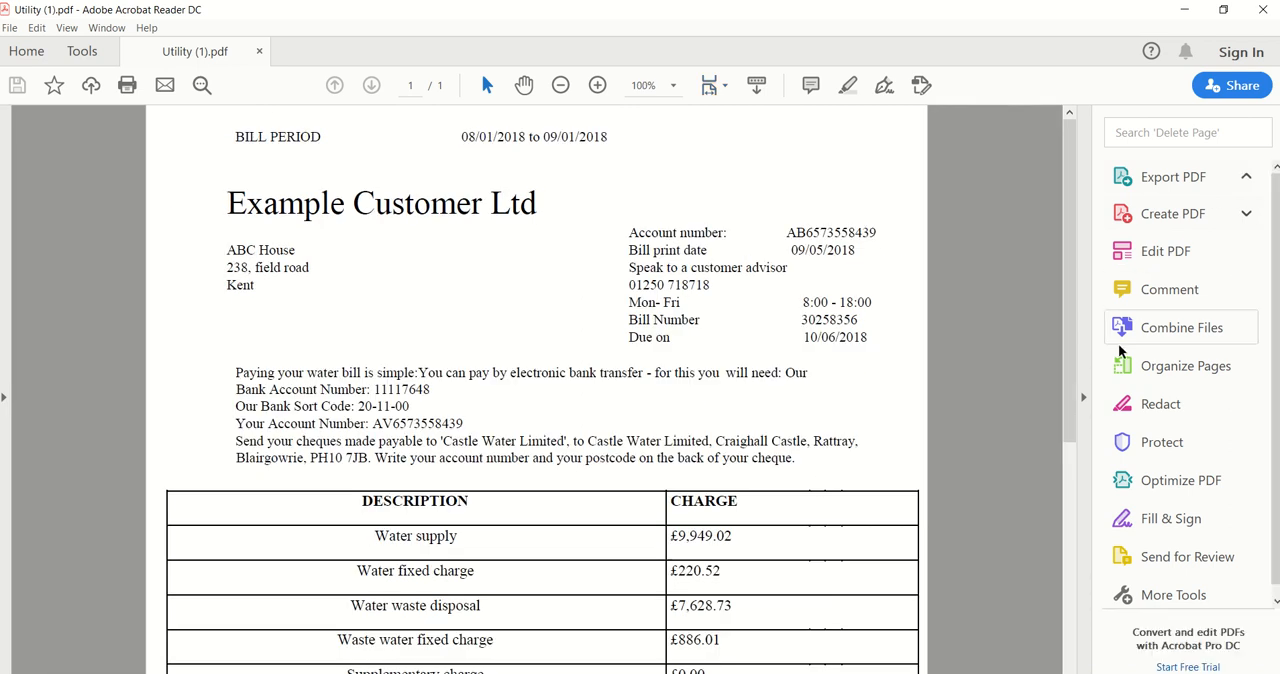
mouse_move(268, 176)
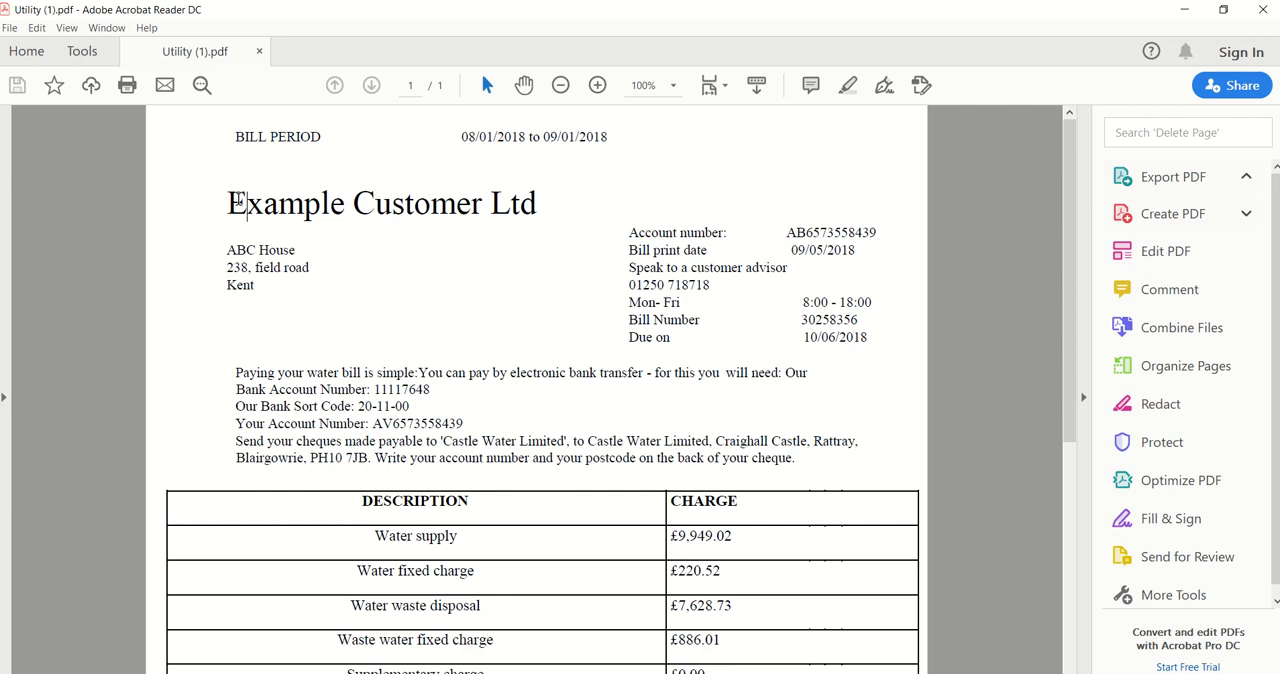
Review the Example Customer Ltd heading, BILL PERIOD label and the charges down the bill
double_click(380, 204)
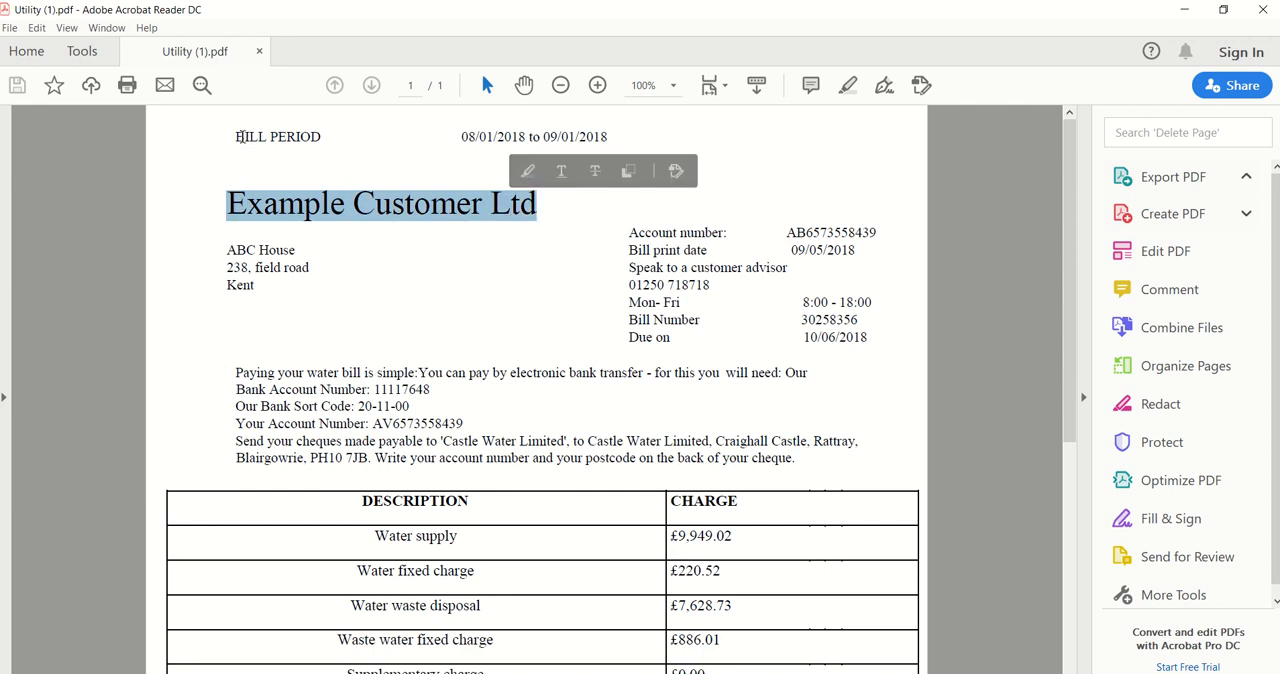
double_click(276, 136)
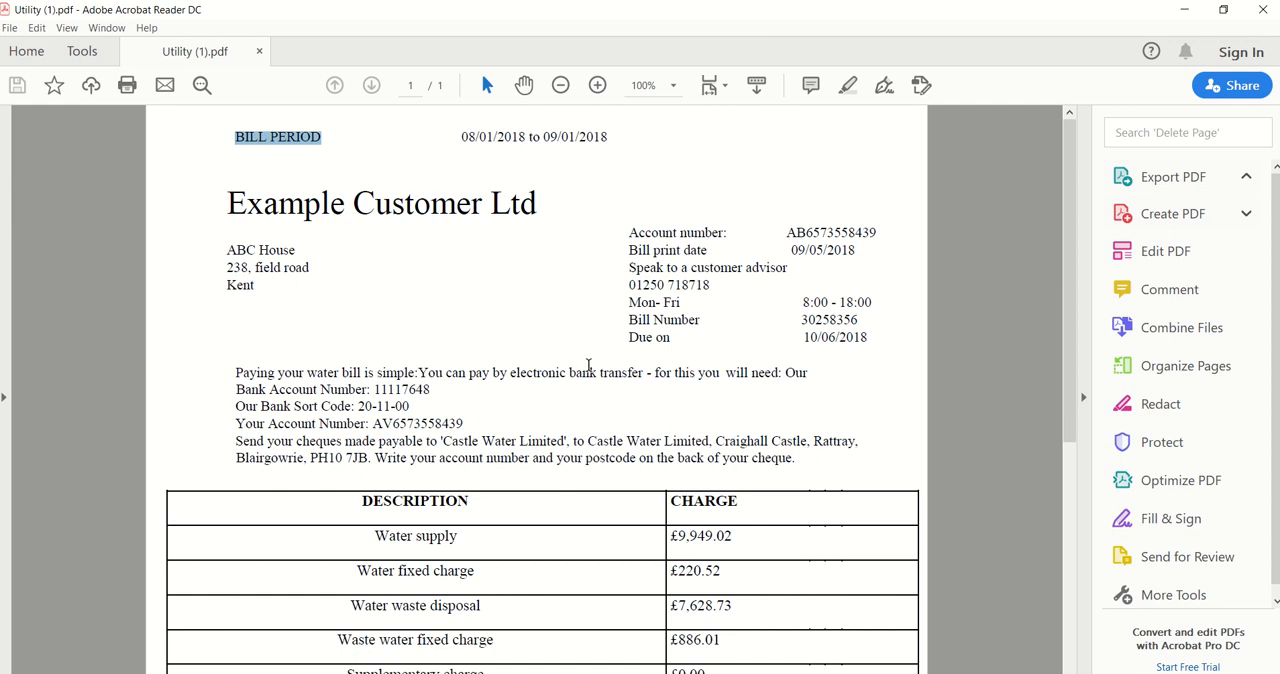
click(1172, 176)
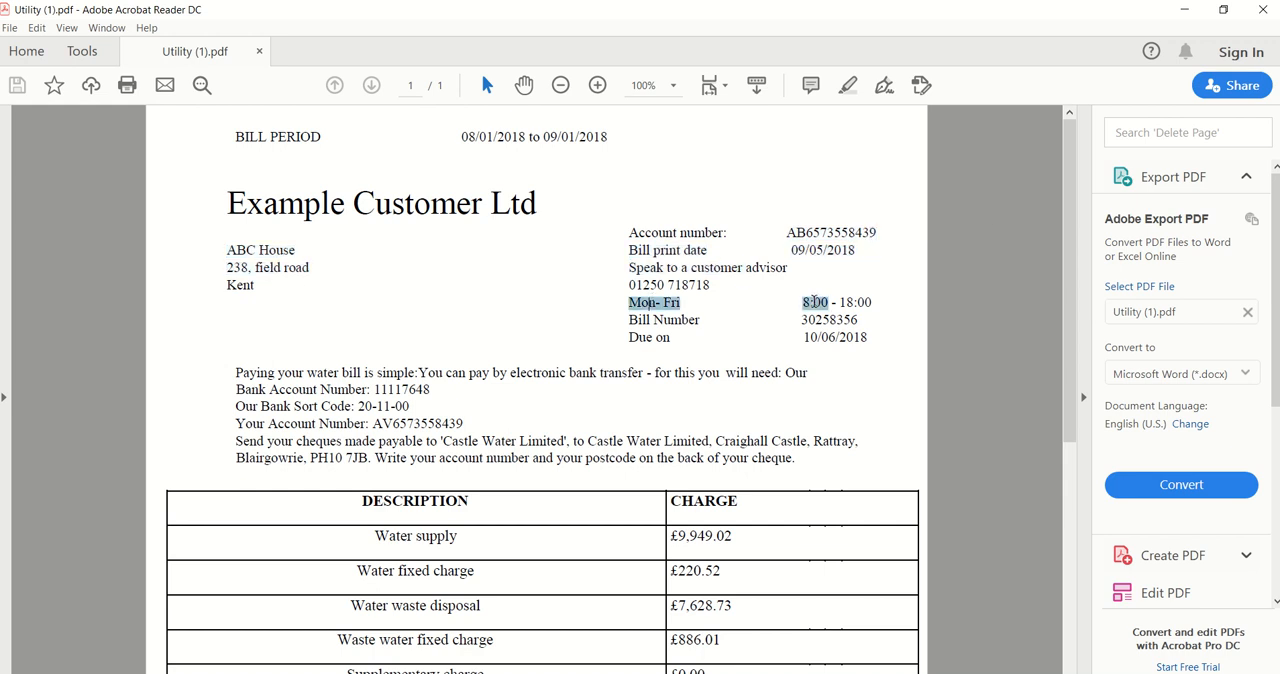
scroll(down, 3)
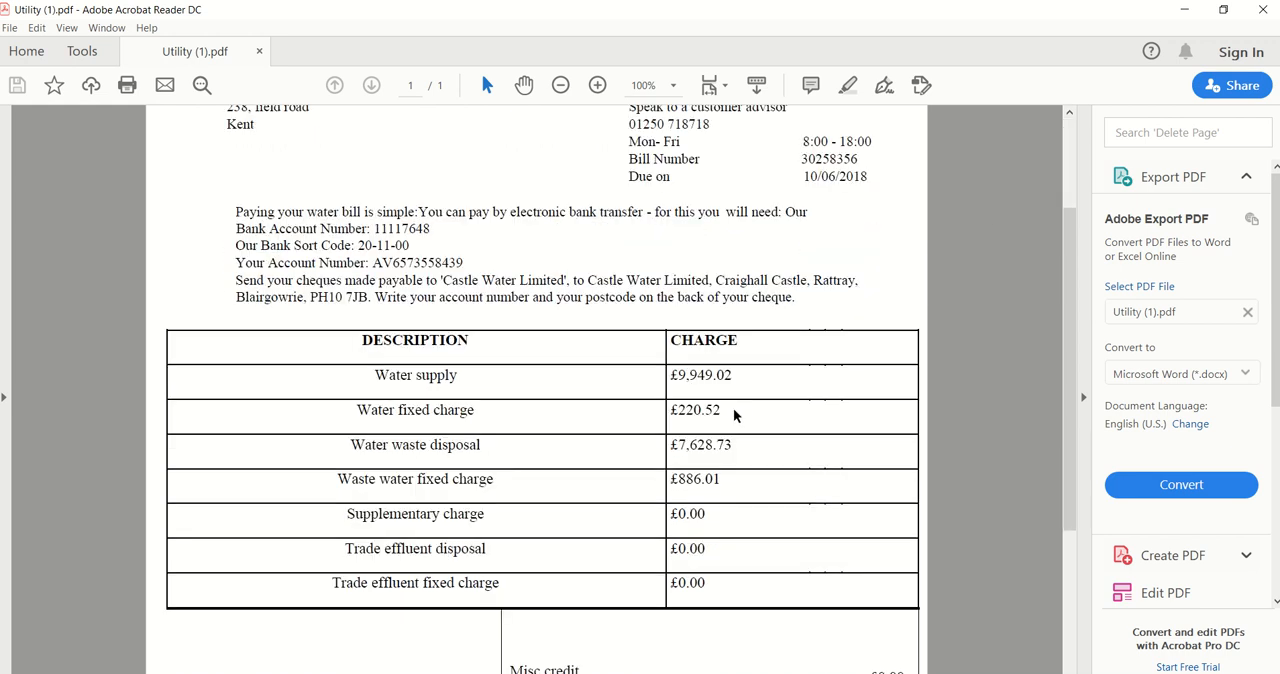
scroll(down, 3)
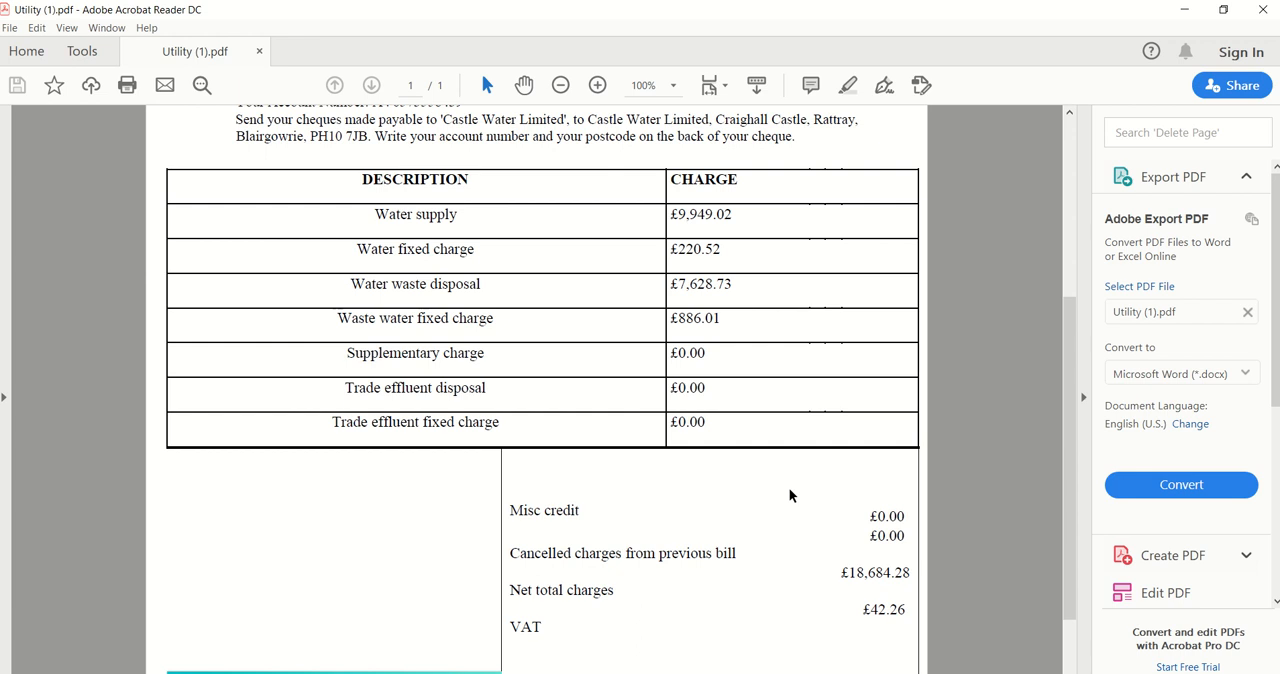
scroll(up, 3)
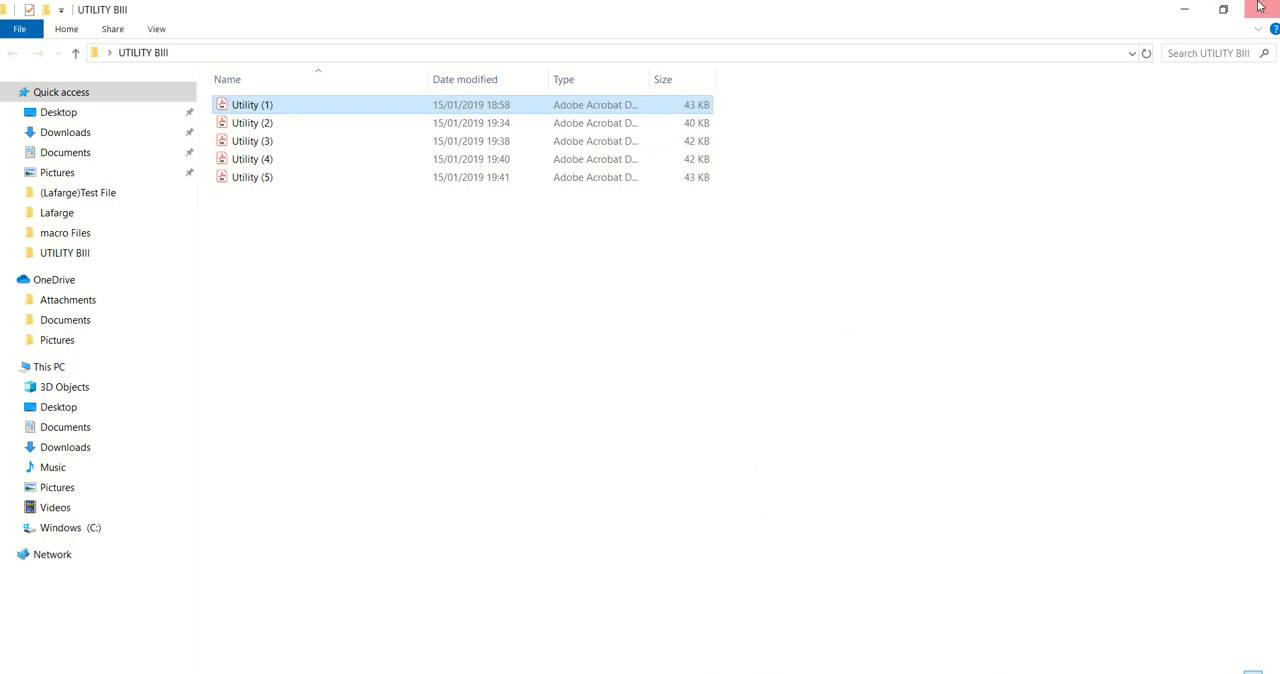
Start a new Workbench task in the Enterprise Client
double_click(252, 104)
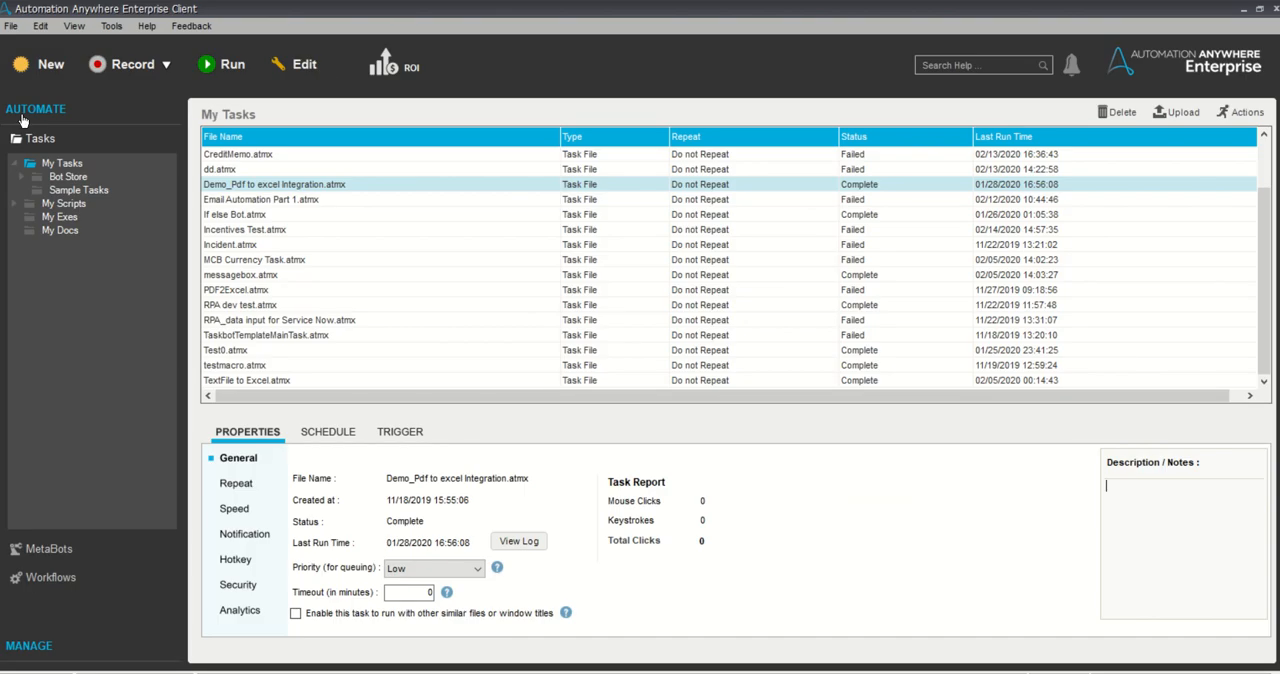
click(48, 62)
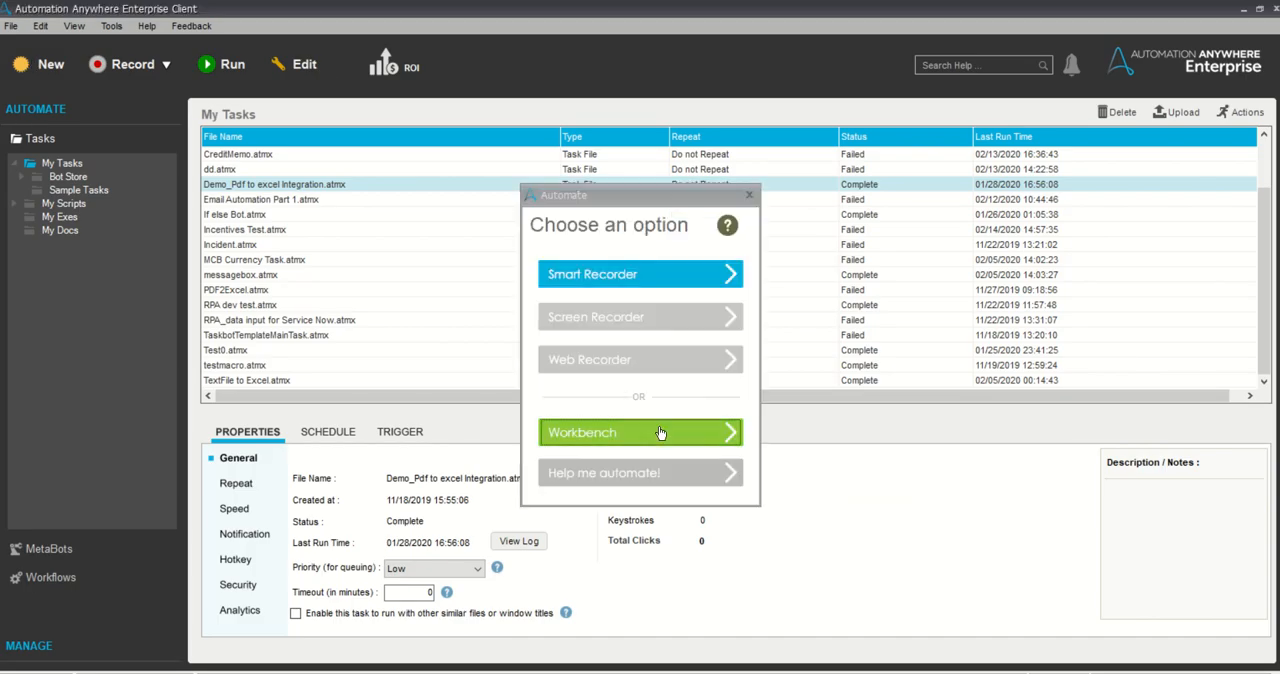
click(640, 432)
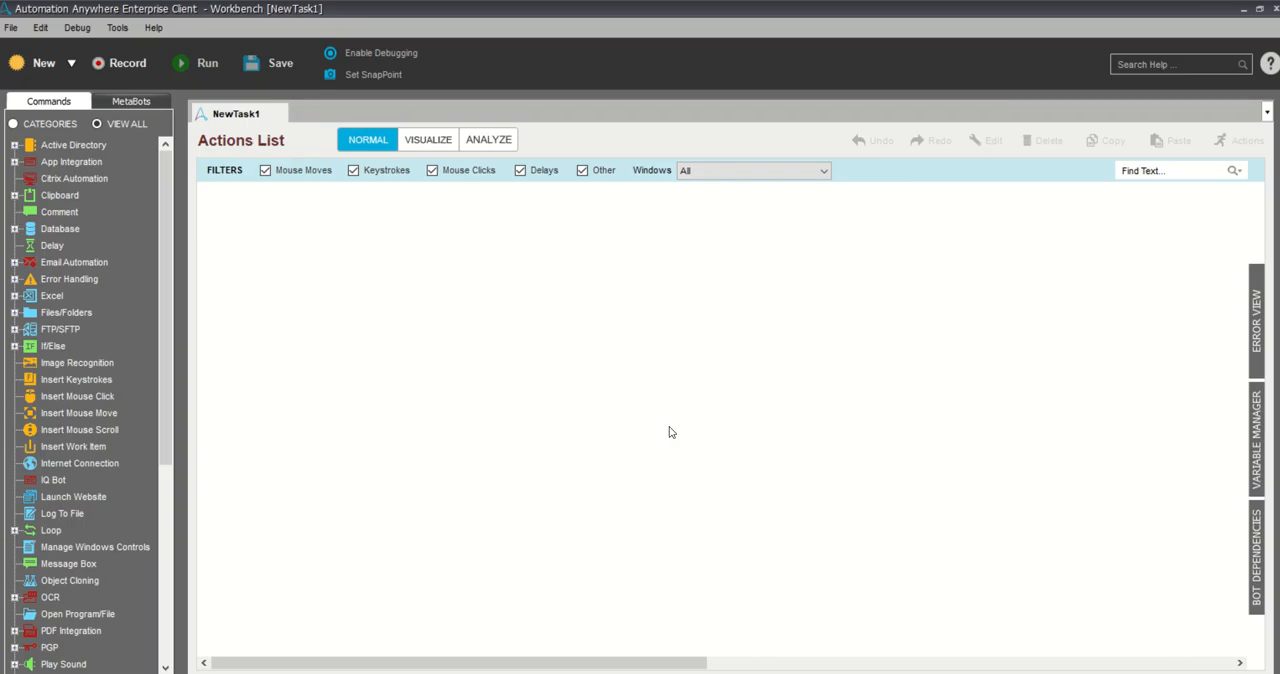
mouse_move(60, 146)
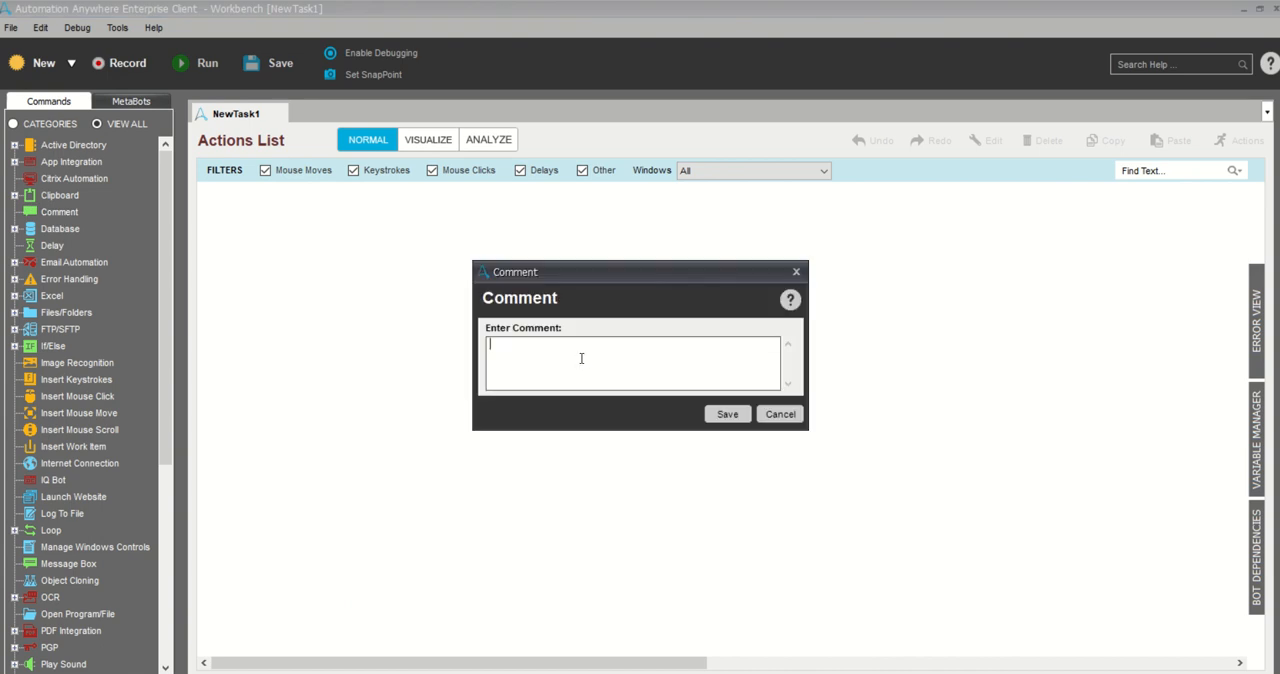
Add a Comment command reading PDF extraction as the task's first line
text(PDF)
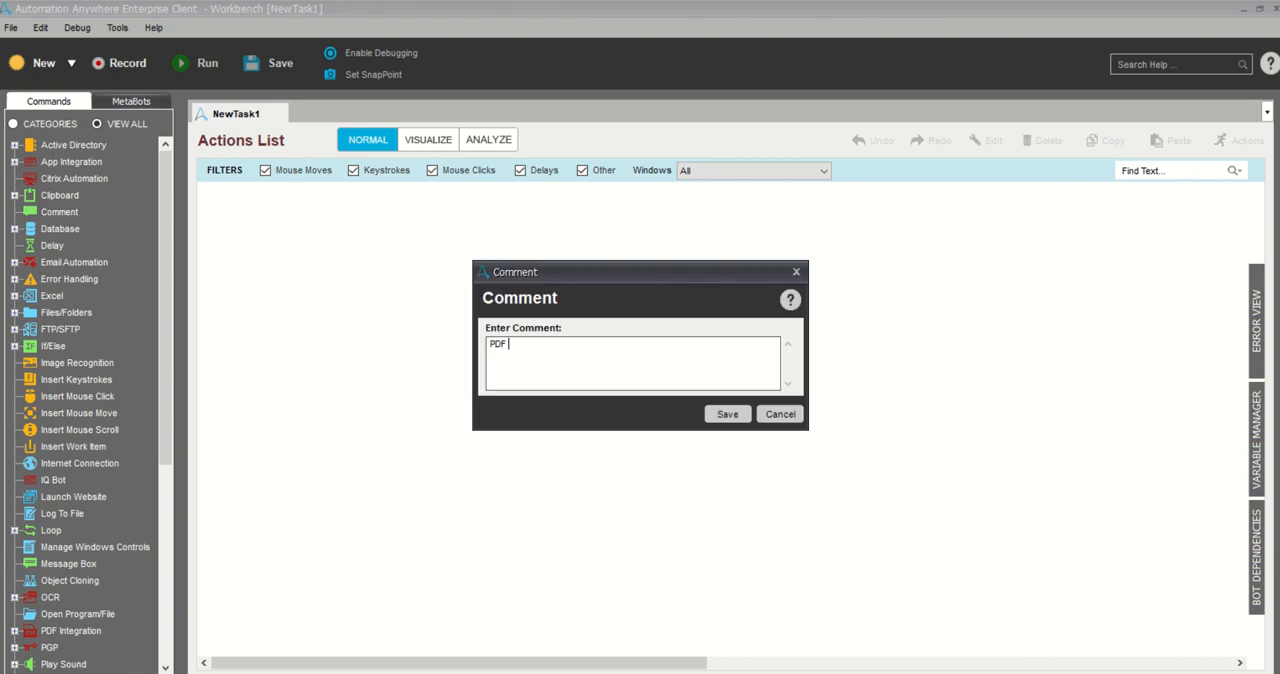
text(extractio)
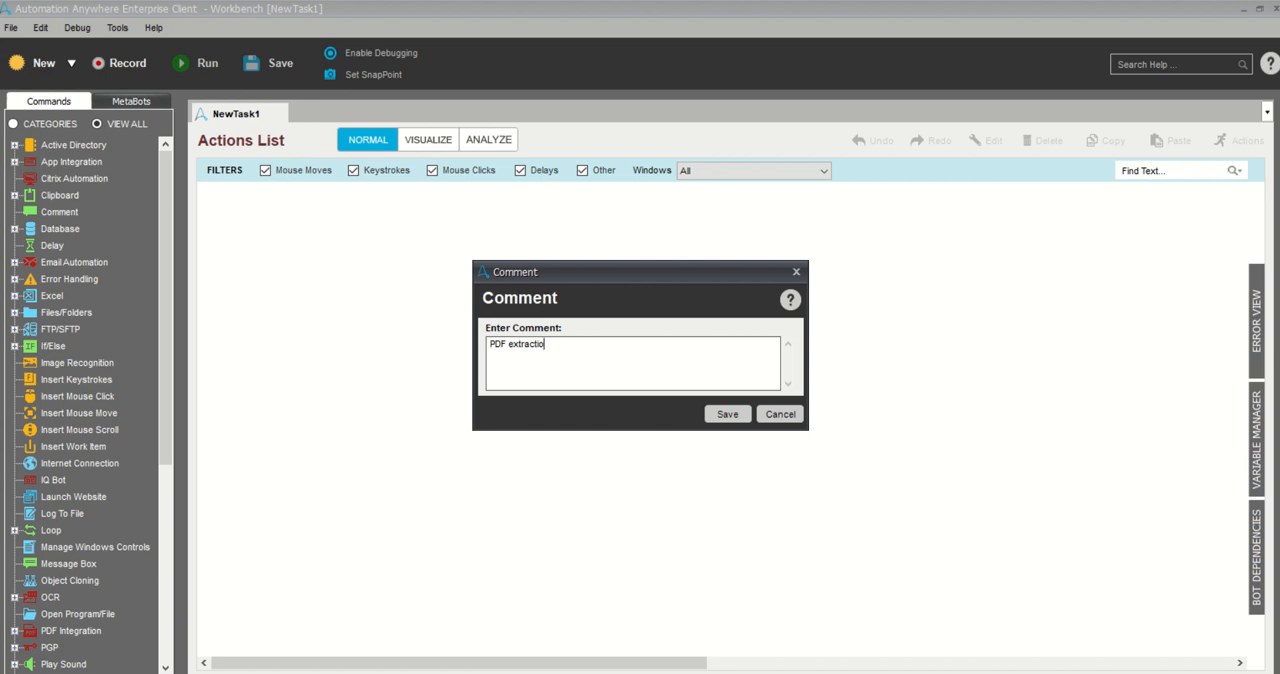
text(n to)
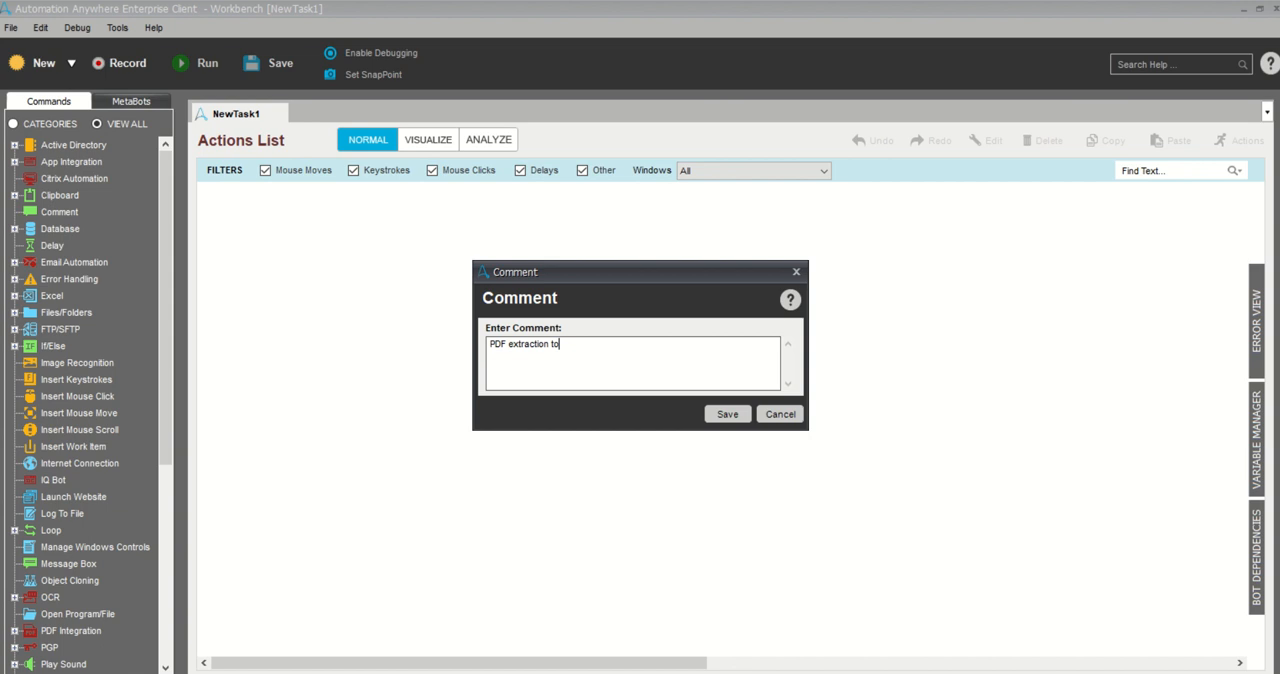
key(BackSpace)
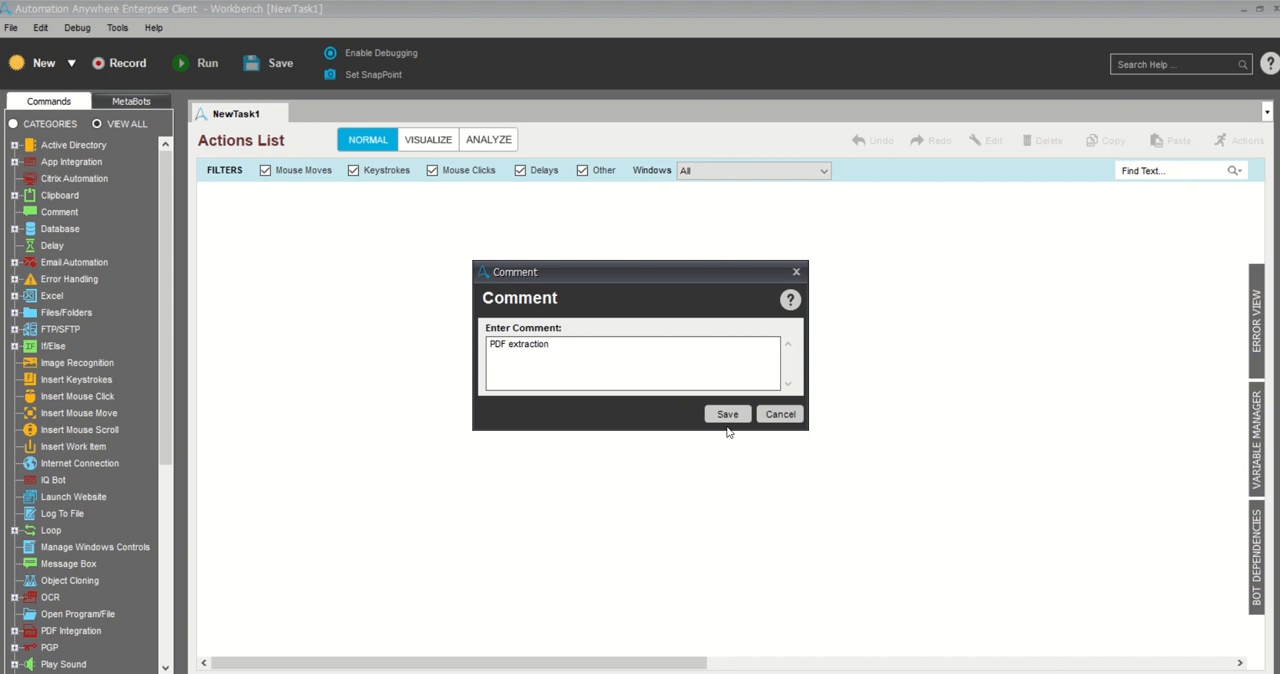
click(728, 412)
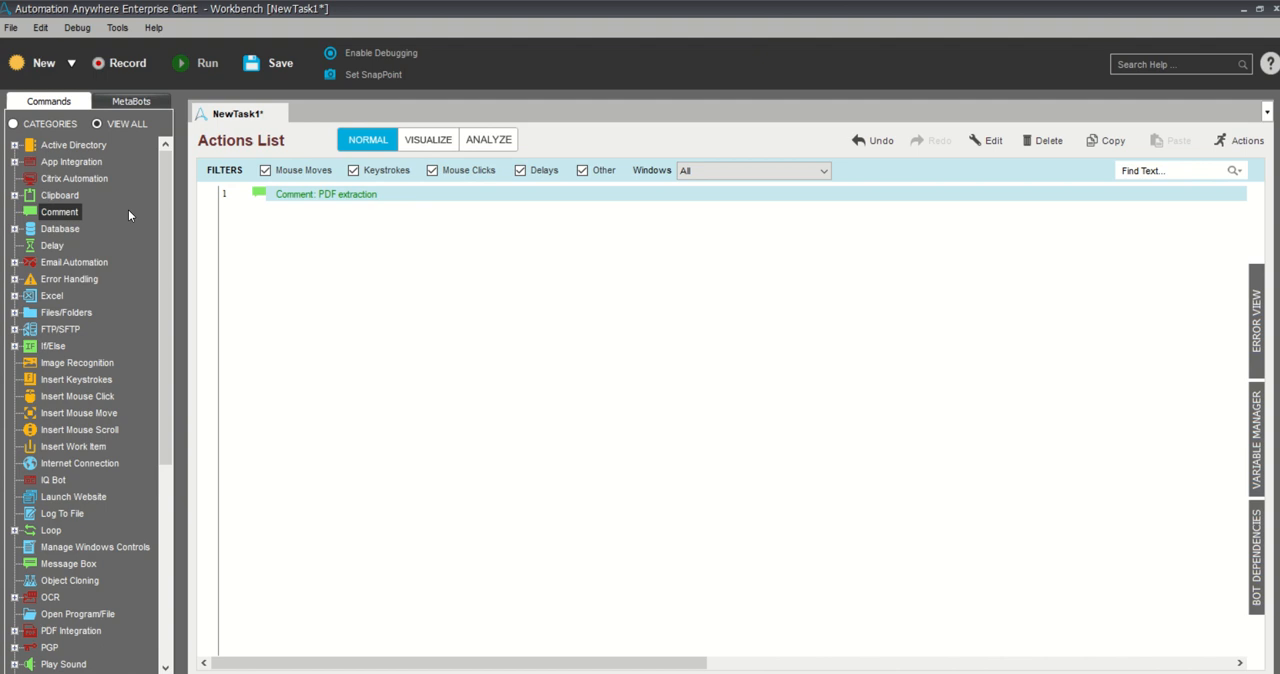
mouse_move(88, 272)
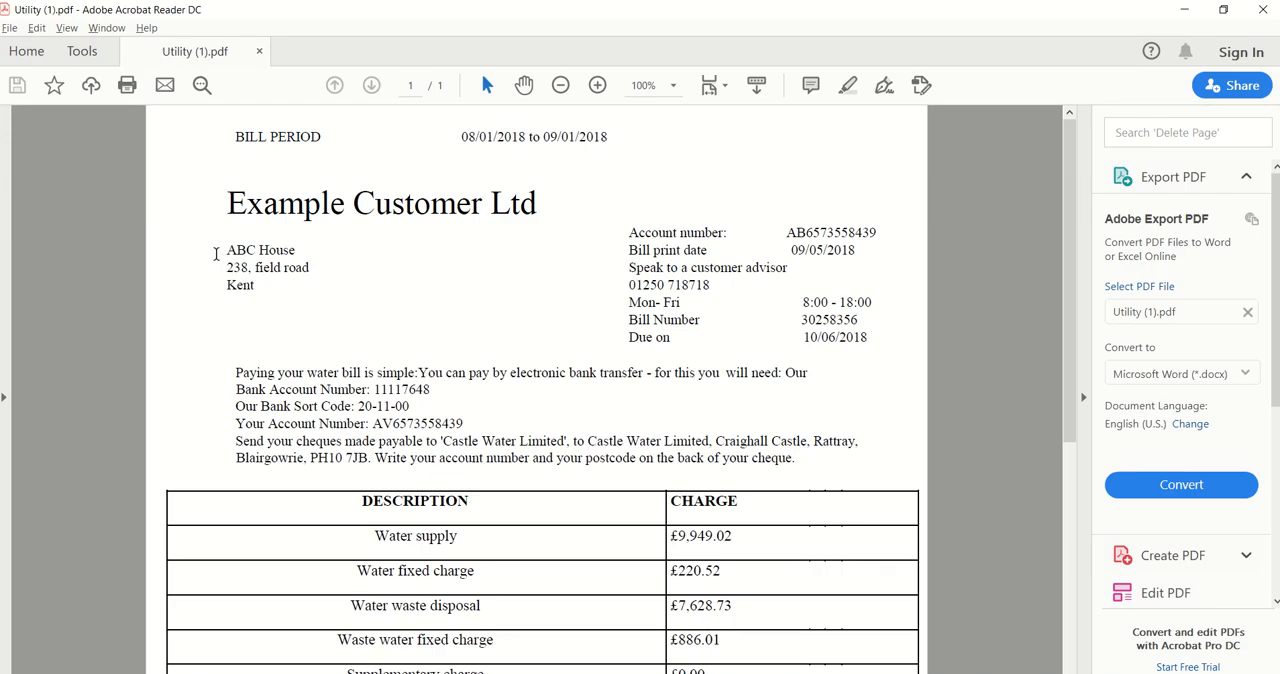
Create the first local value variable in Variable Manager with no initial value
double_click(380, 204)
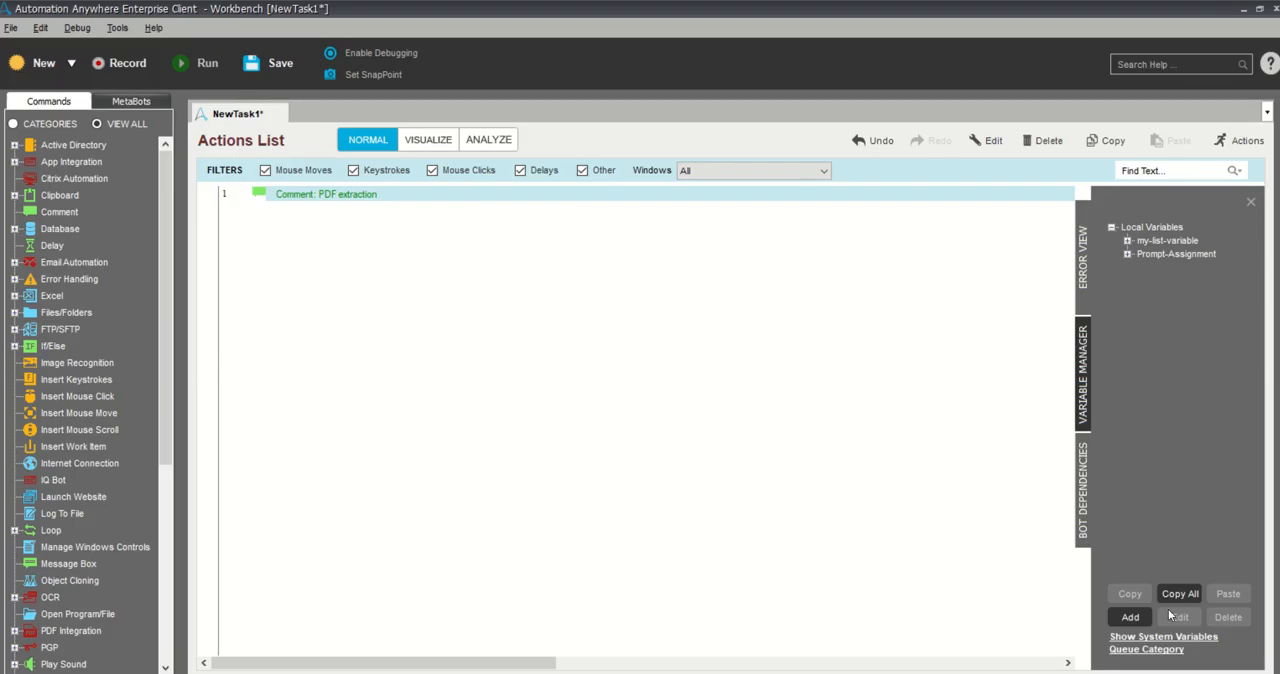
click(1128, 616)
text(vBillperiod)
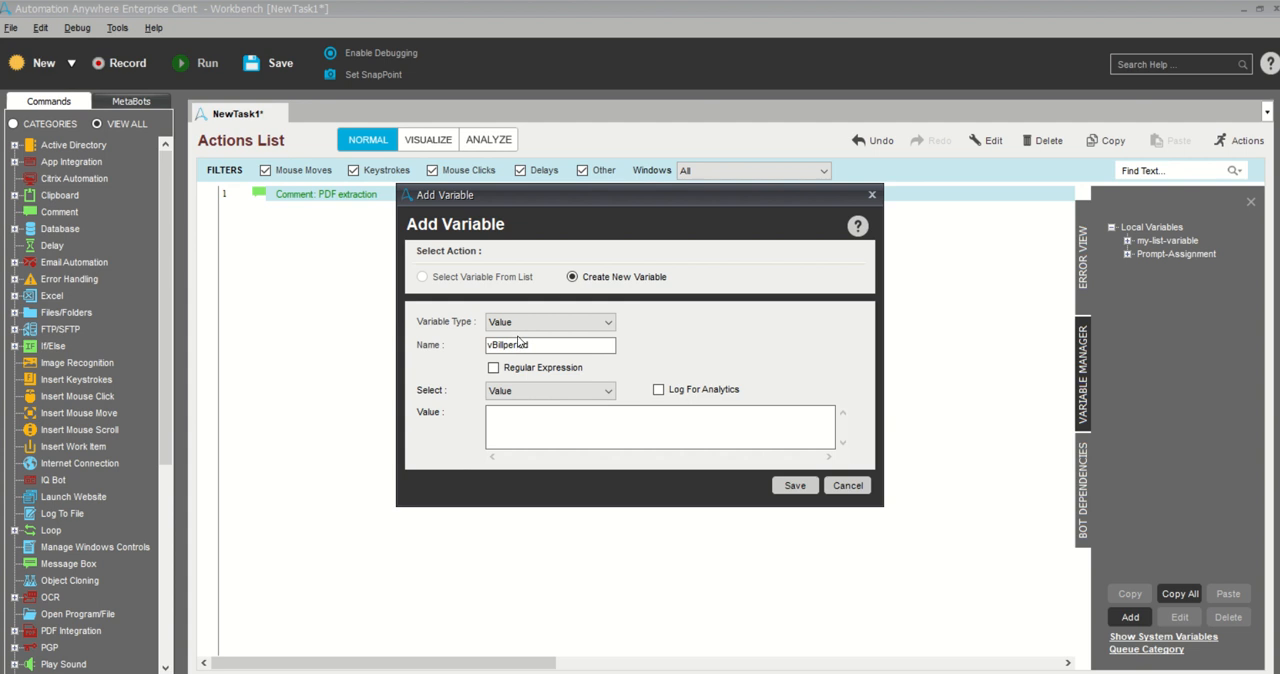
click(794, 484)
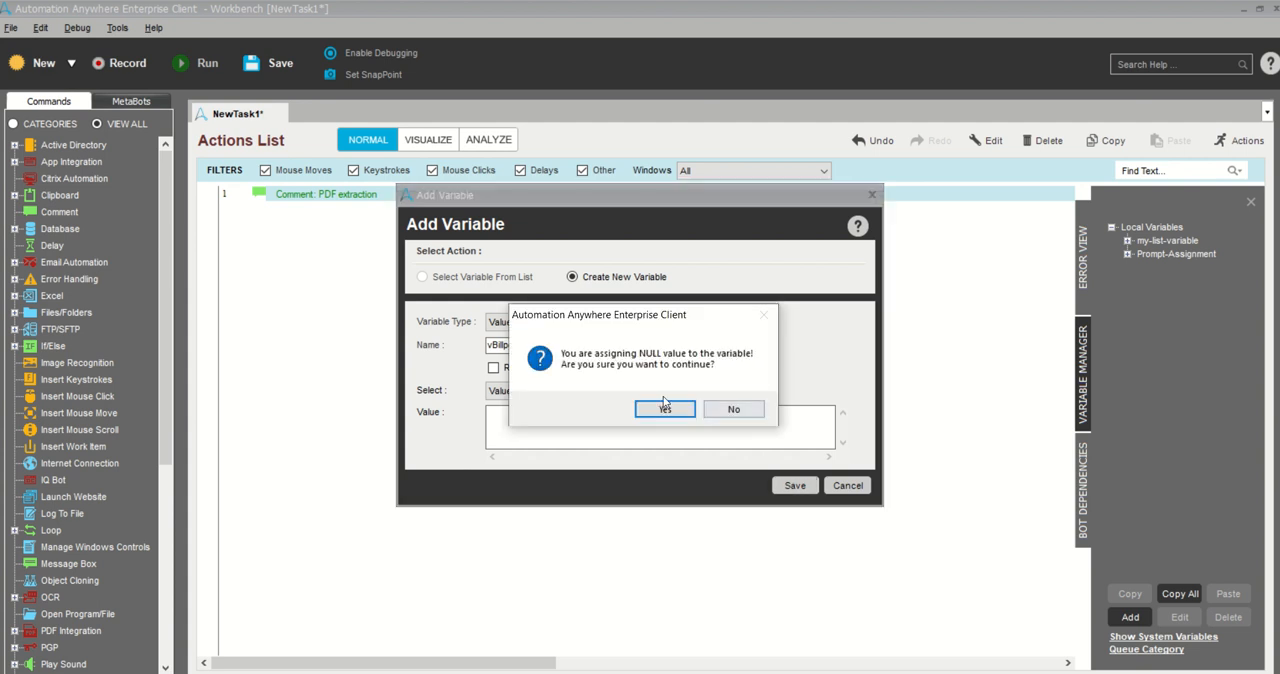
click(664, 408)
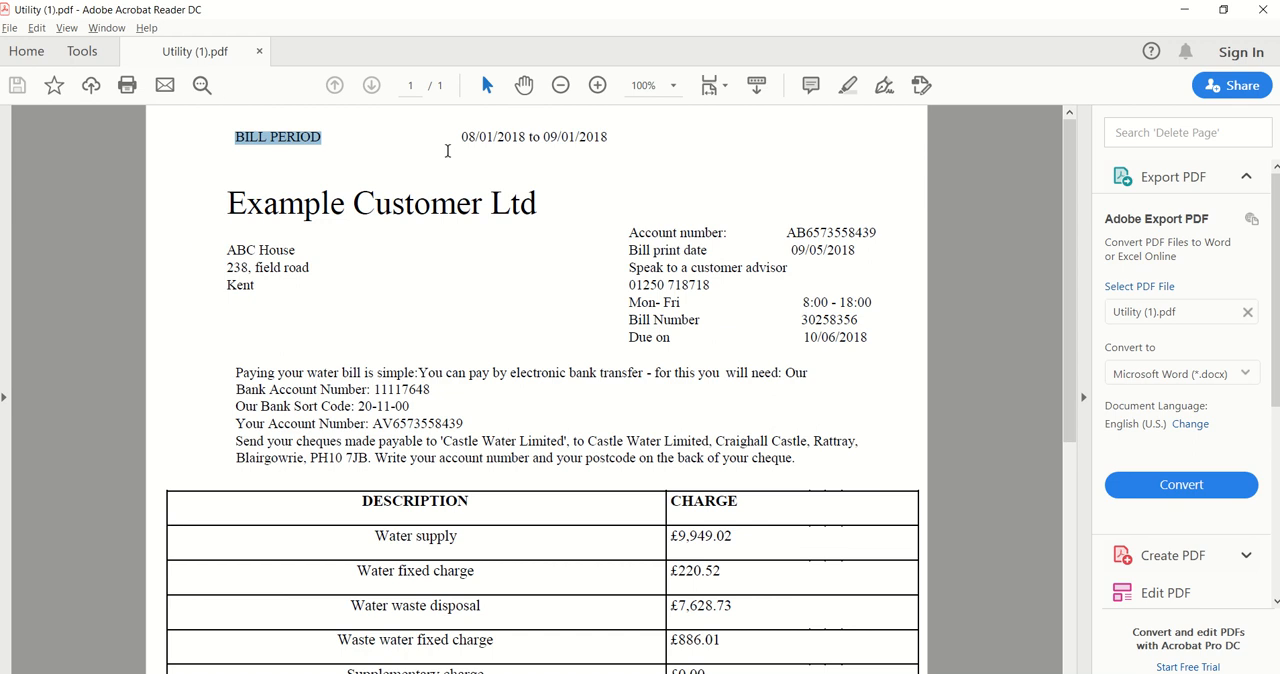
mouse_move(360, 224)
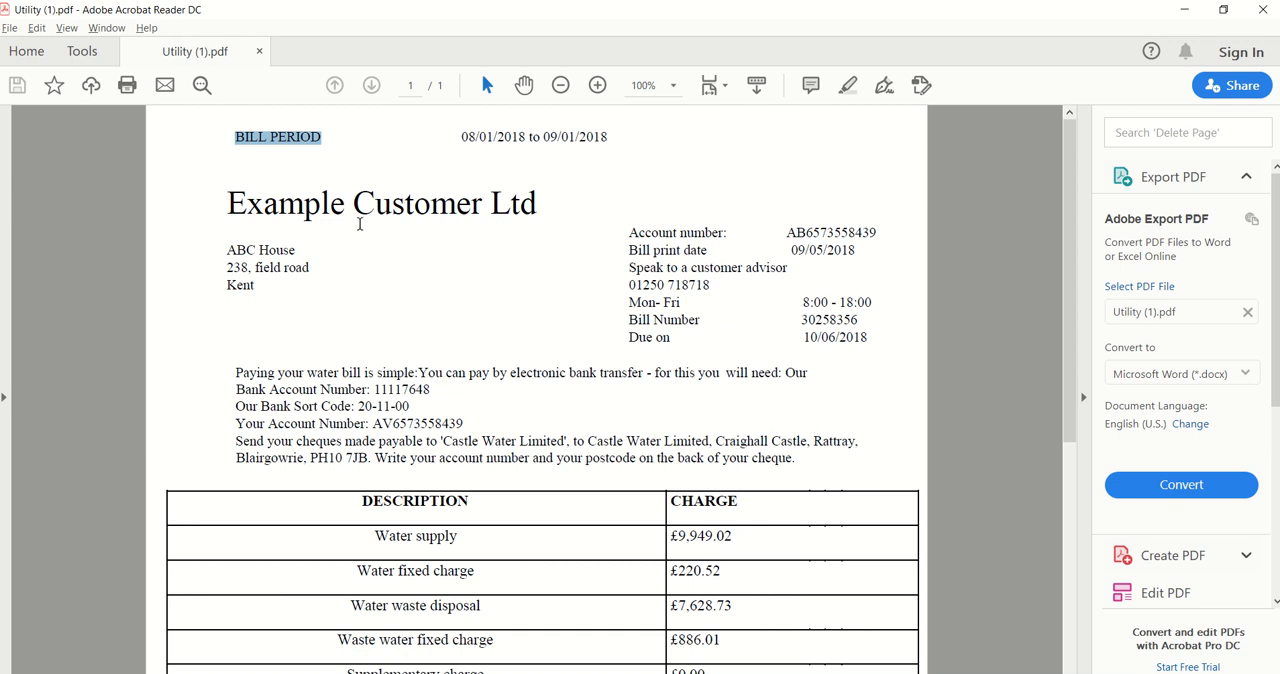
mouse_move(888, 236)
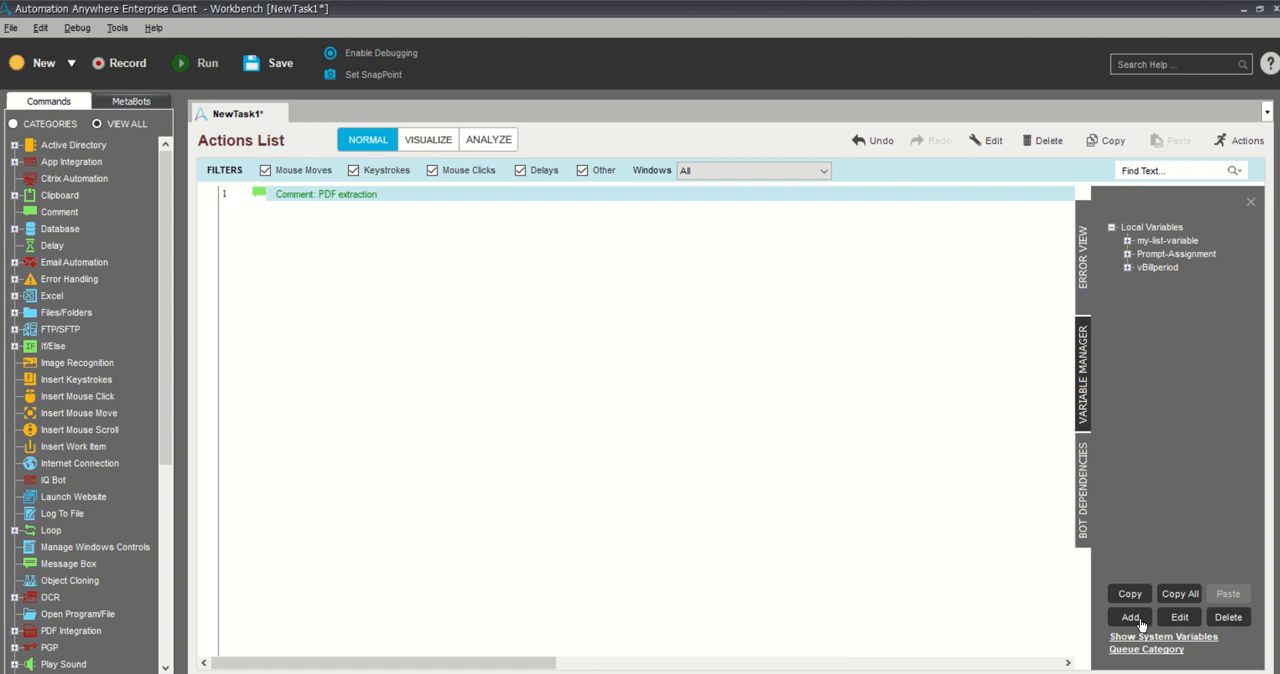
Create empty local variables vAccountNumber and VBillNumber, accepting the null-value prompt
click(1128, 616)
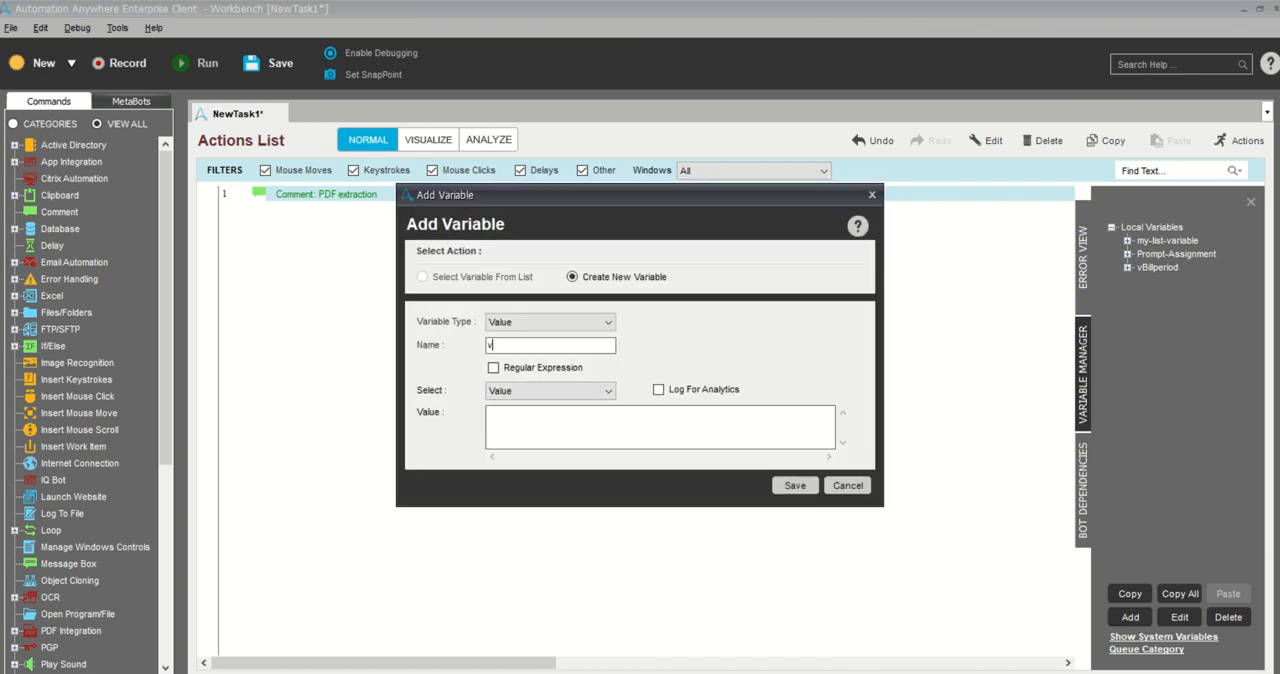
text(AccountNum)
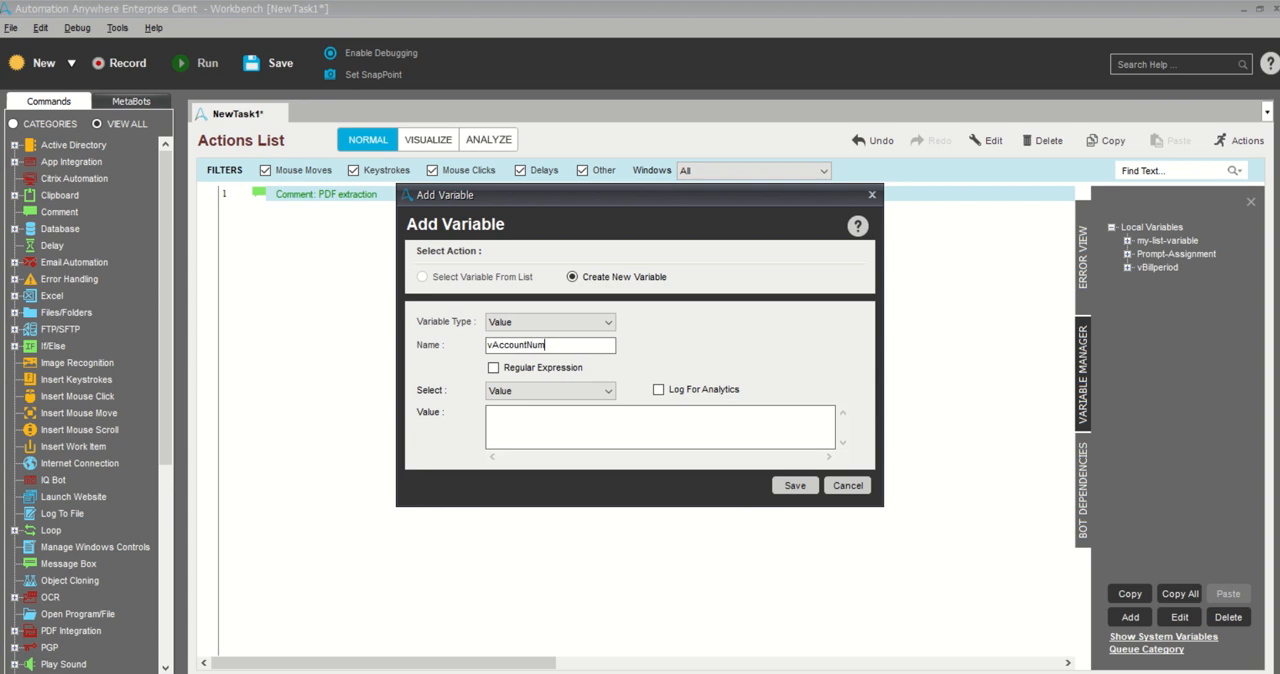
text(ber)
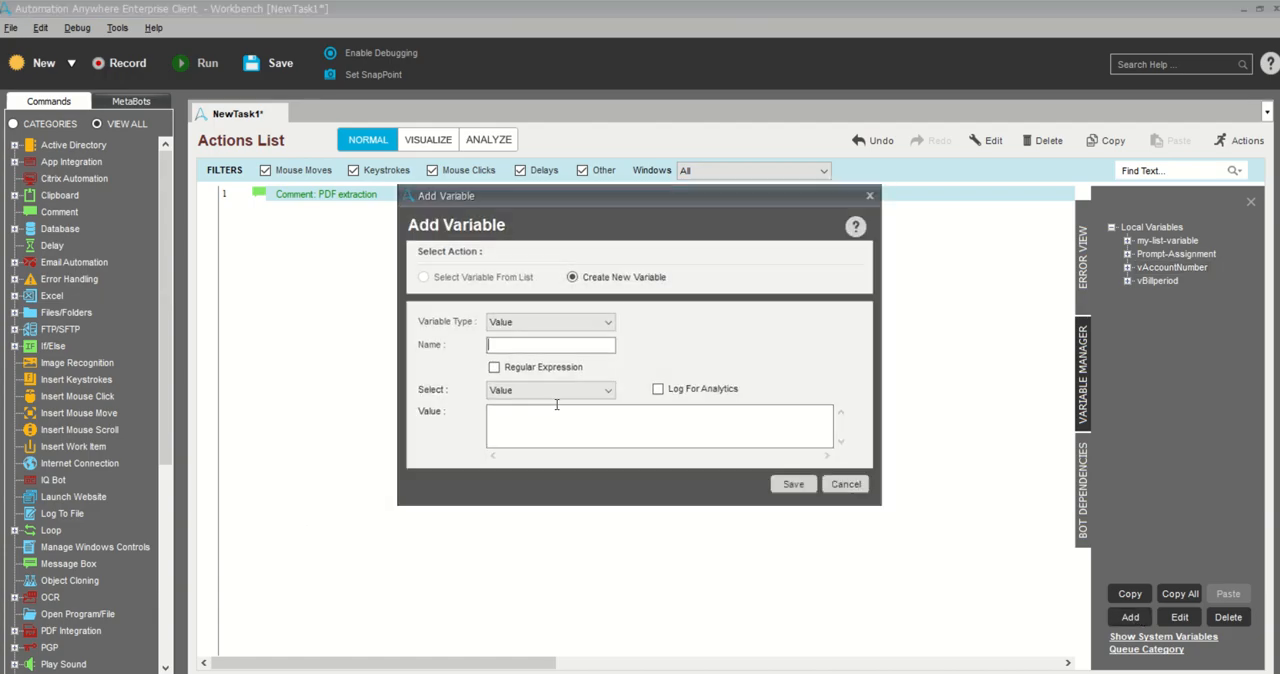
text(V)
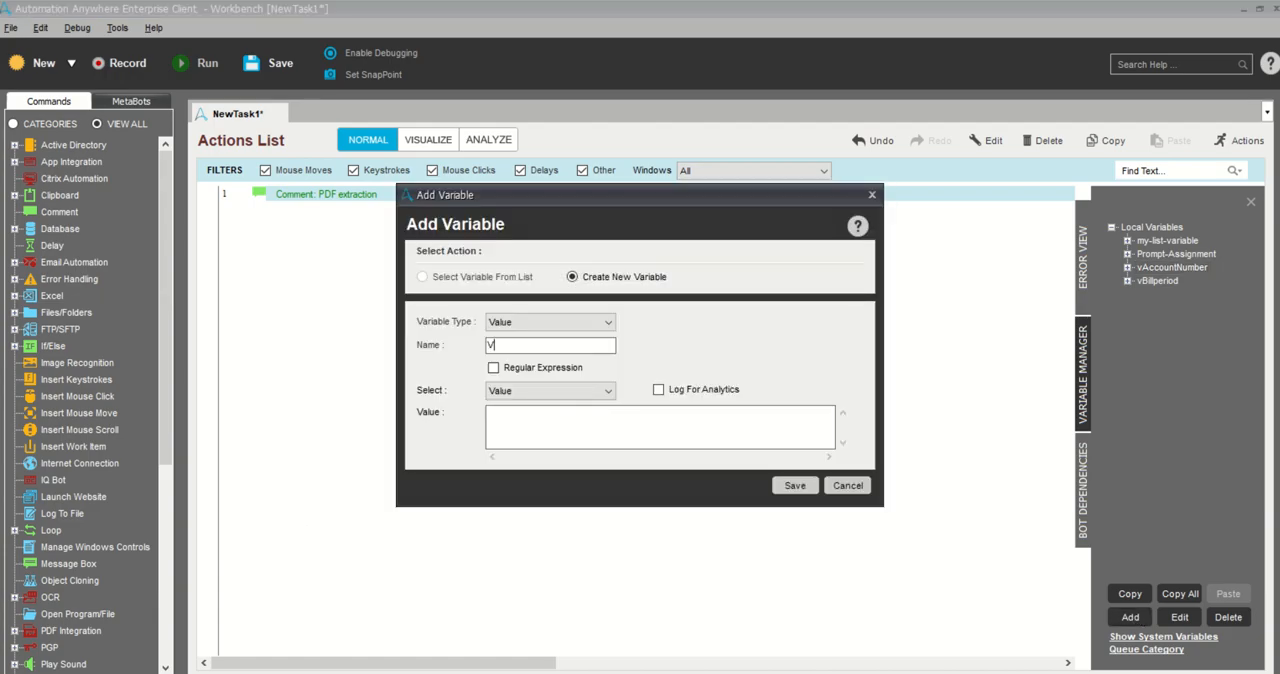
text(Bill)
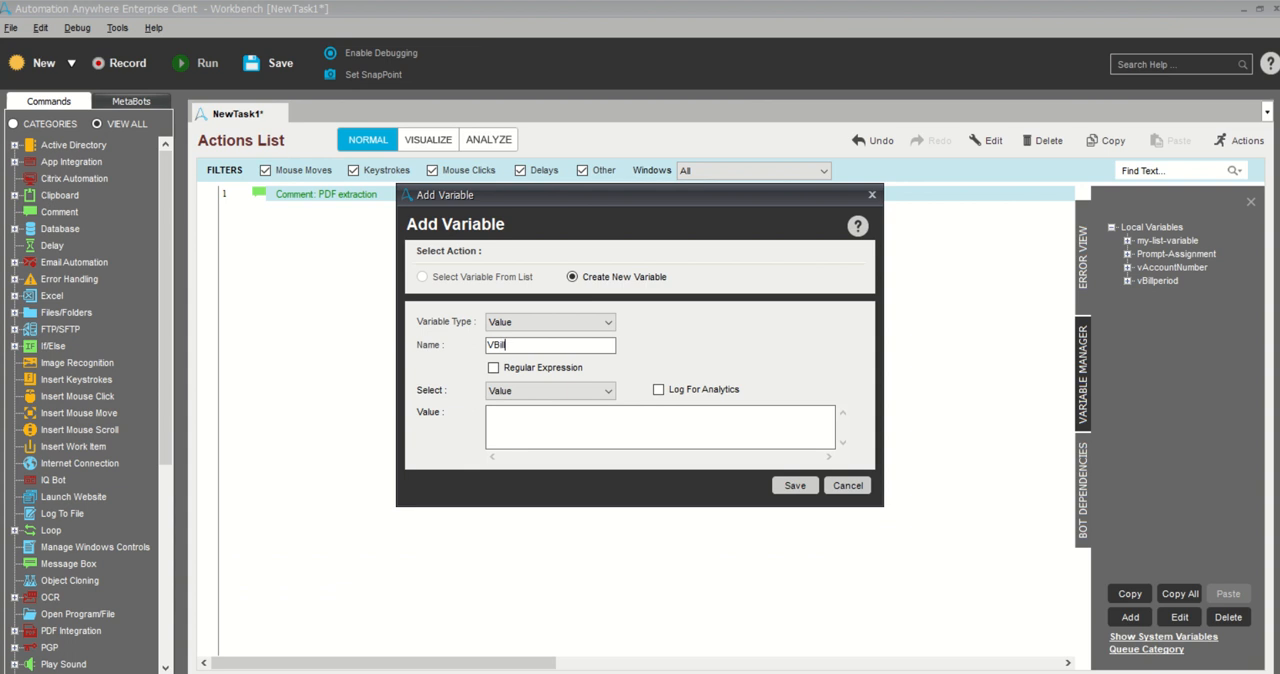
text(Number)
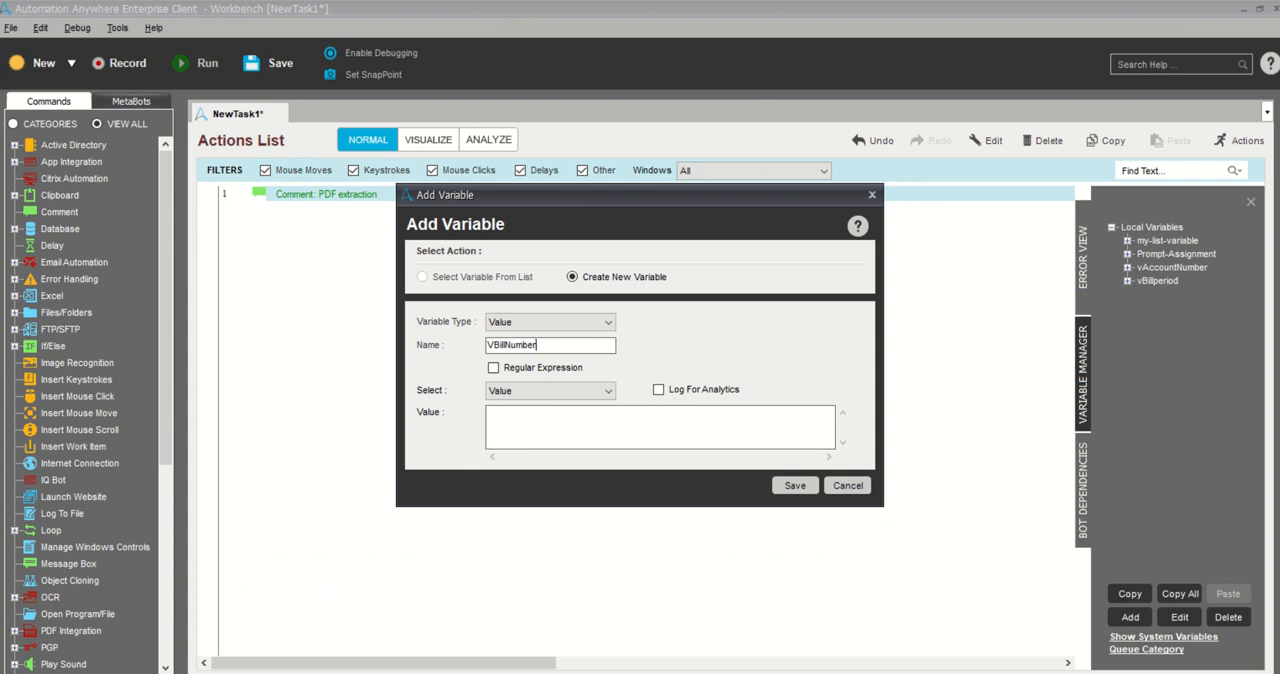
click(794, 484)
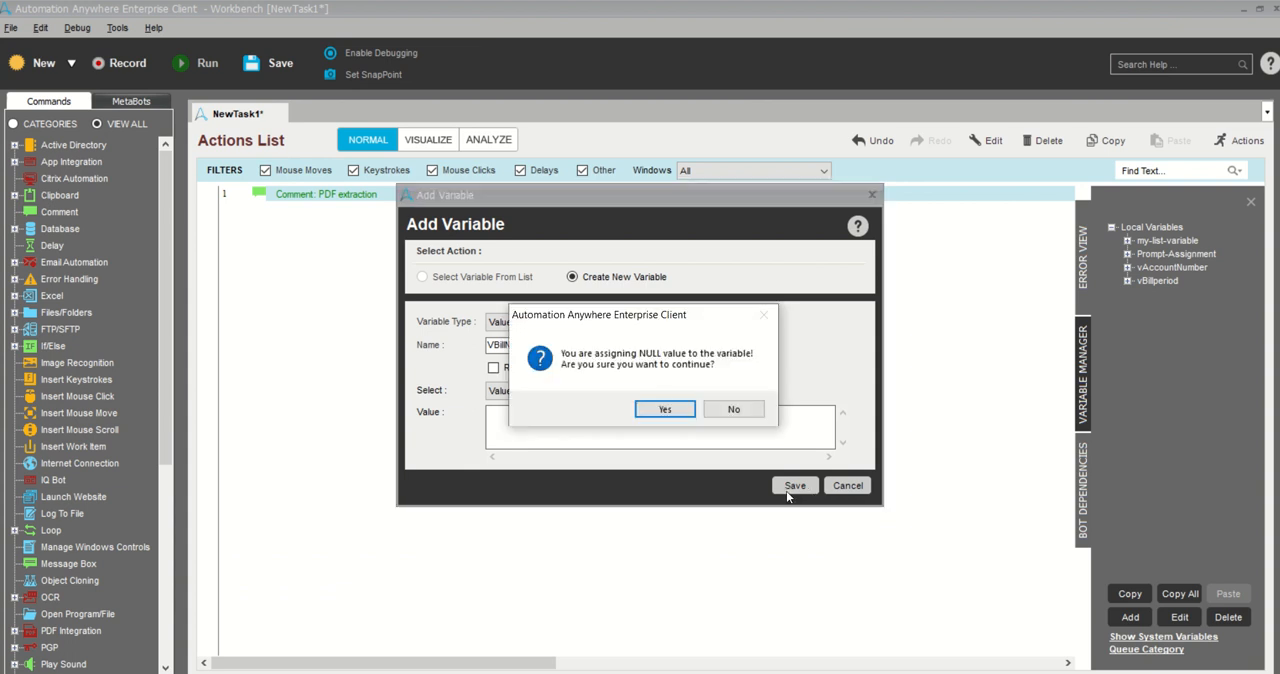
click(664, 408)
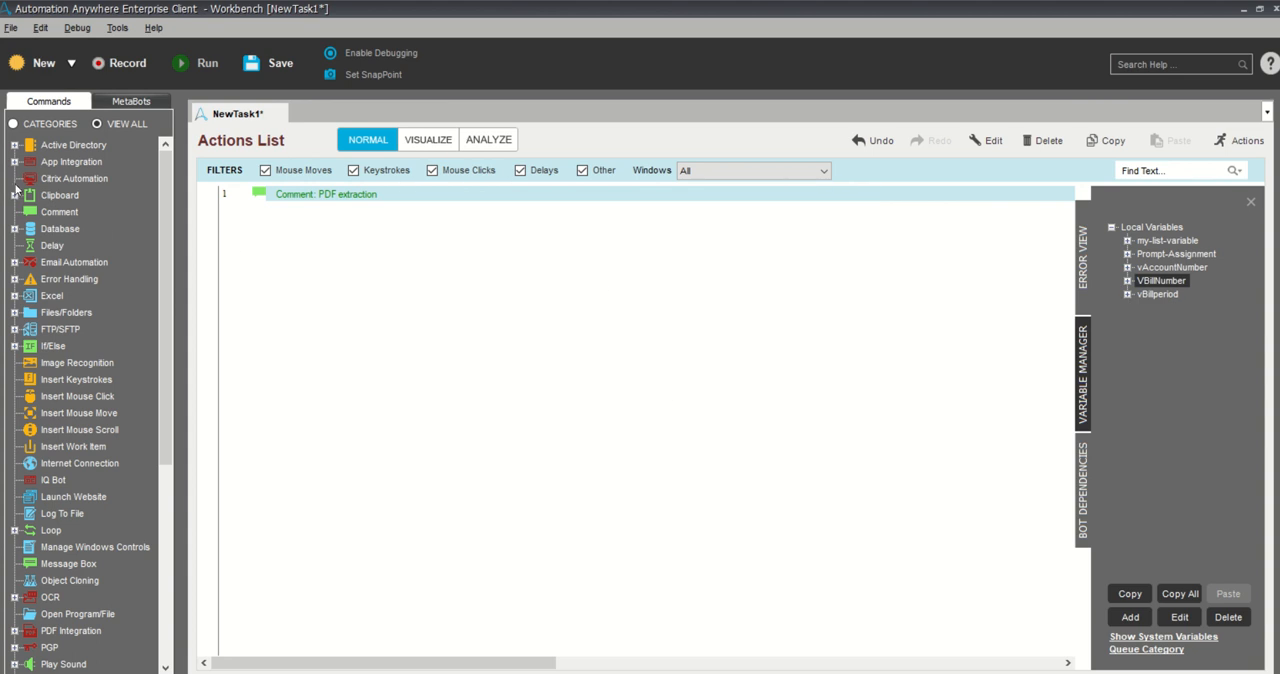
mouse_move(48, 272)
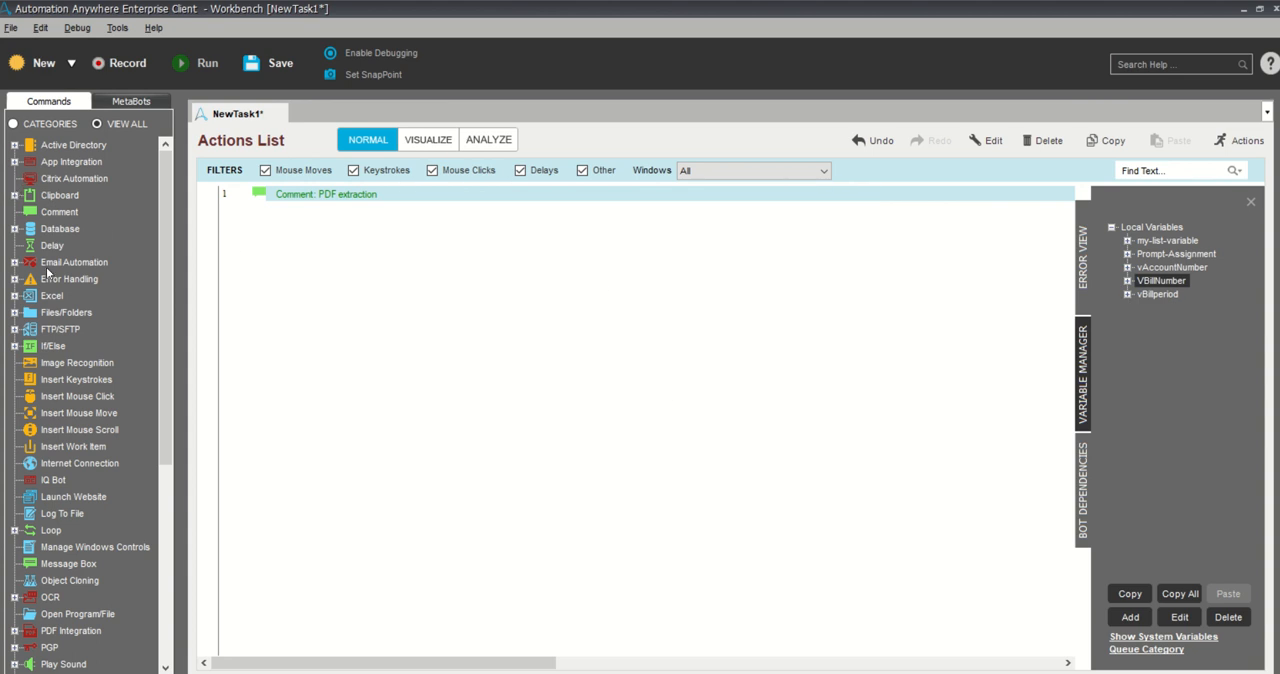
Start a PDF Integration Extract Form Fields command and browse to Desktop > UTILITY BIll for Utility (1).pdf
scroll(down, 3)
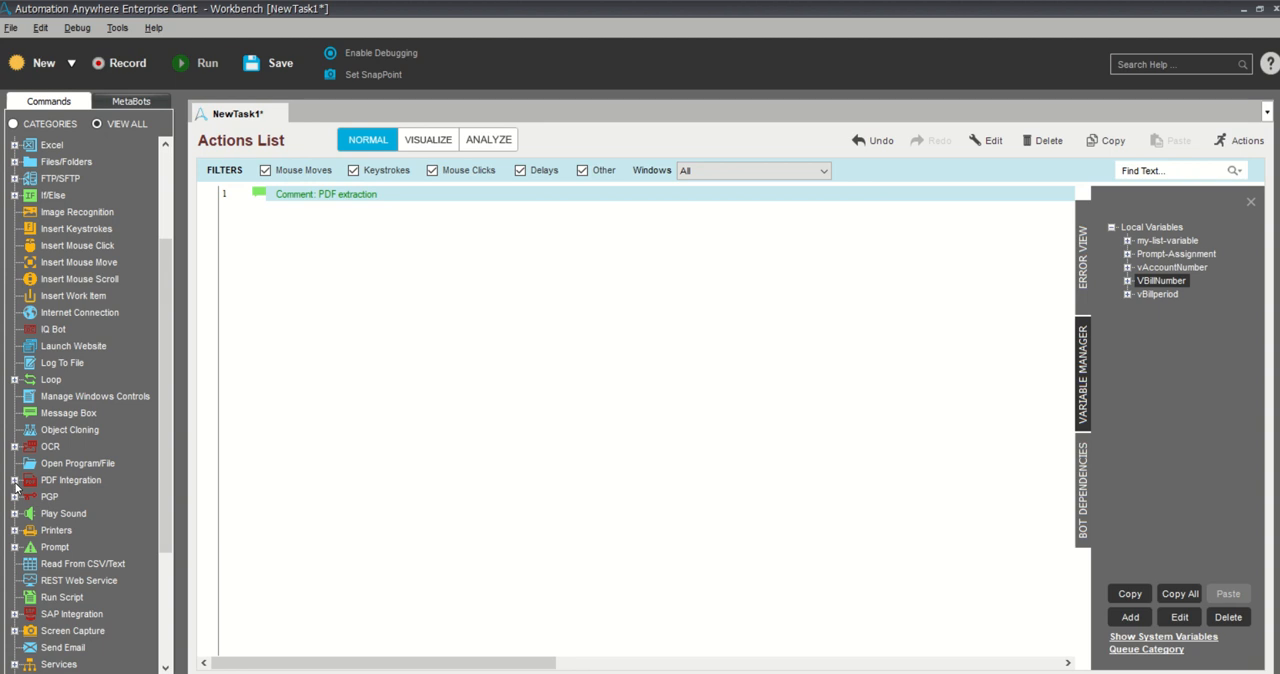
click(14, 480)
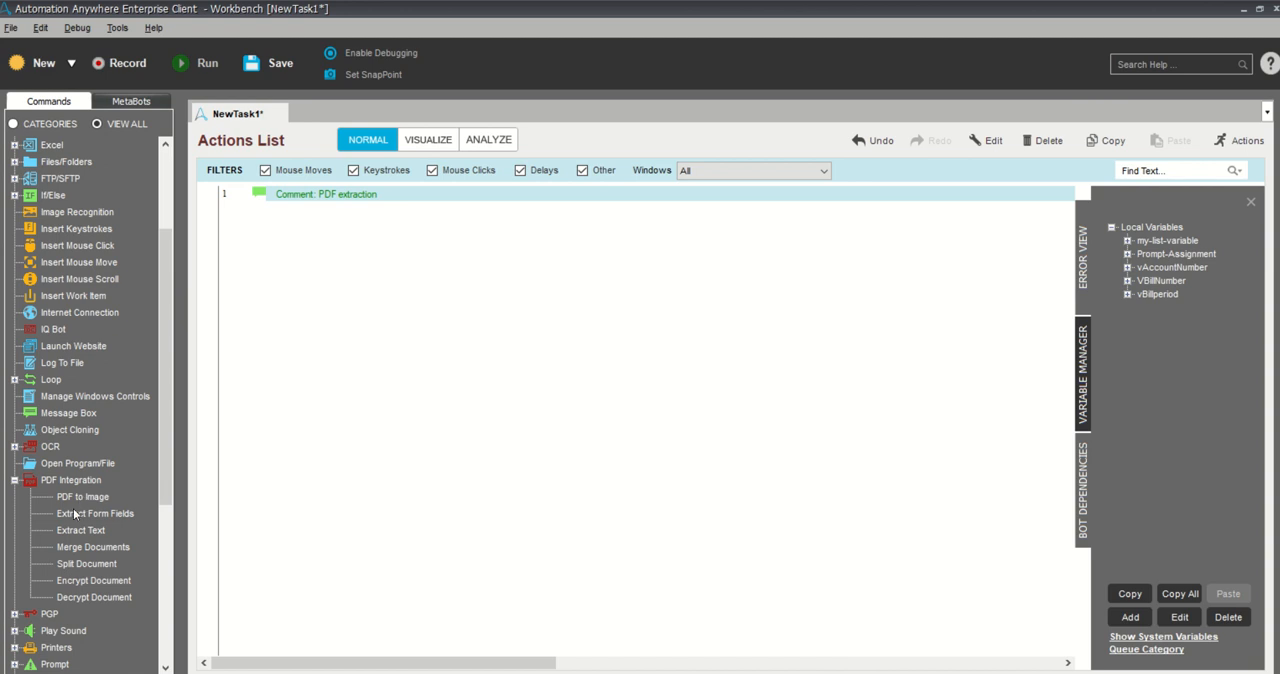
mouse_move(344, 222)
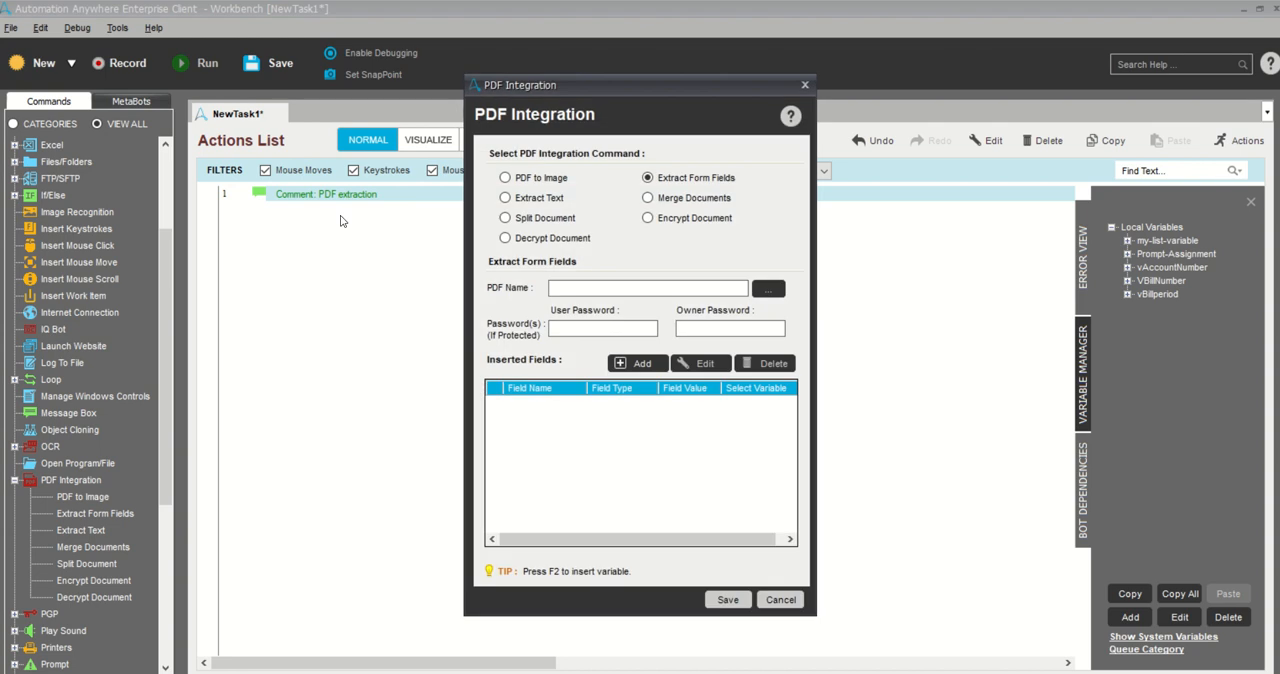
mouse_move(732, 344)
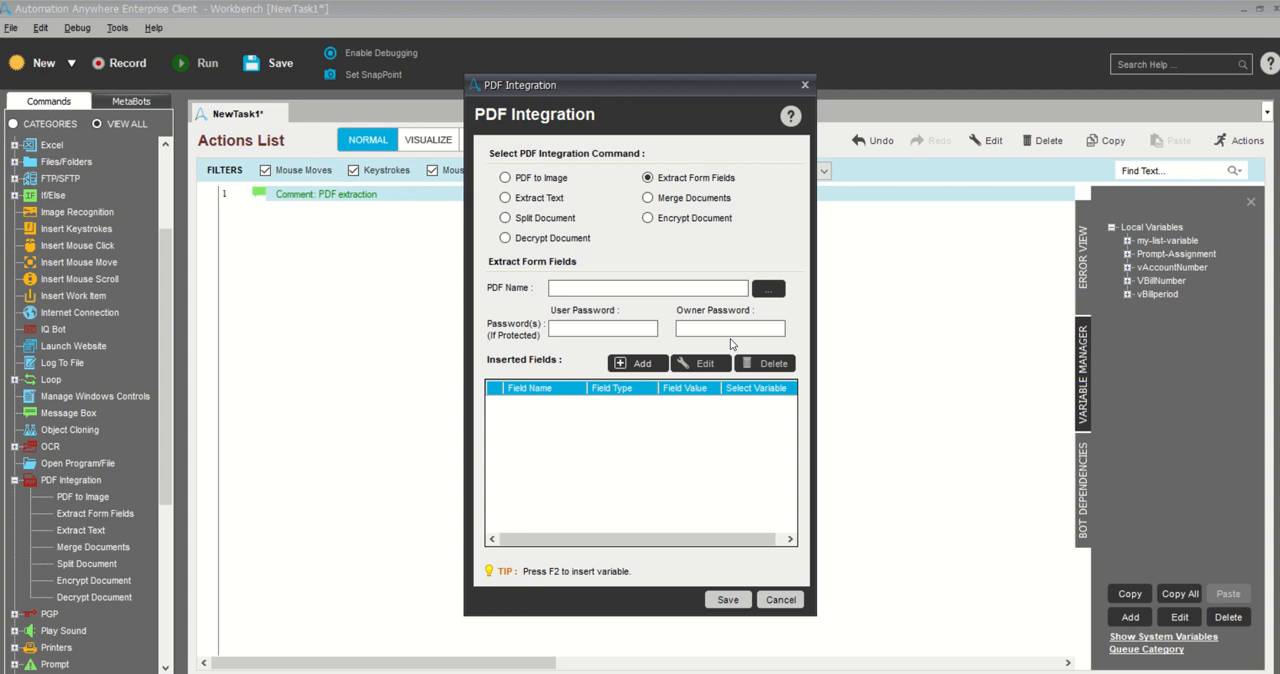
mouse_move(528, 254)
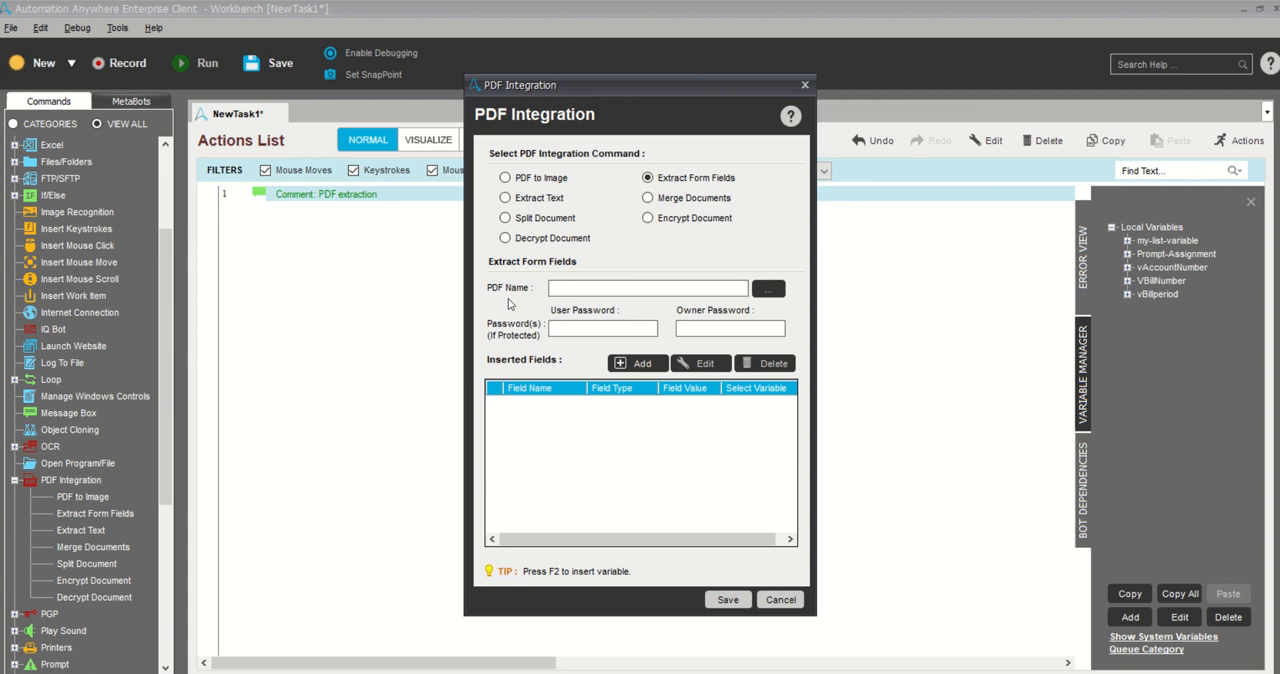
mouse_move(768, 292)
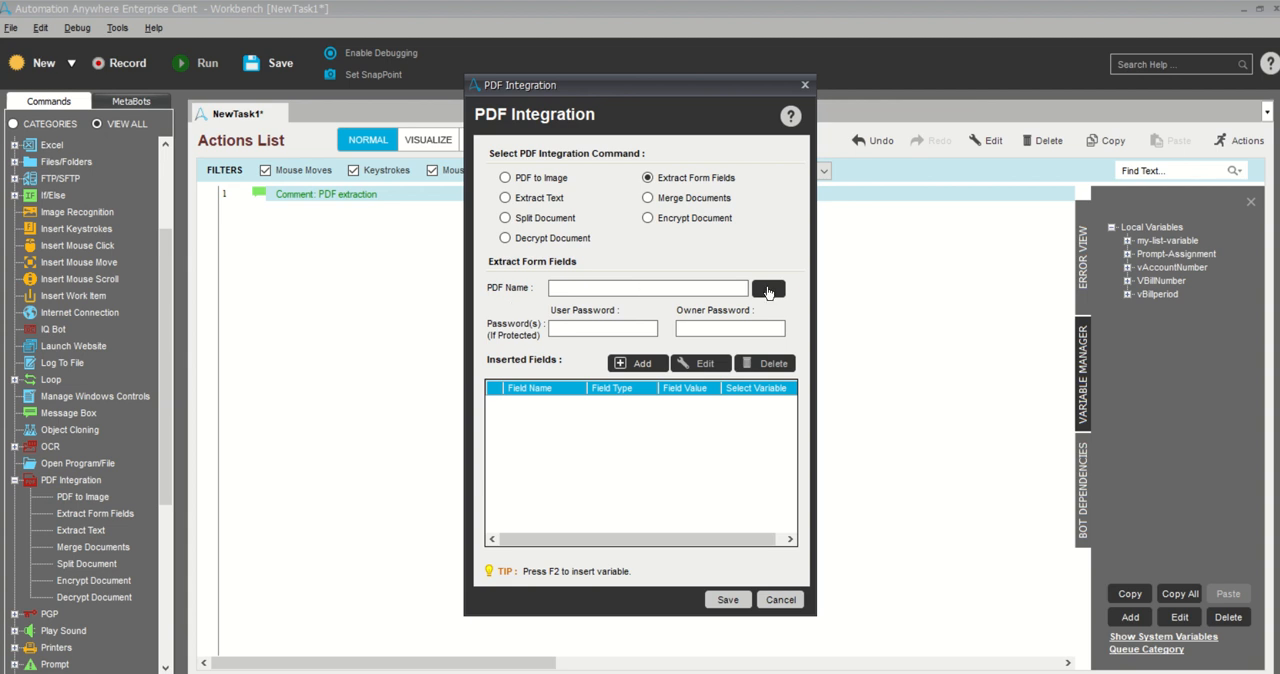
click(768, 288)
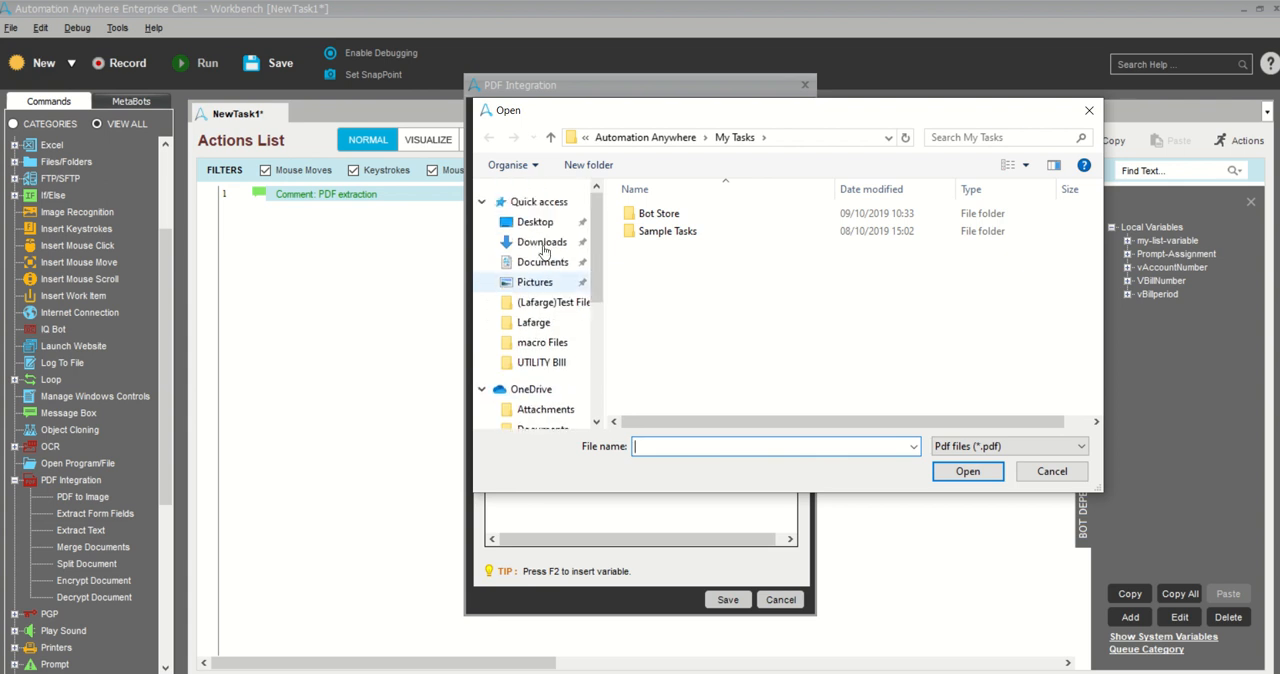
click(536, 220)
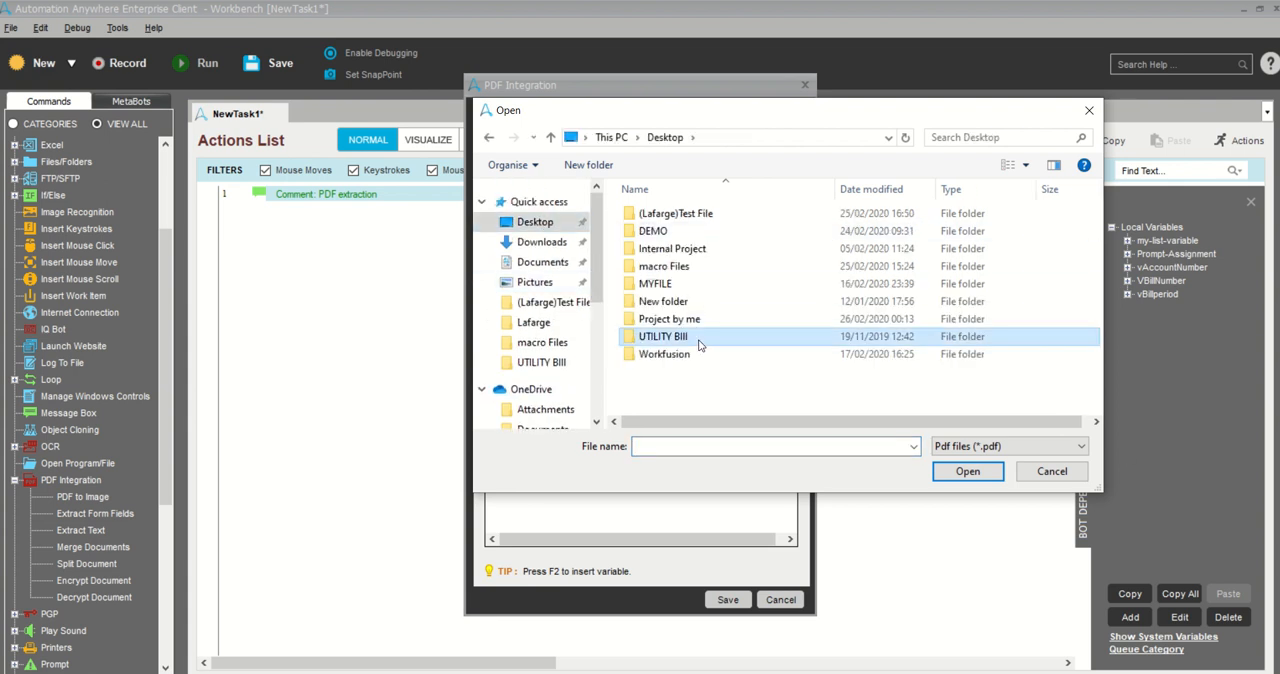
mouse_move(762, 340)
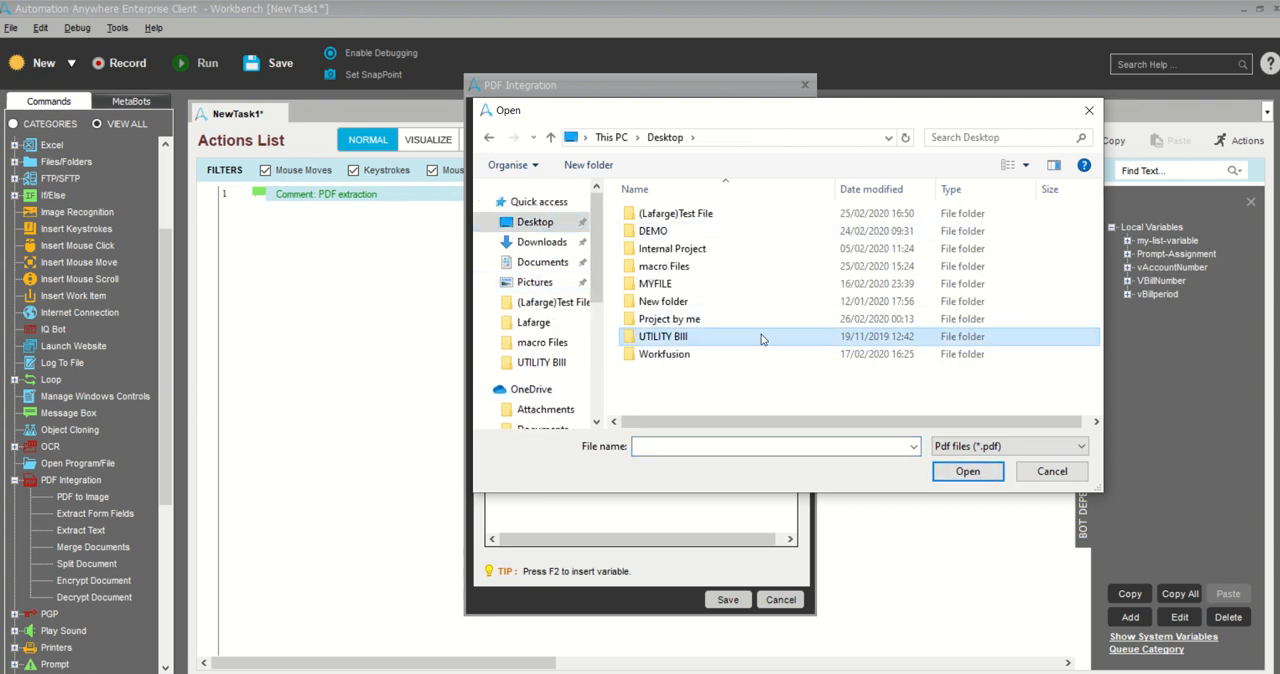
double_click(664, 336)
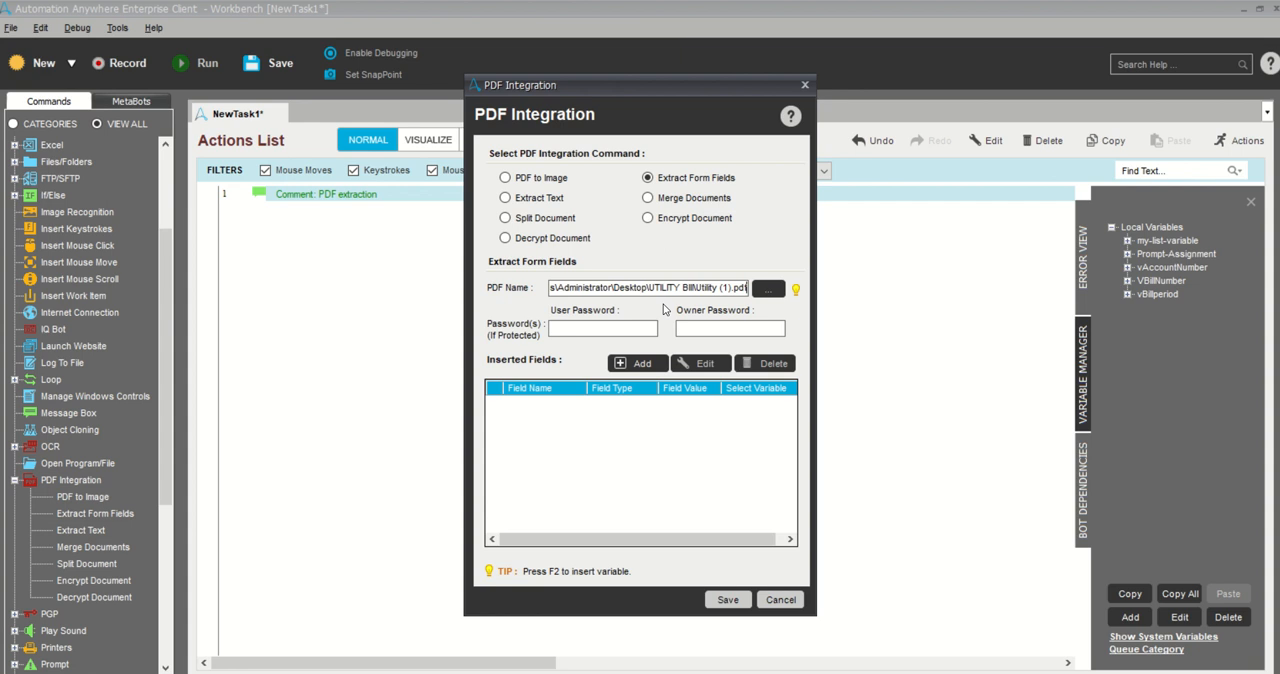
mouse_move(716, 308)
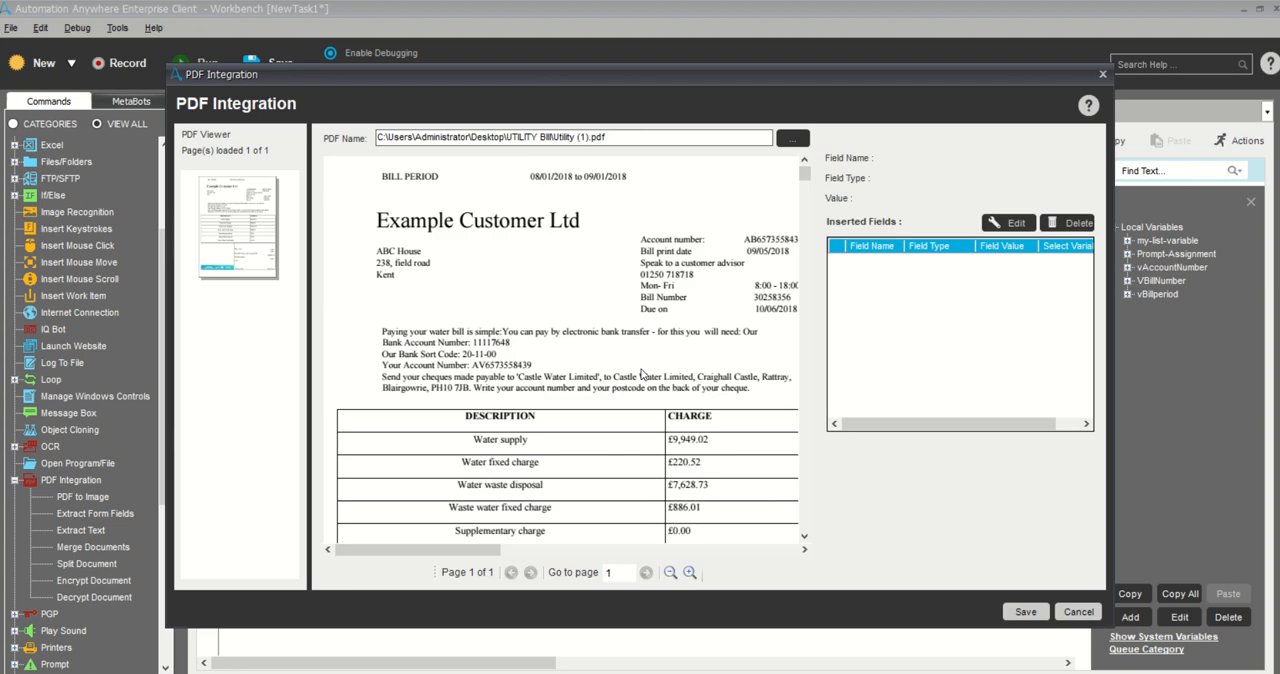
mouse_move(360, 260)
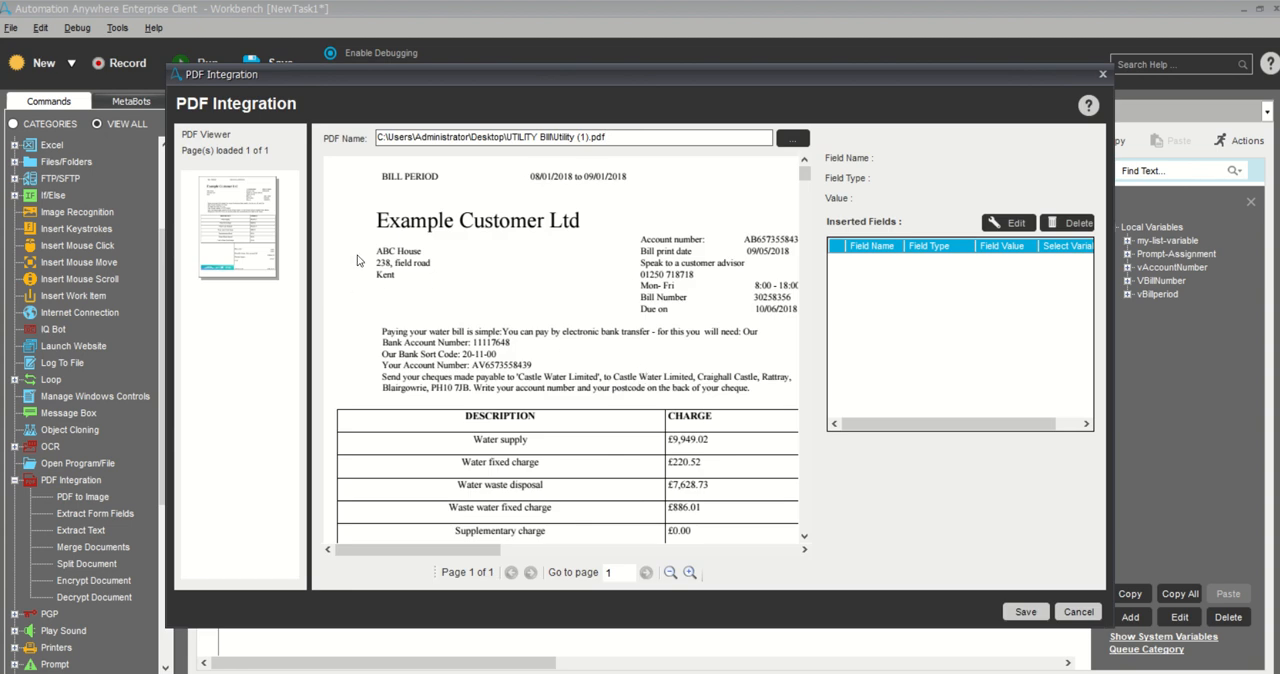
mouse_move(524, 296)
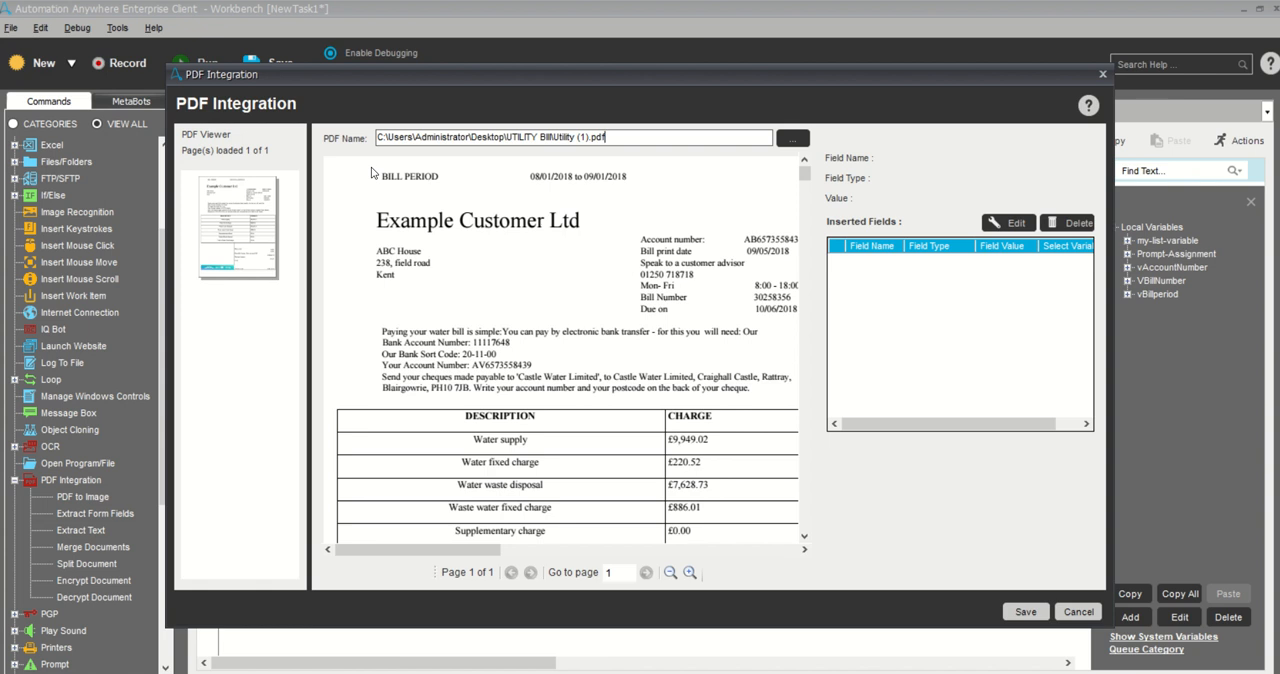
mouse_move(410, 188)
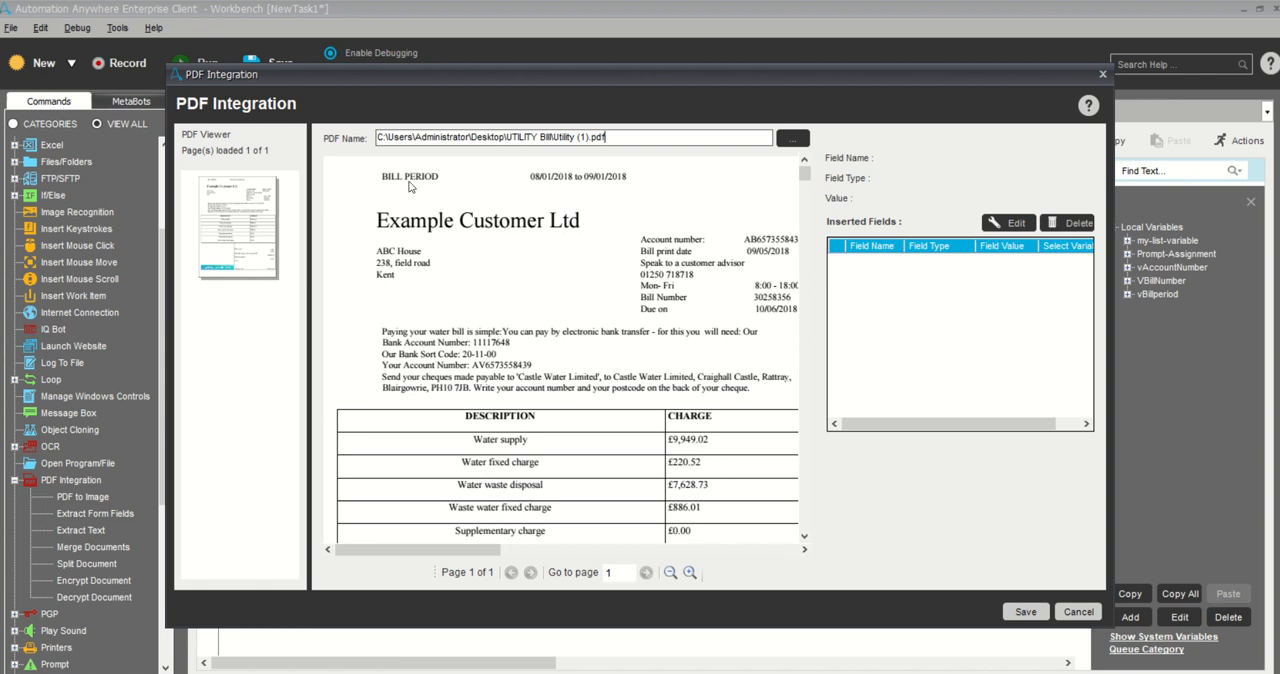
mouse_move(516, 172)
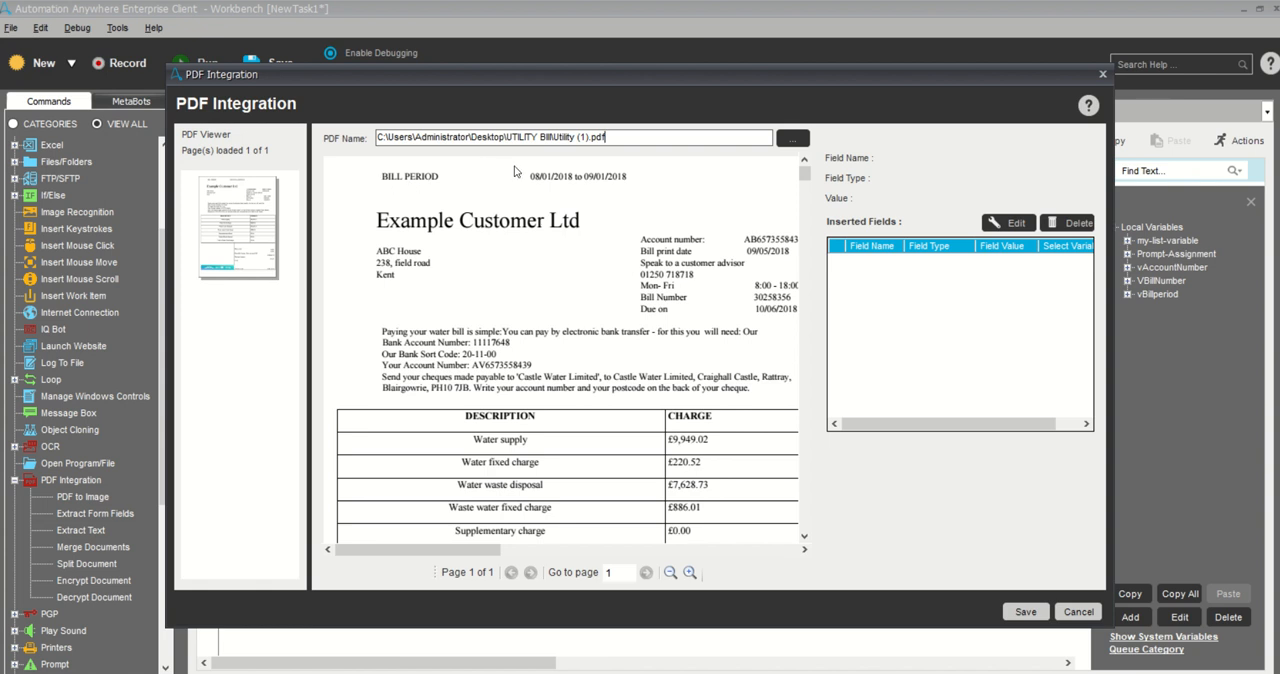
mouse_move(628, 196)
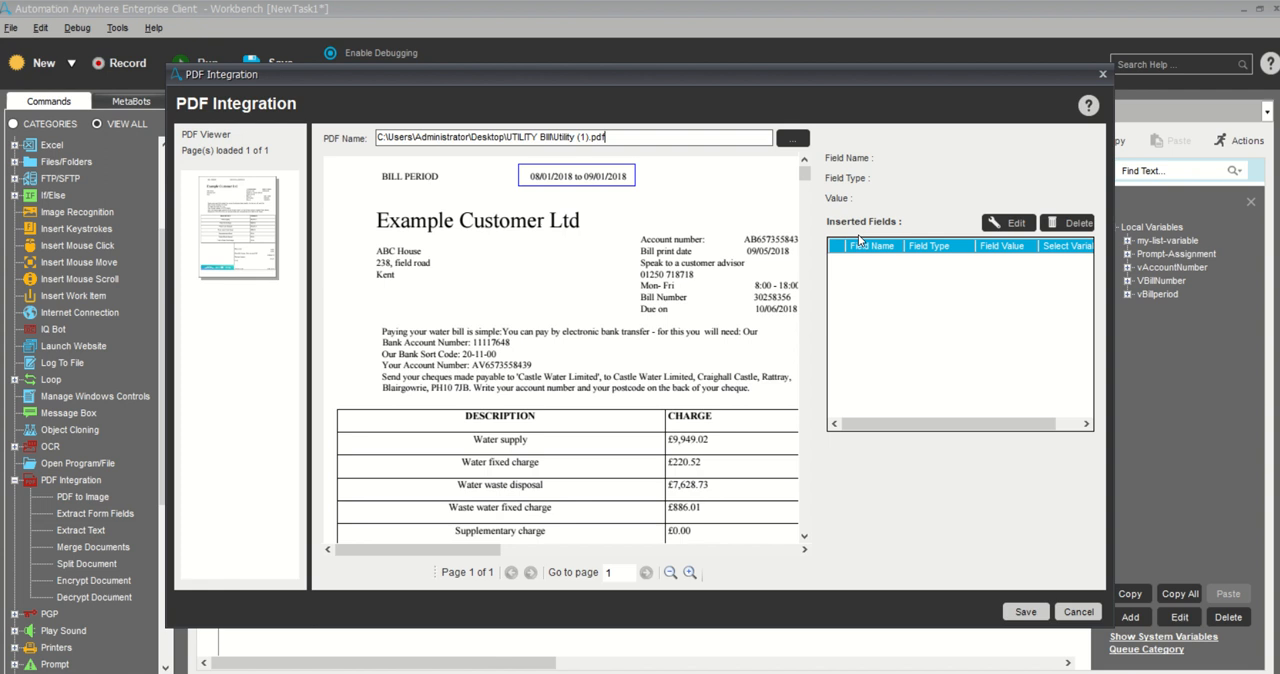
mouse_move(1008, 230)
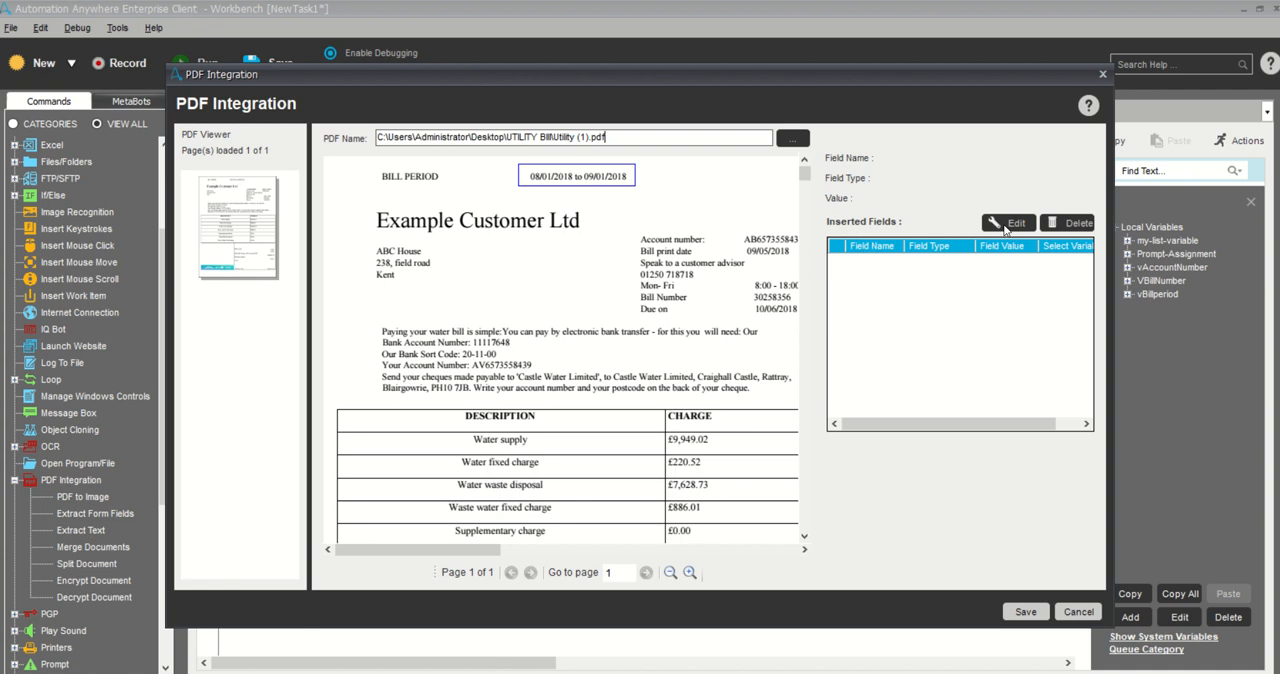
Add a Billperiod field capturing 08/01/2018 to 09/01/2018 into vBillperiod
click(576, 176)
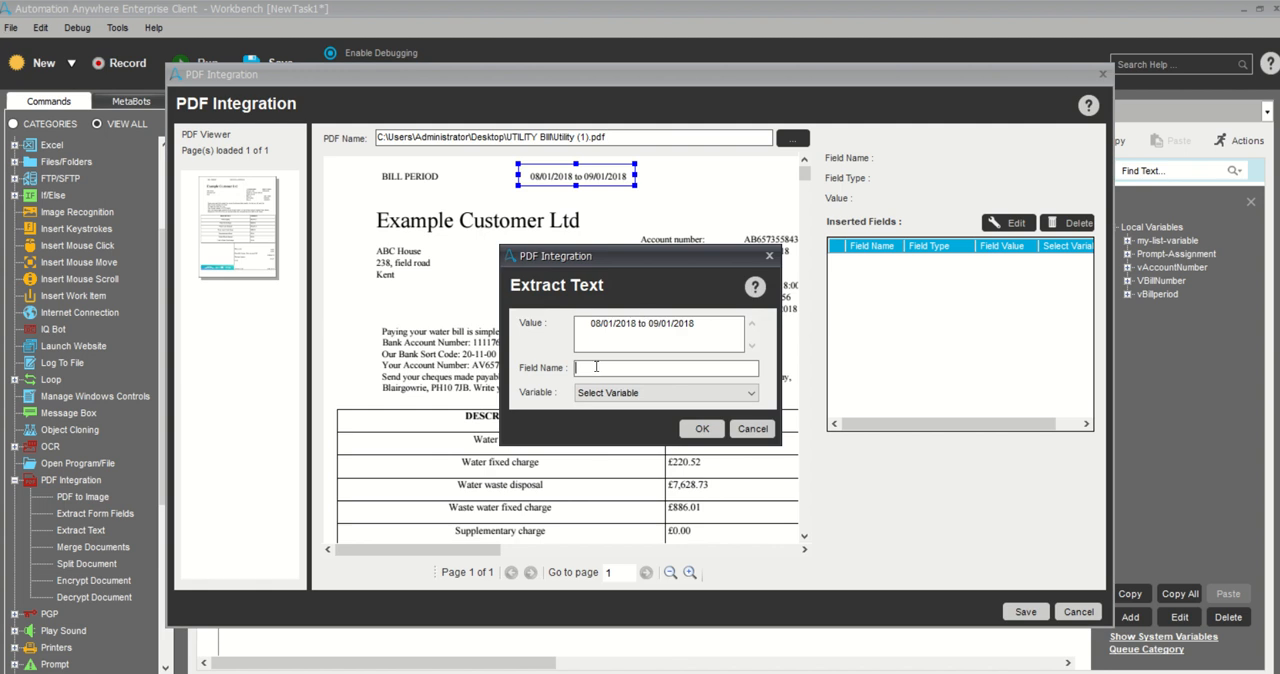
triple_click(658, 324)
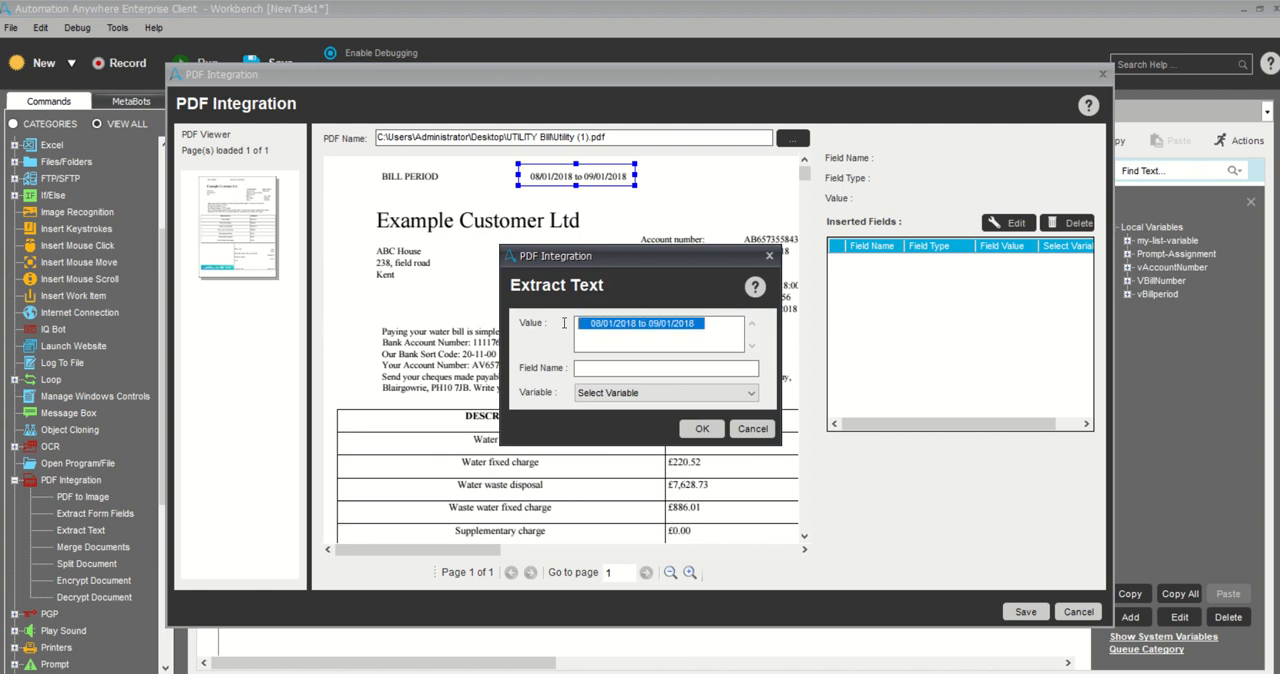
click(664, 368)
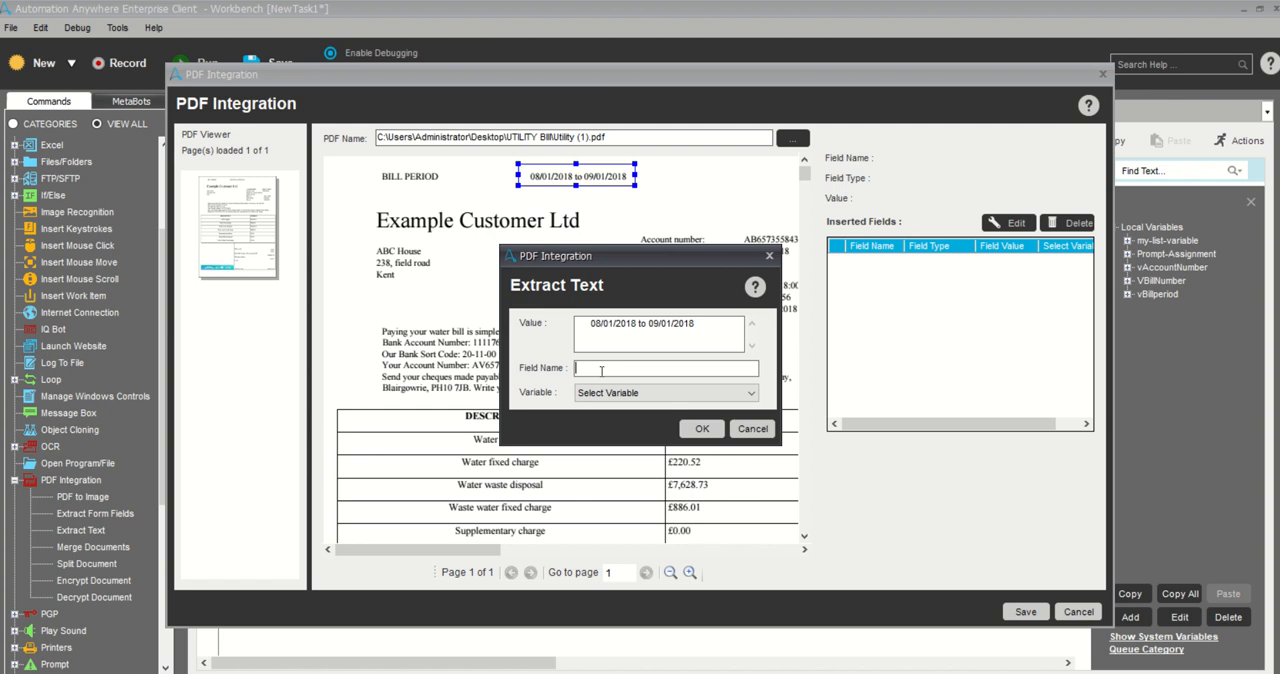
text(B)
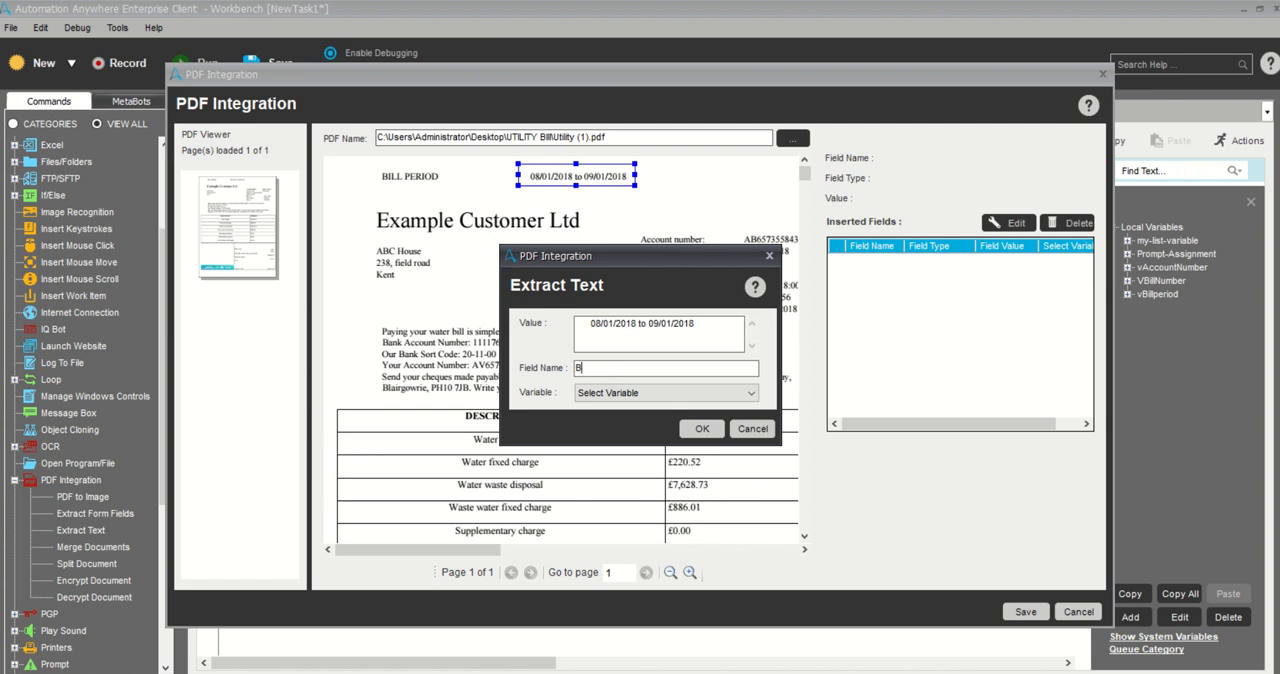
text(ill)
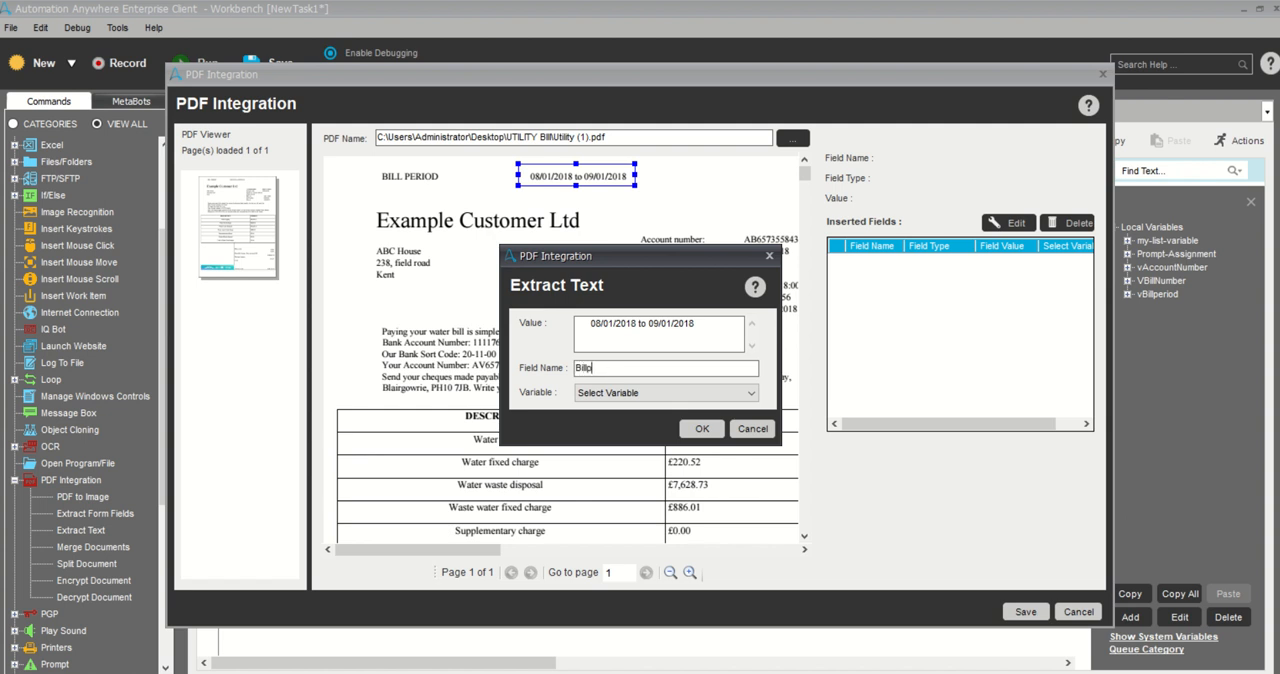
text(period)
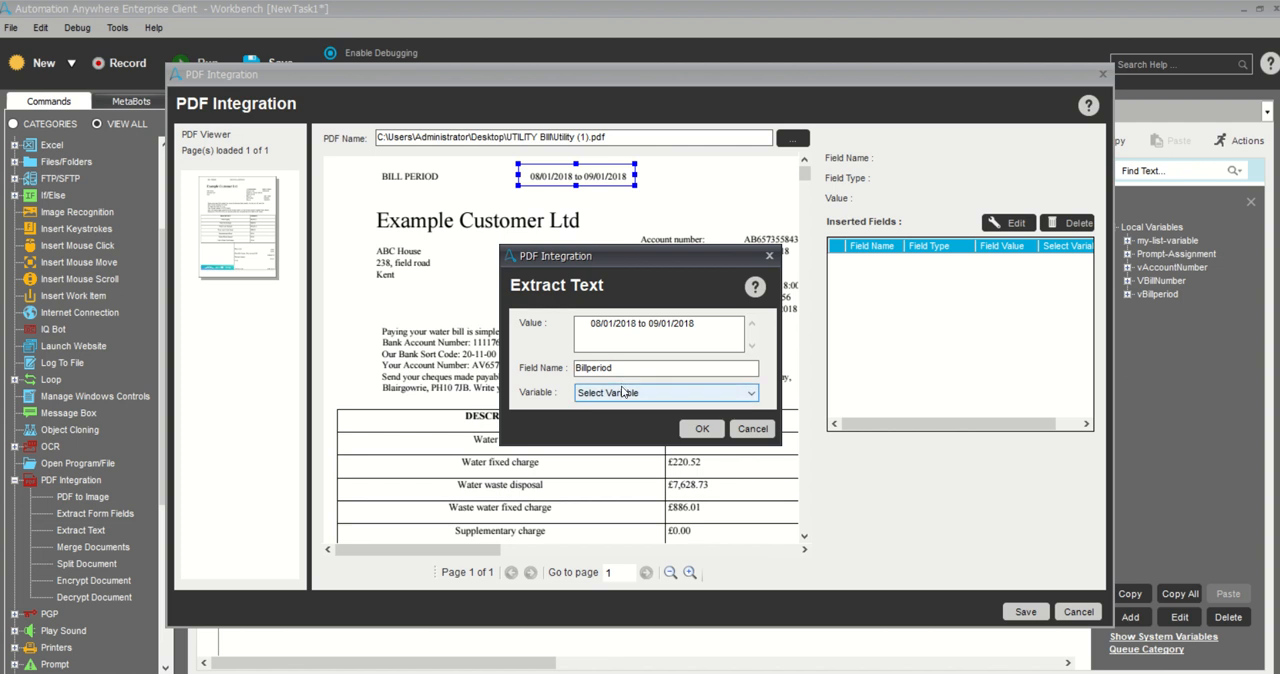
click(664, 392)
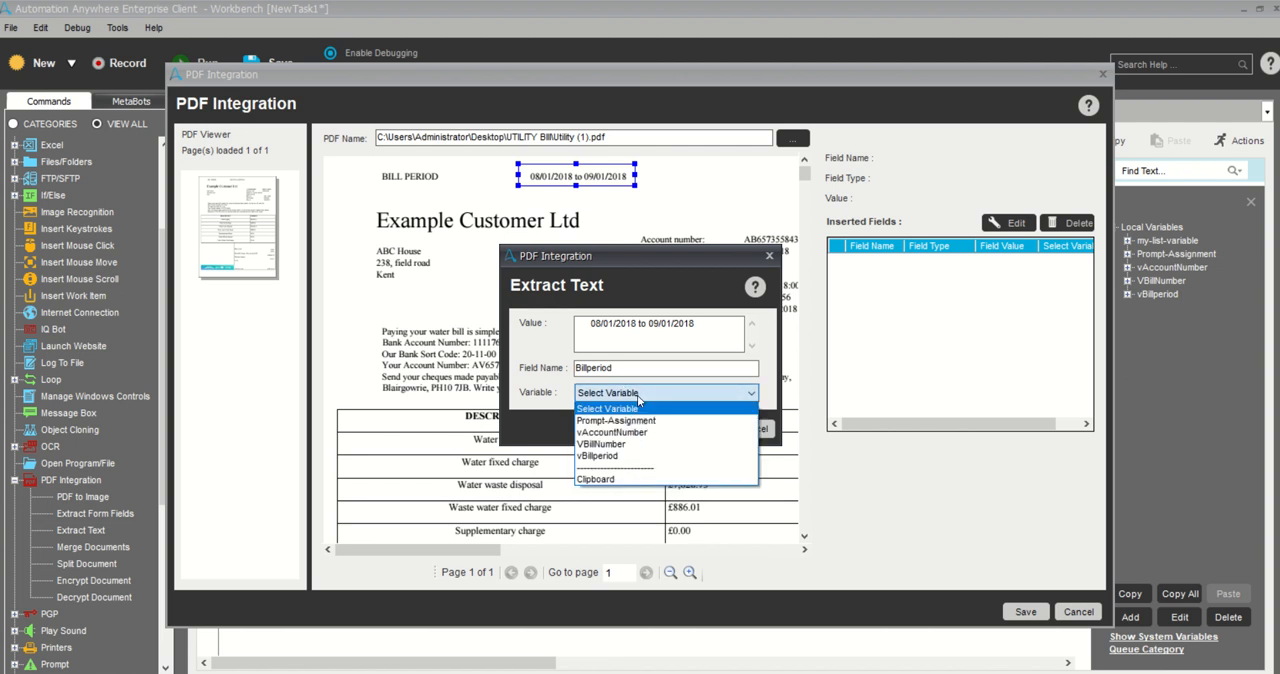
mouse_move(600, 444)
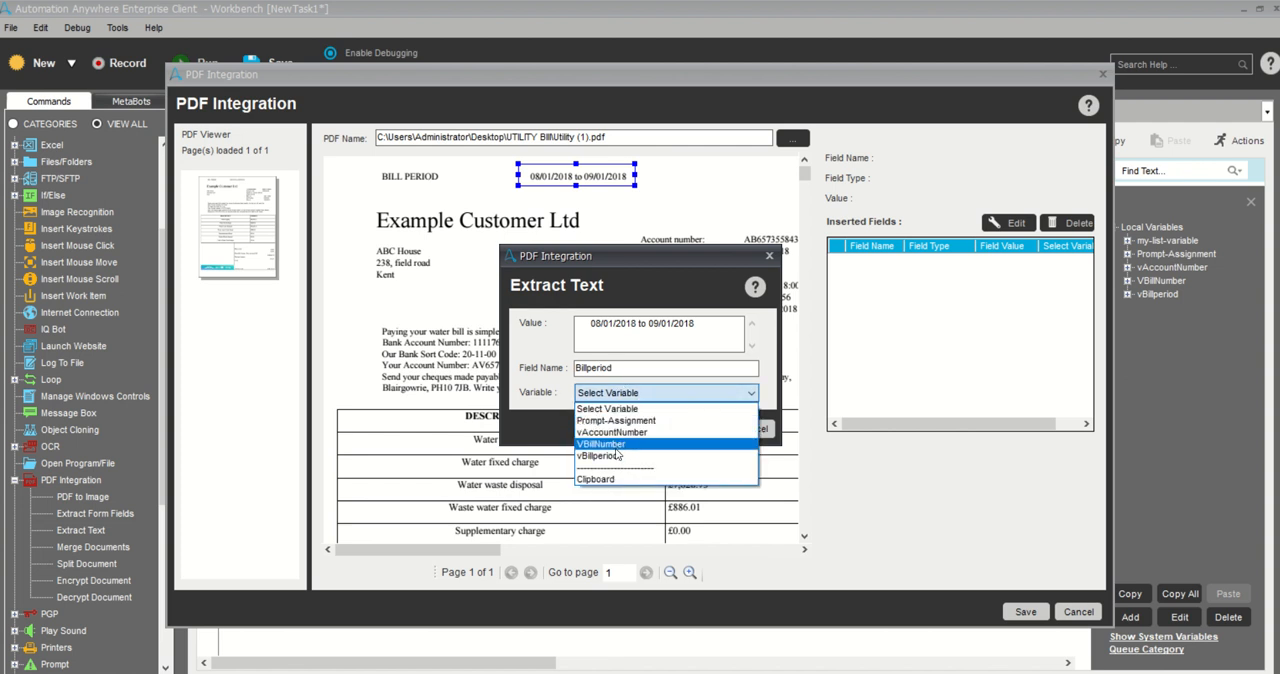
click(600, 444)
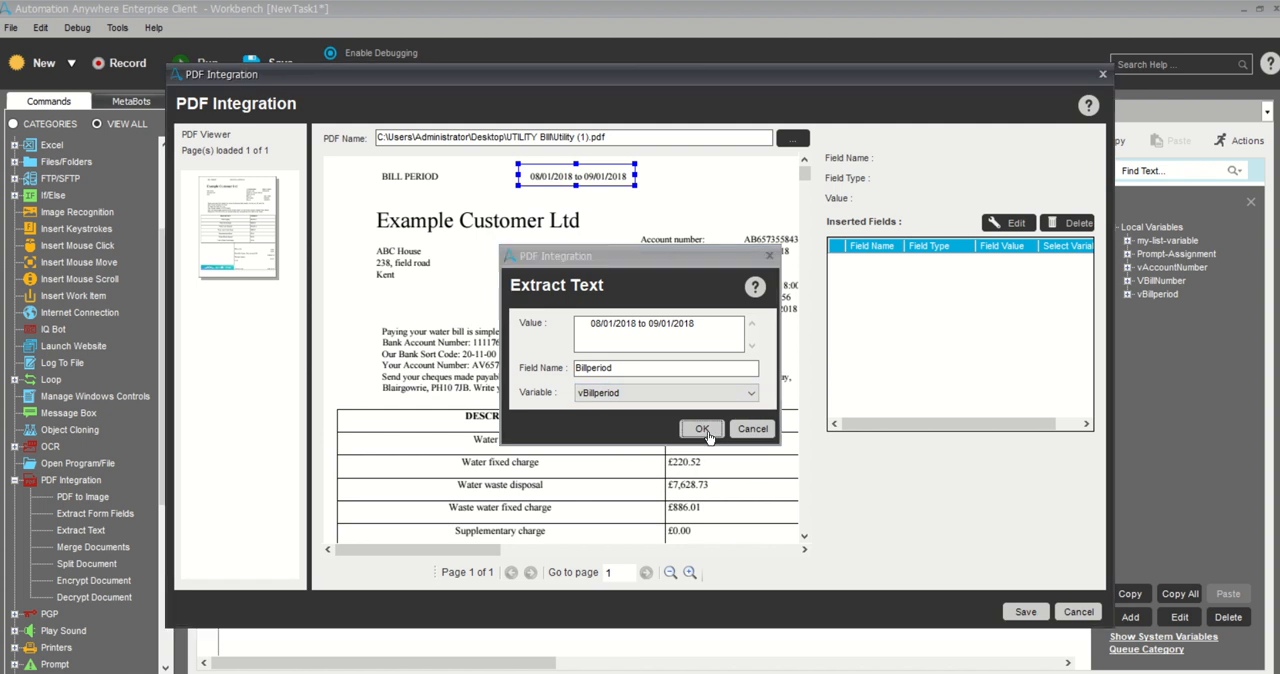
click(700, 428)
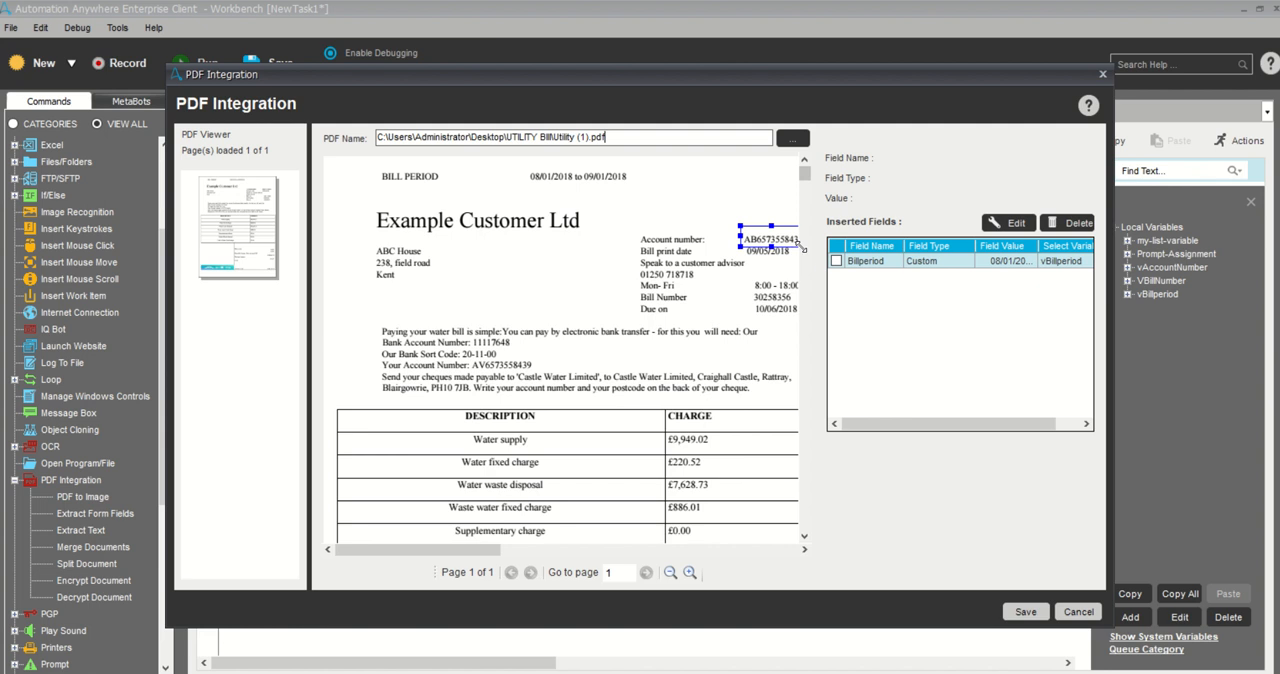
mouse_move(810, 288)
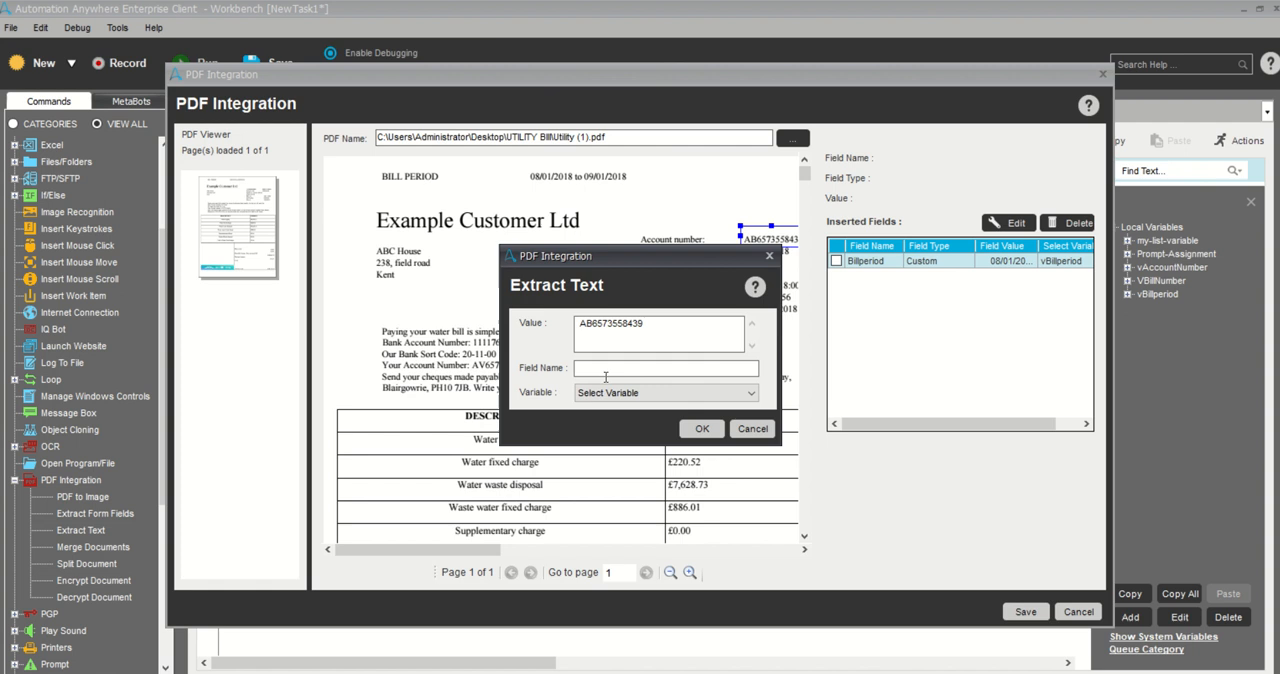
Add an Account Number field storing the bill's account number in vAccountNumber
text(Account NUmber)
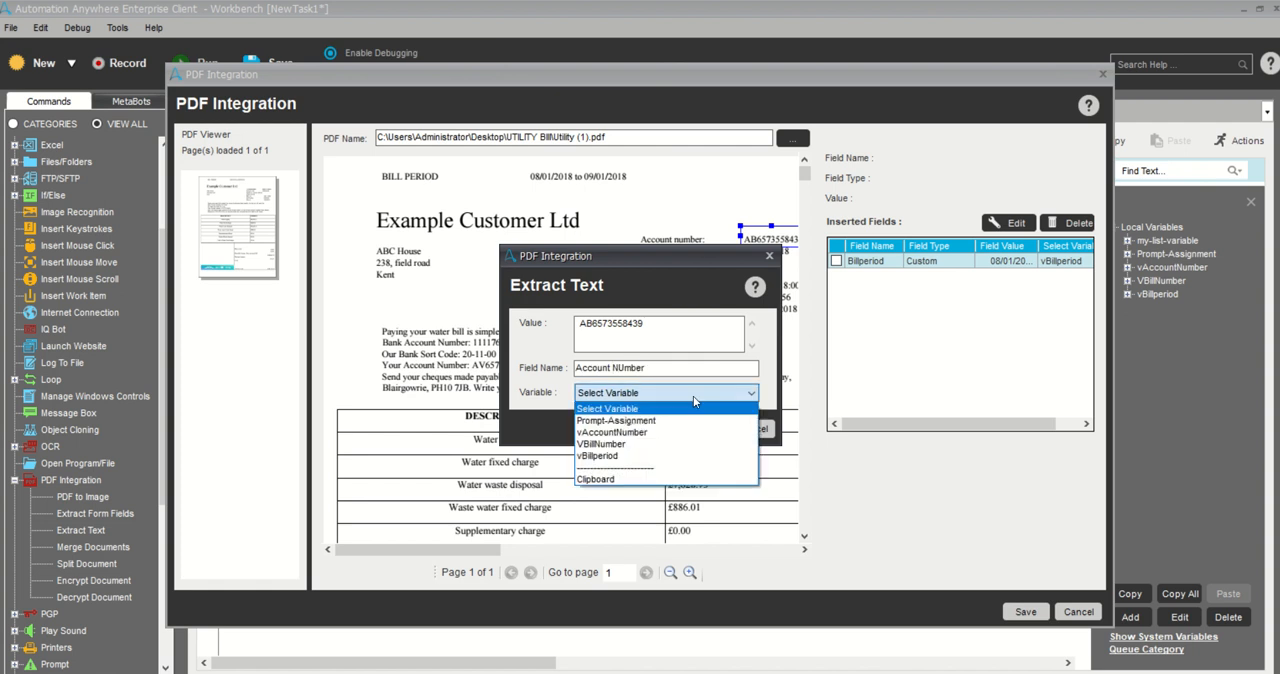
click(612, 432)
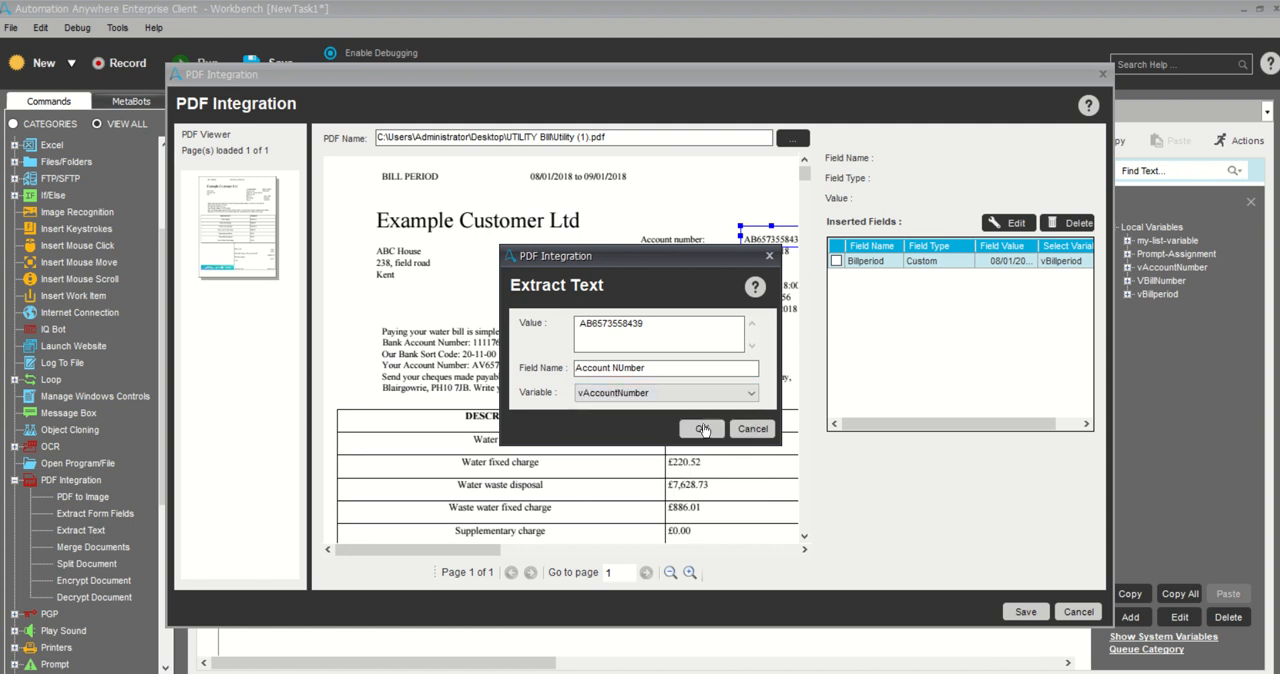
click(702, 428)
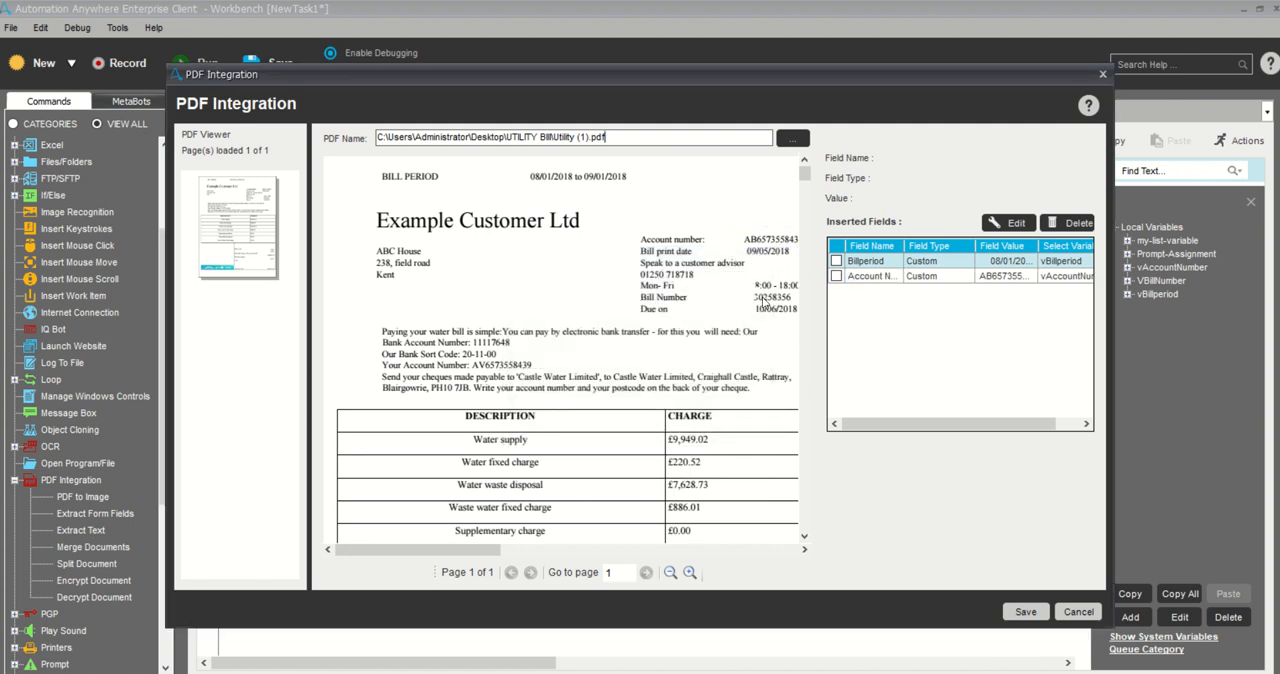
Outline the bill number, then cancel the field after it captures two lines wrongly
drag(746, 290, 800, 304)
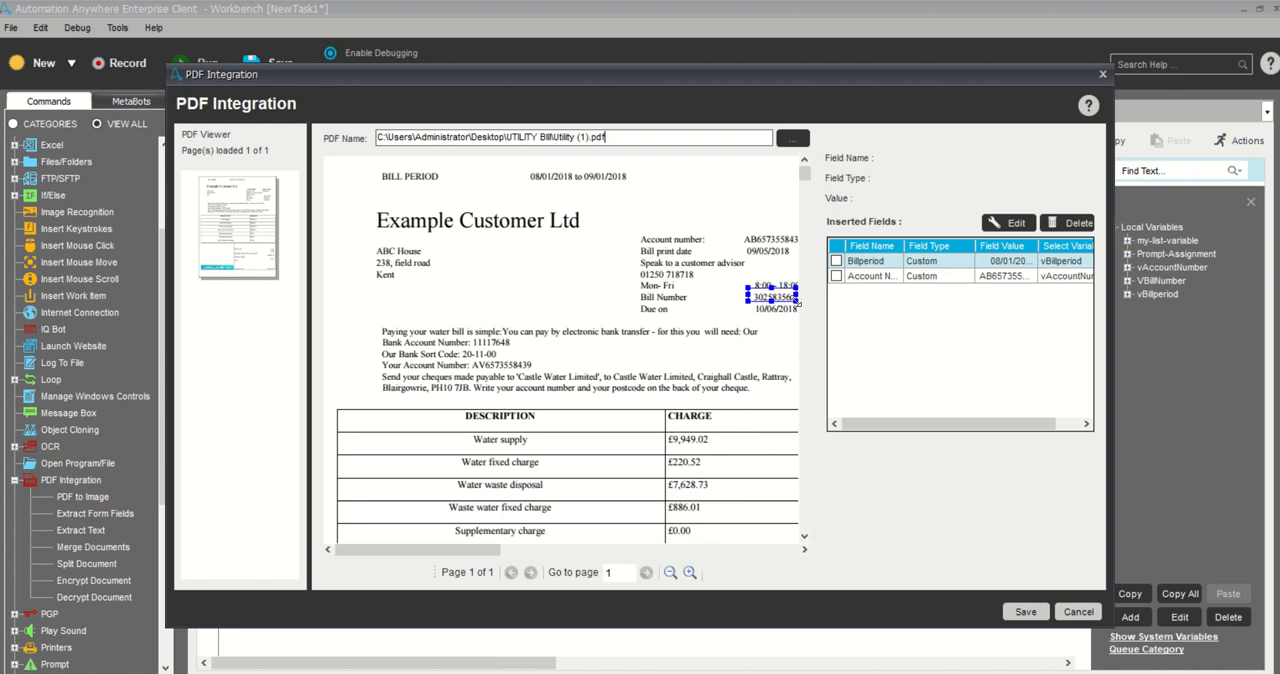
click(770, 296)
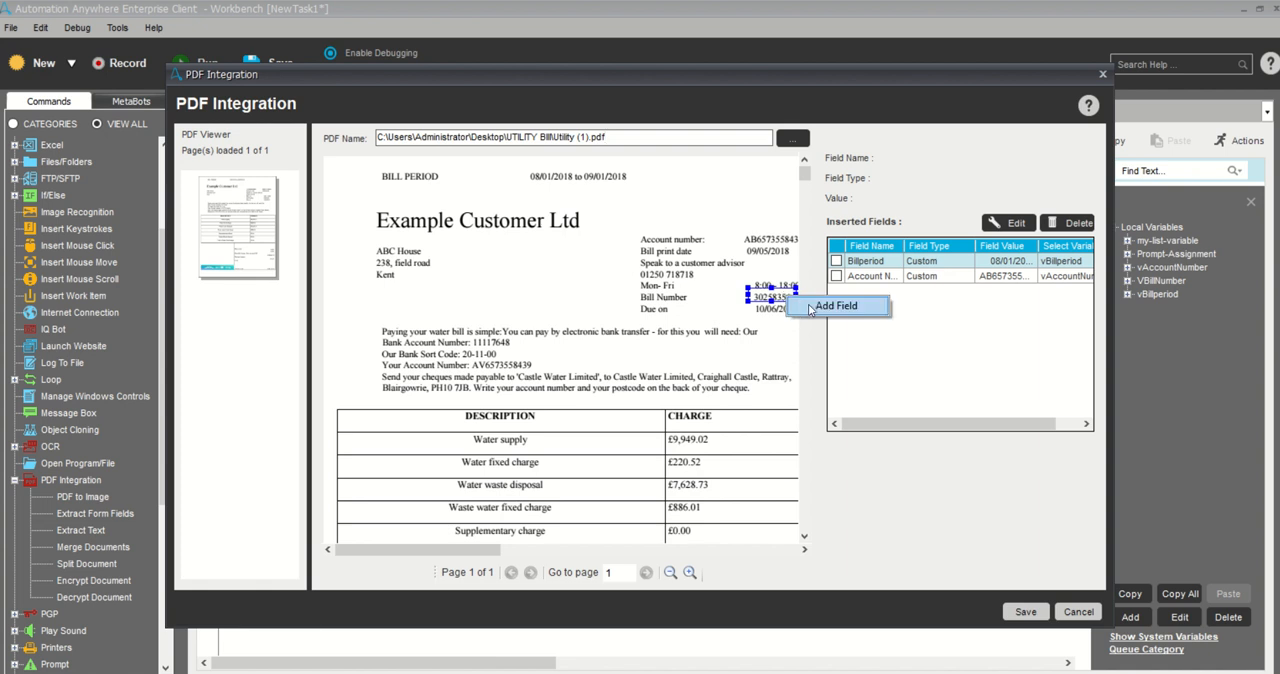
click(836, 306)
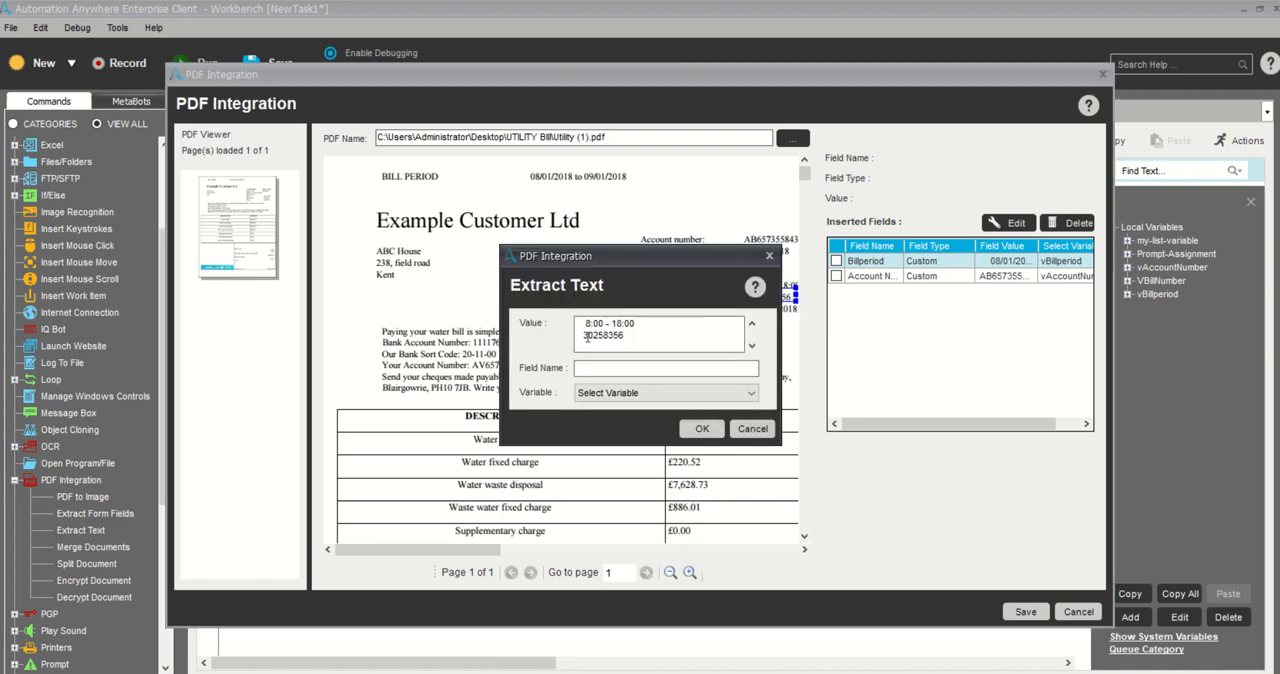
triple_click(650, 328)
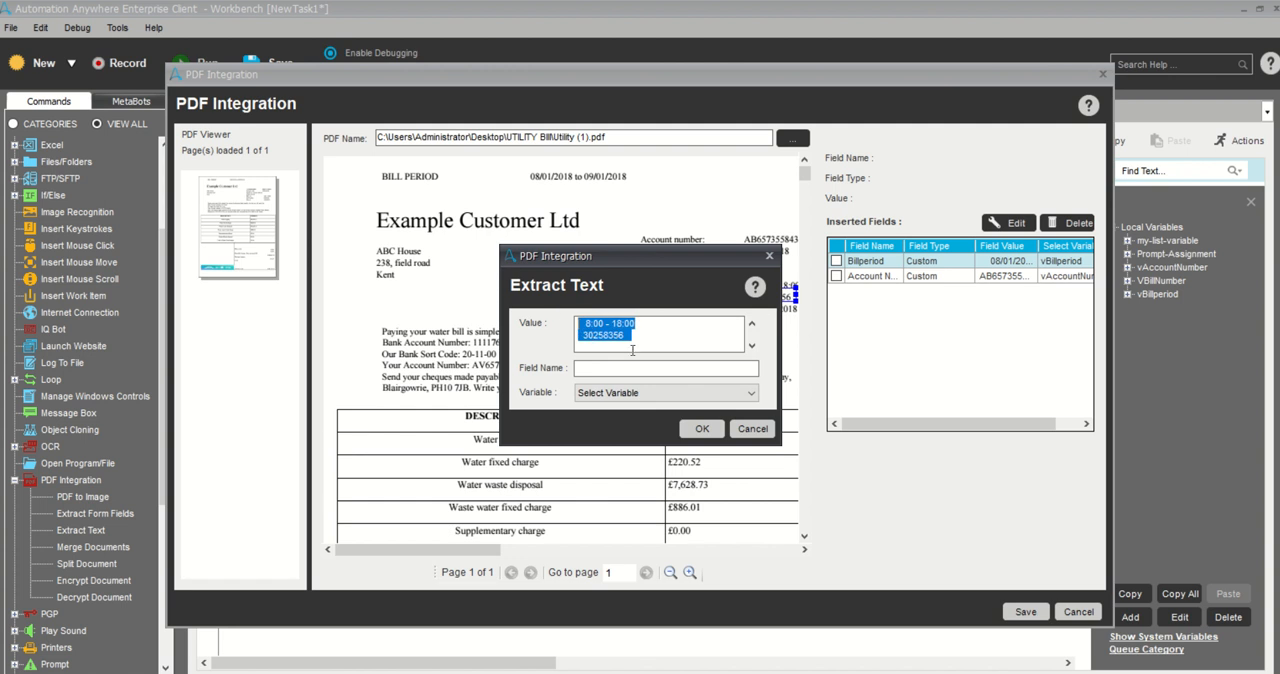
click(752, 428)
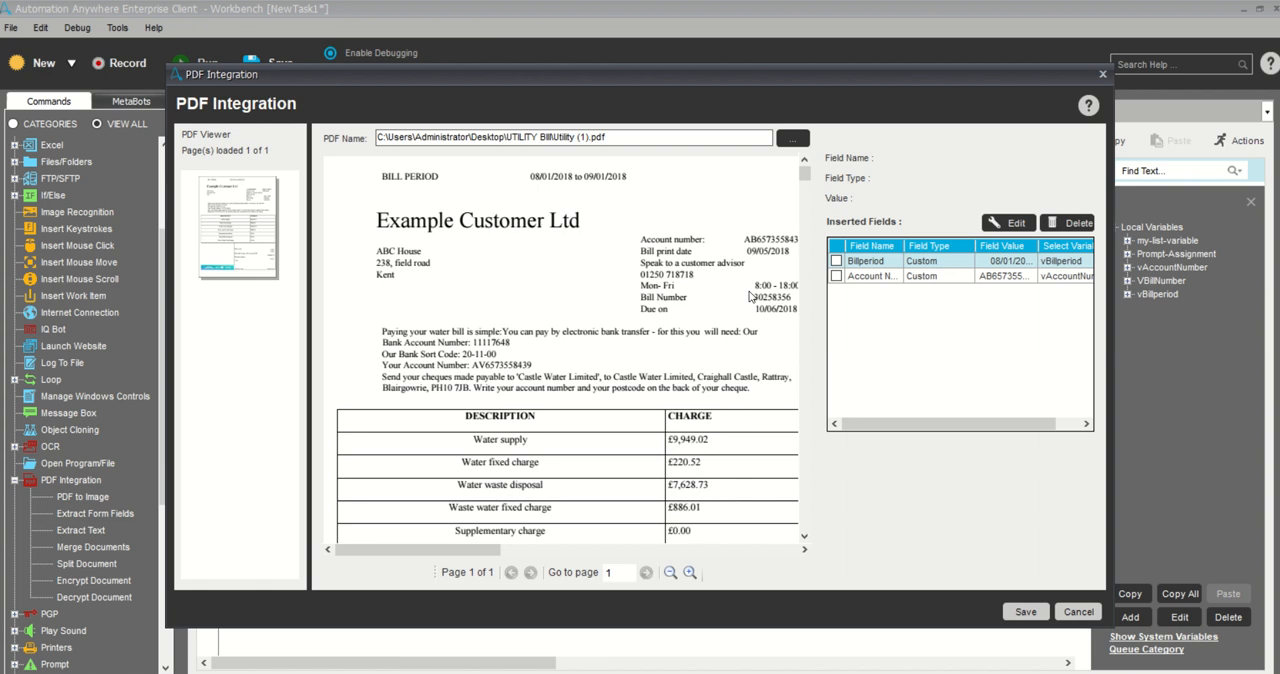
mouse_move(792, 308)
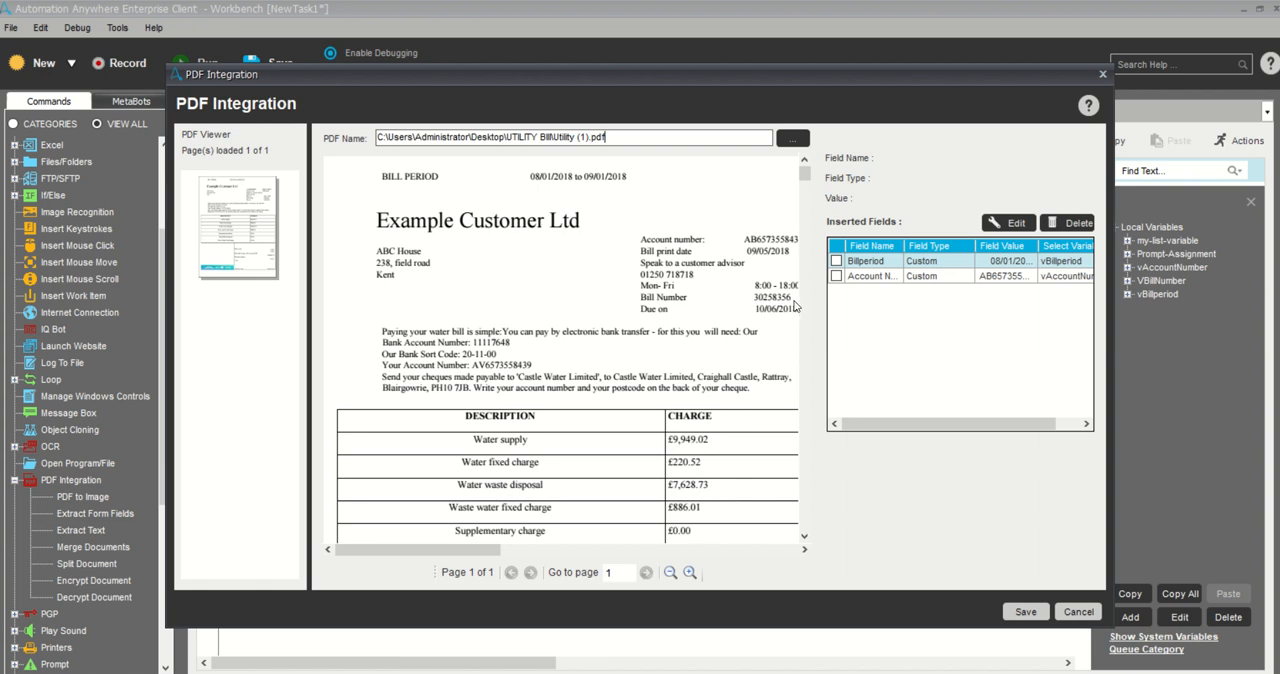
Reselect 30258356 and add it as a Bill Number field stored in vBillNumber
double_click(770, 296)
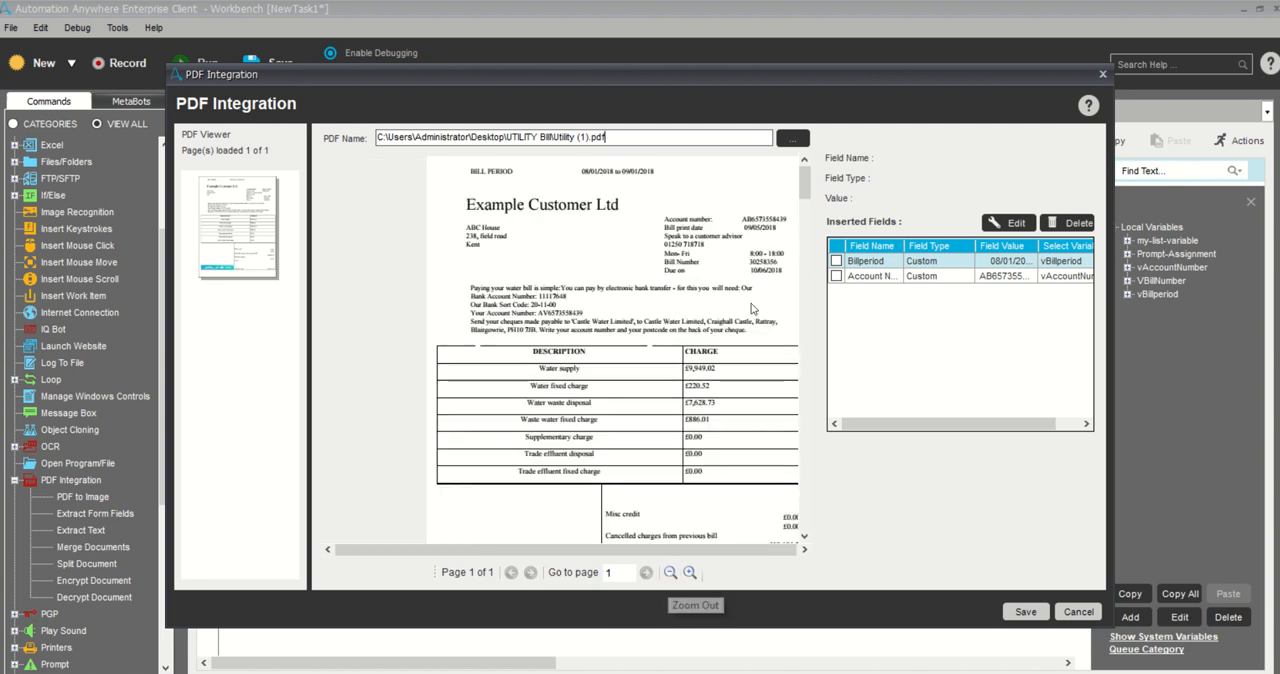
mouse_move(748, 264)
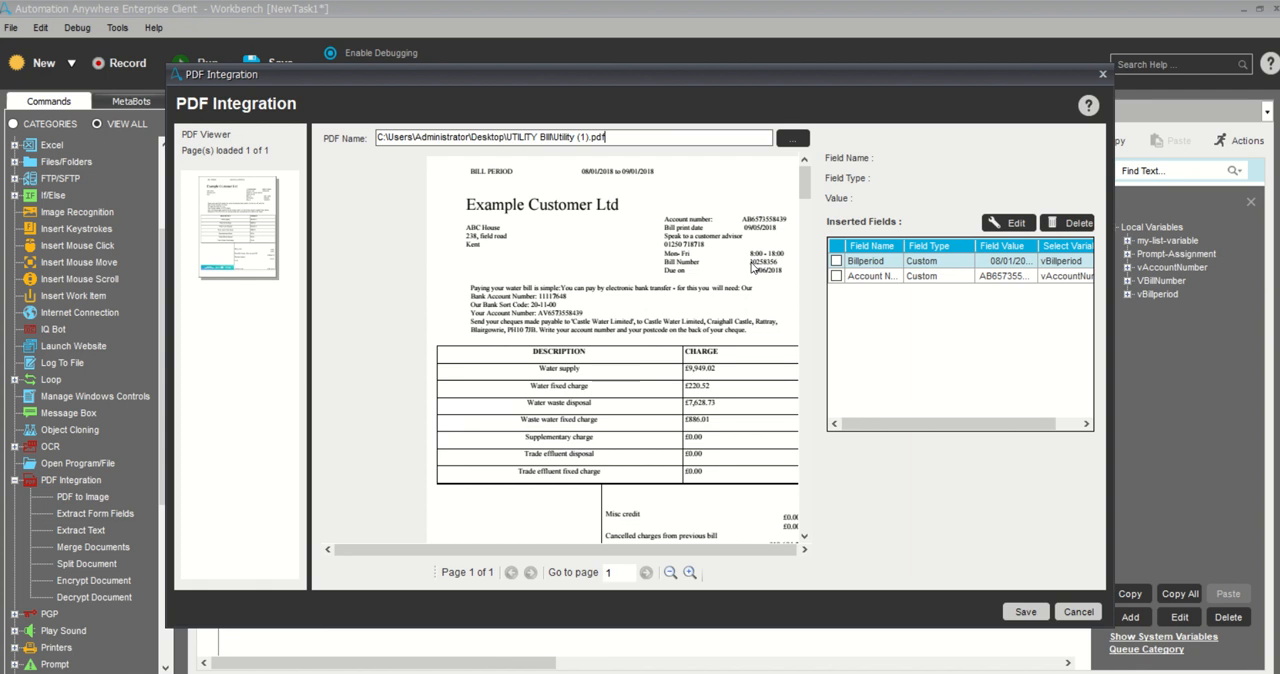
mouse_move(784, 270)
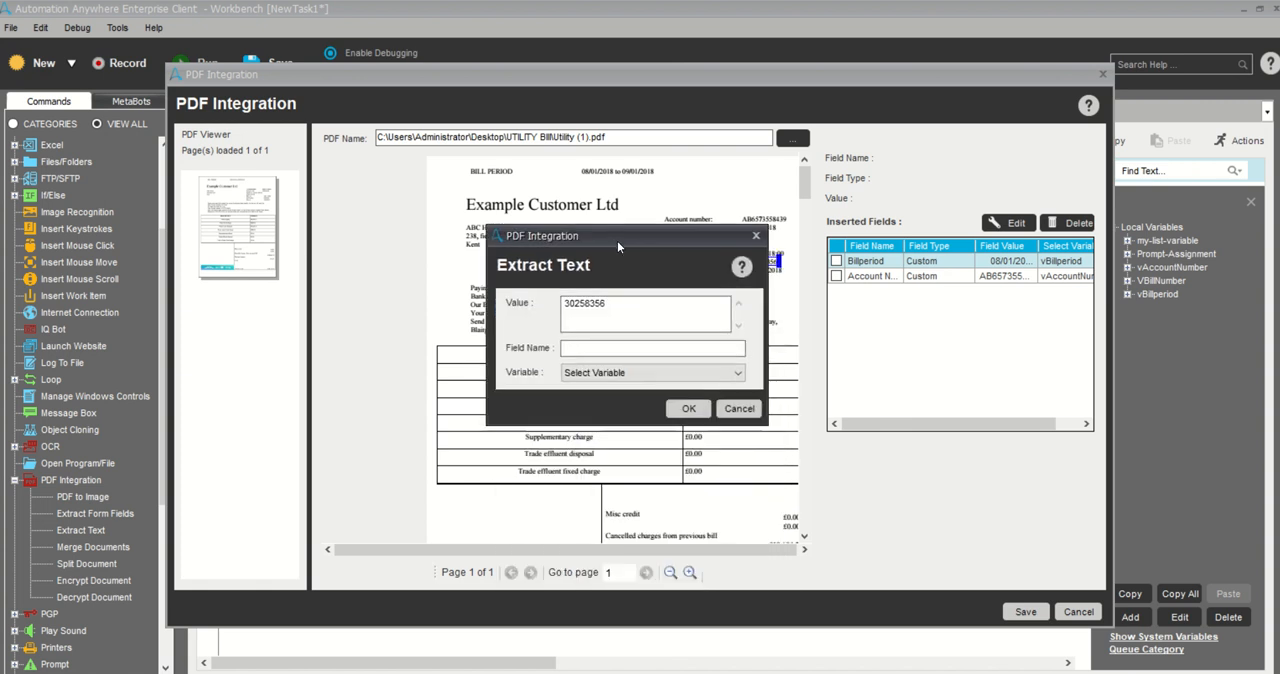
text(Bill Num)
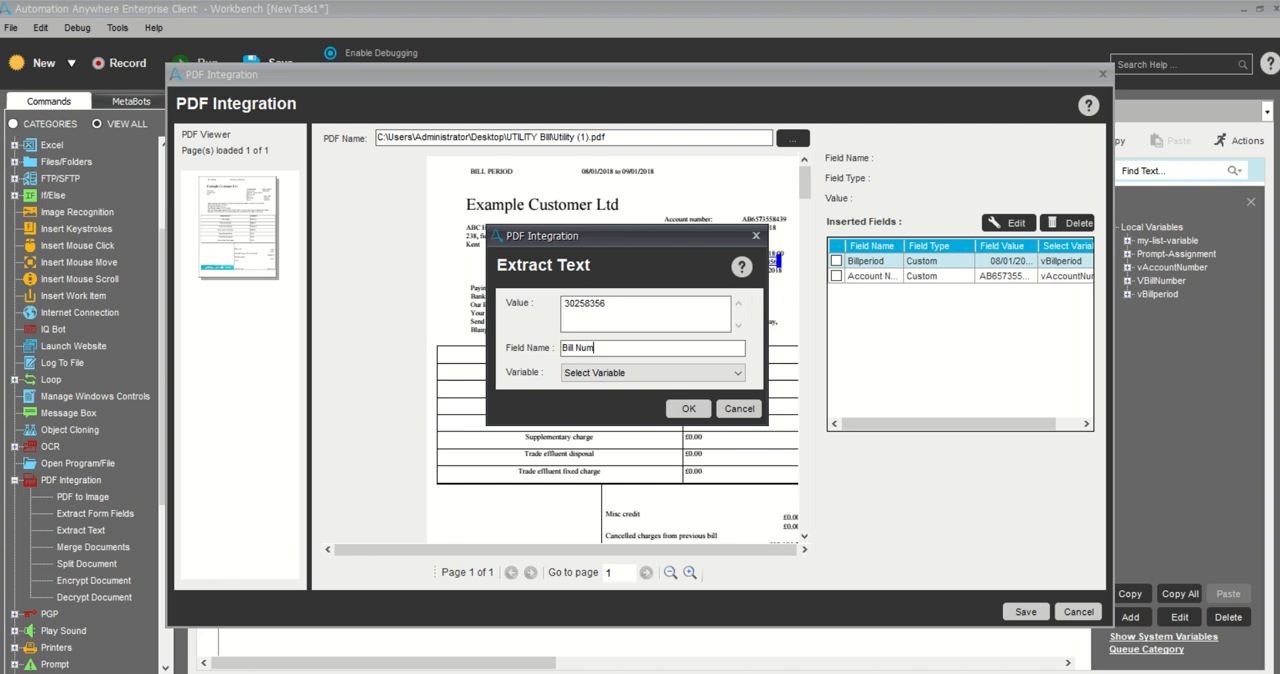
text(ber)
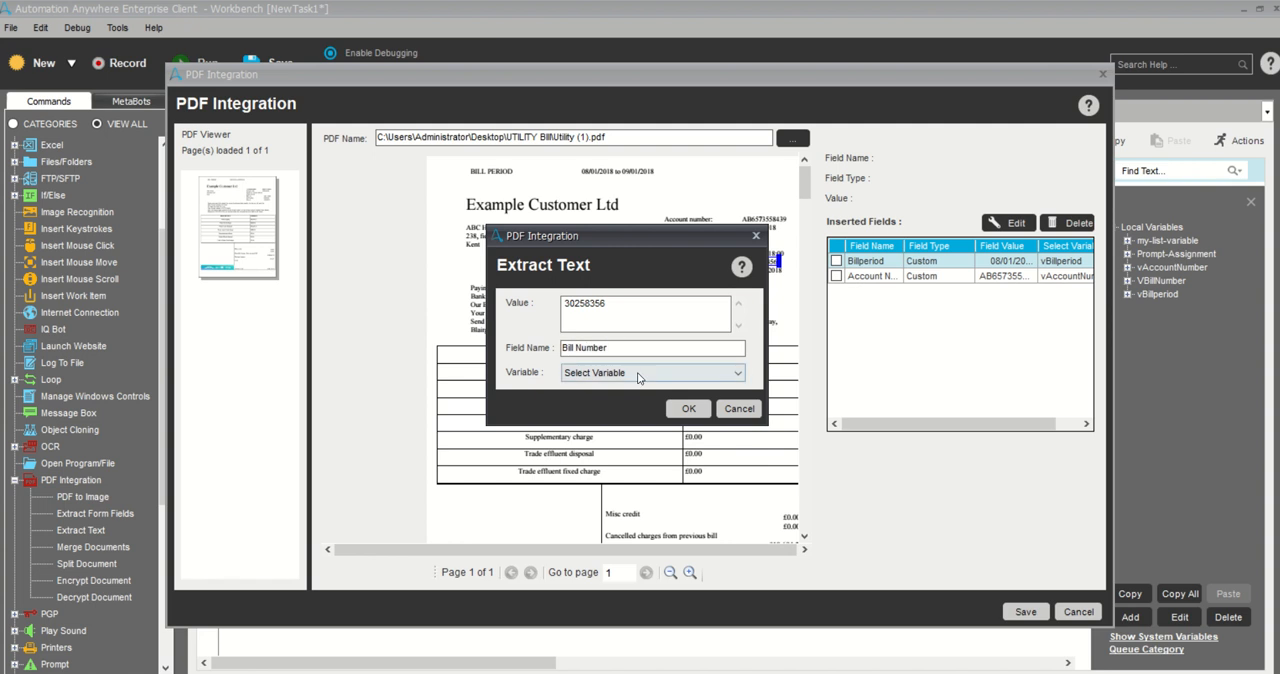
click(650, 372)
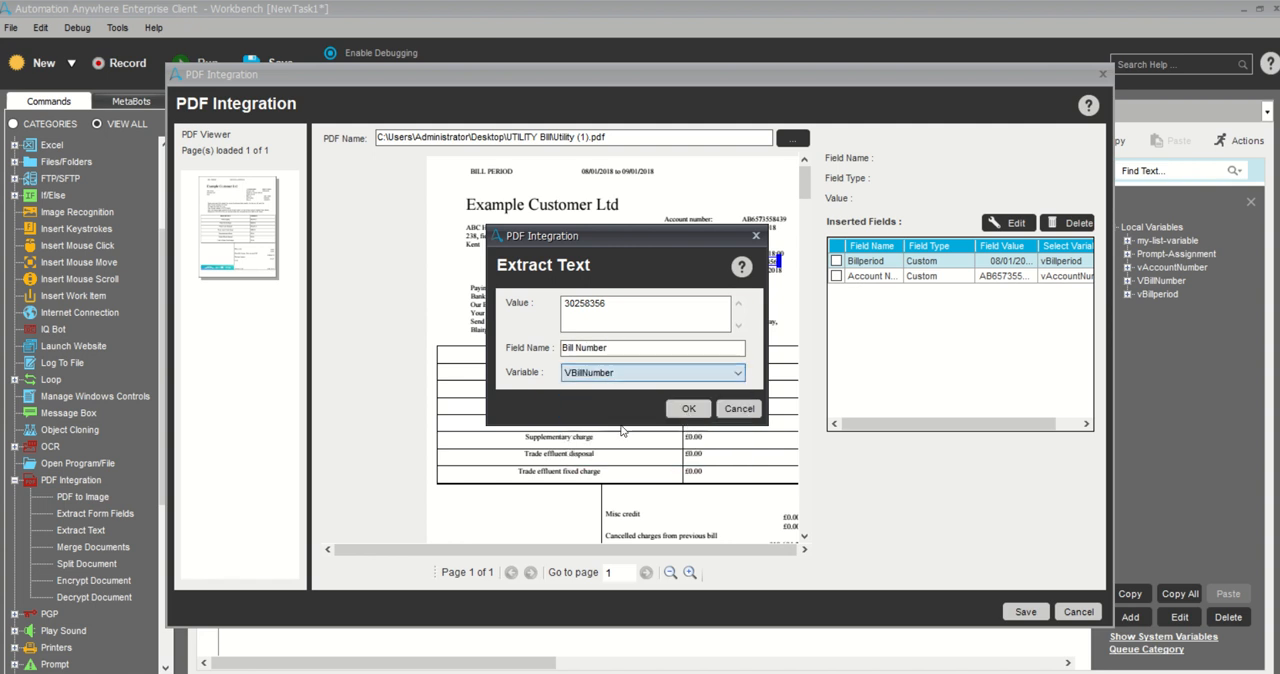
click(688, 408)
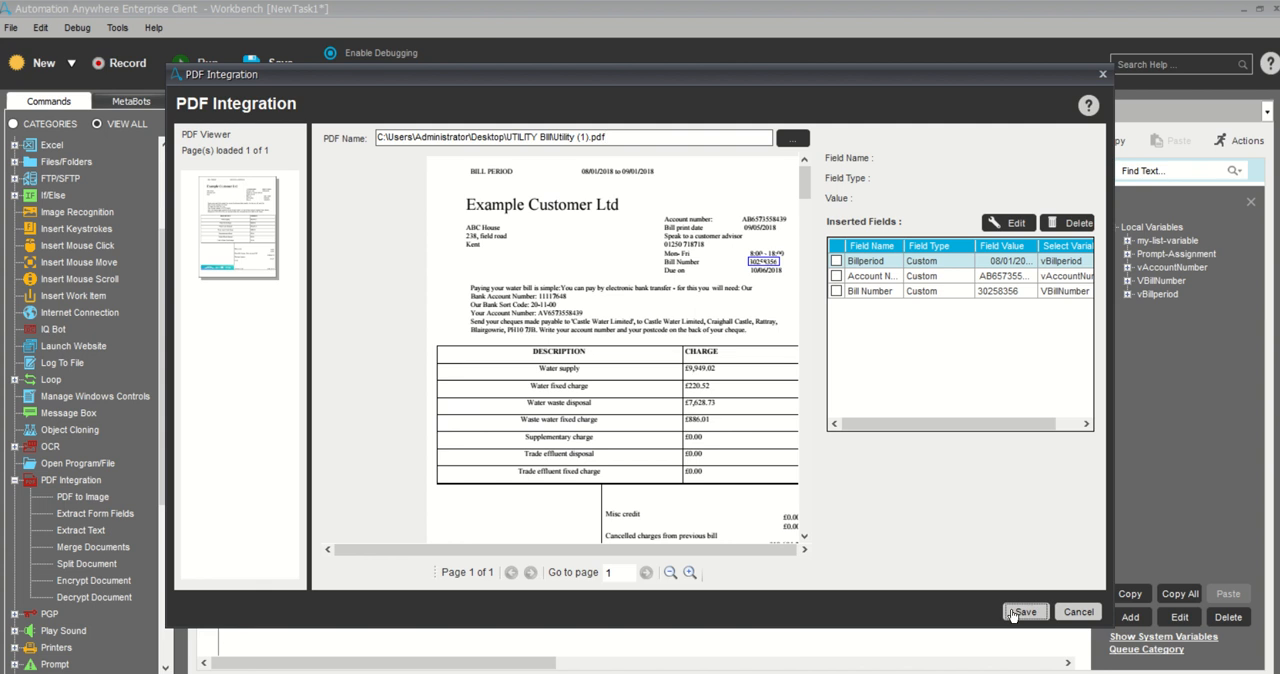
Save the Extract Form Fields command as line 2 of the task
click(1024, 612)
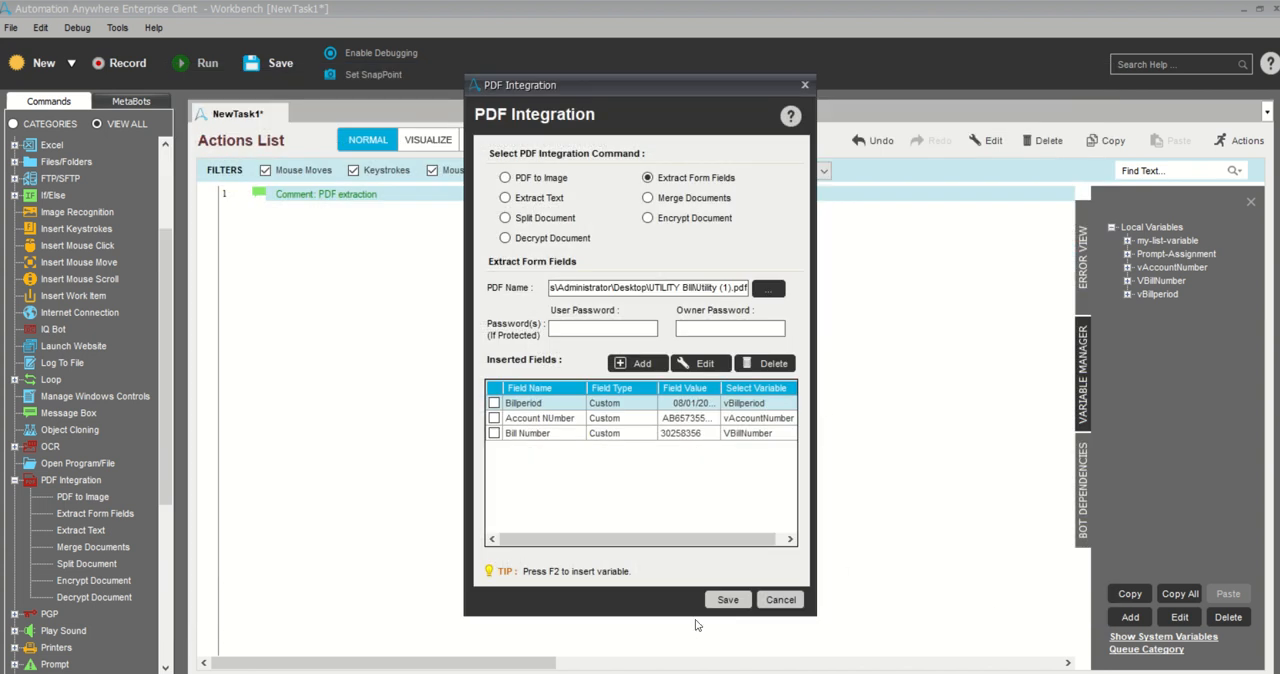
click(728, 600)
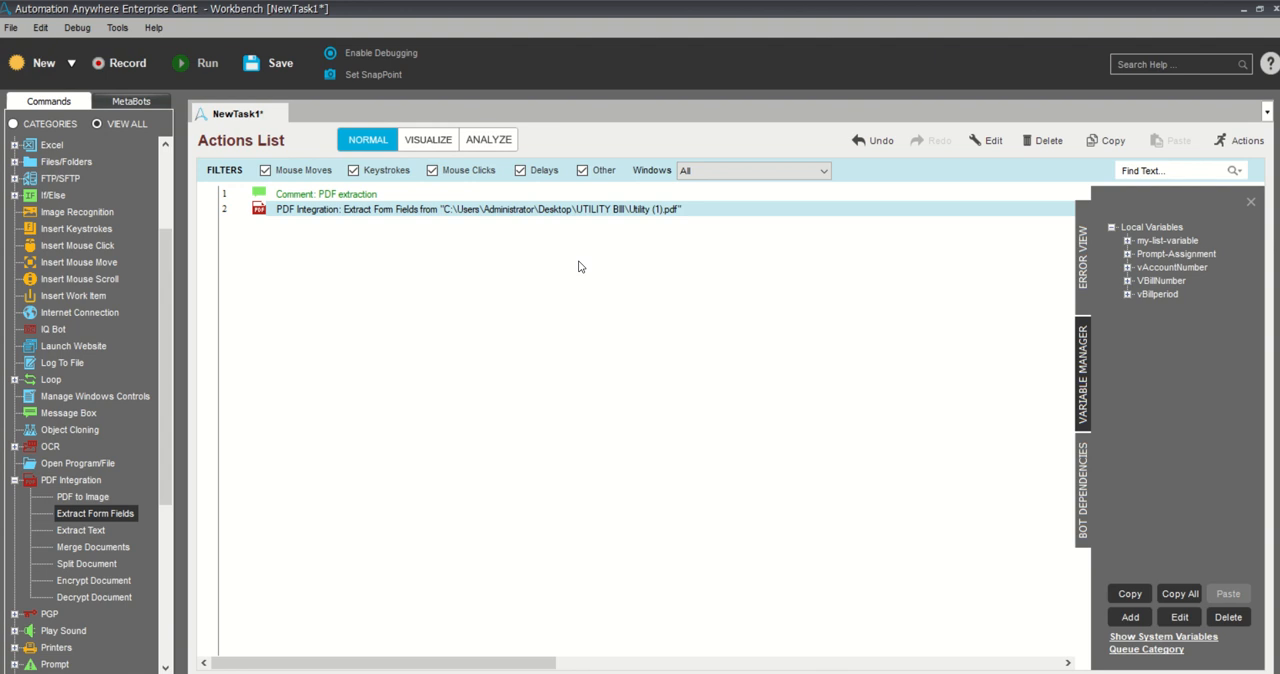
mouse_move(532, 220)
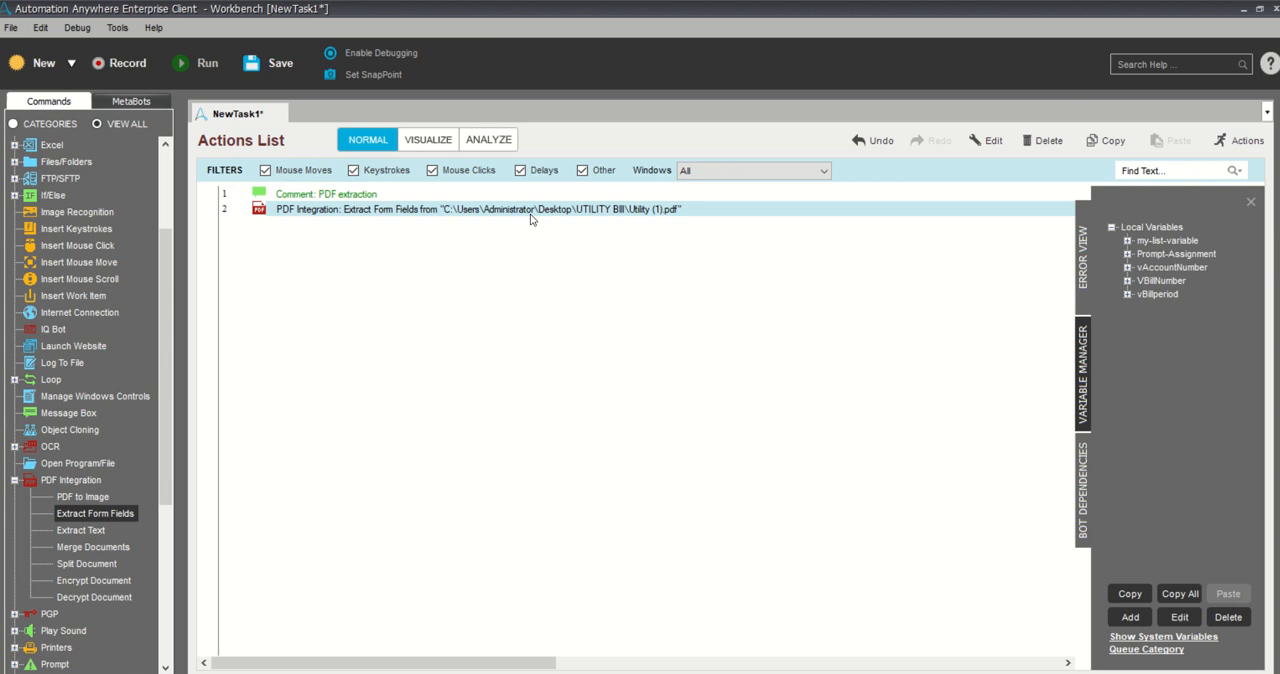
mouse_move(70, 416)
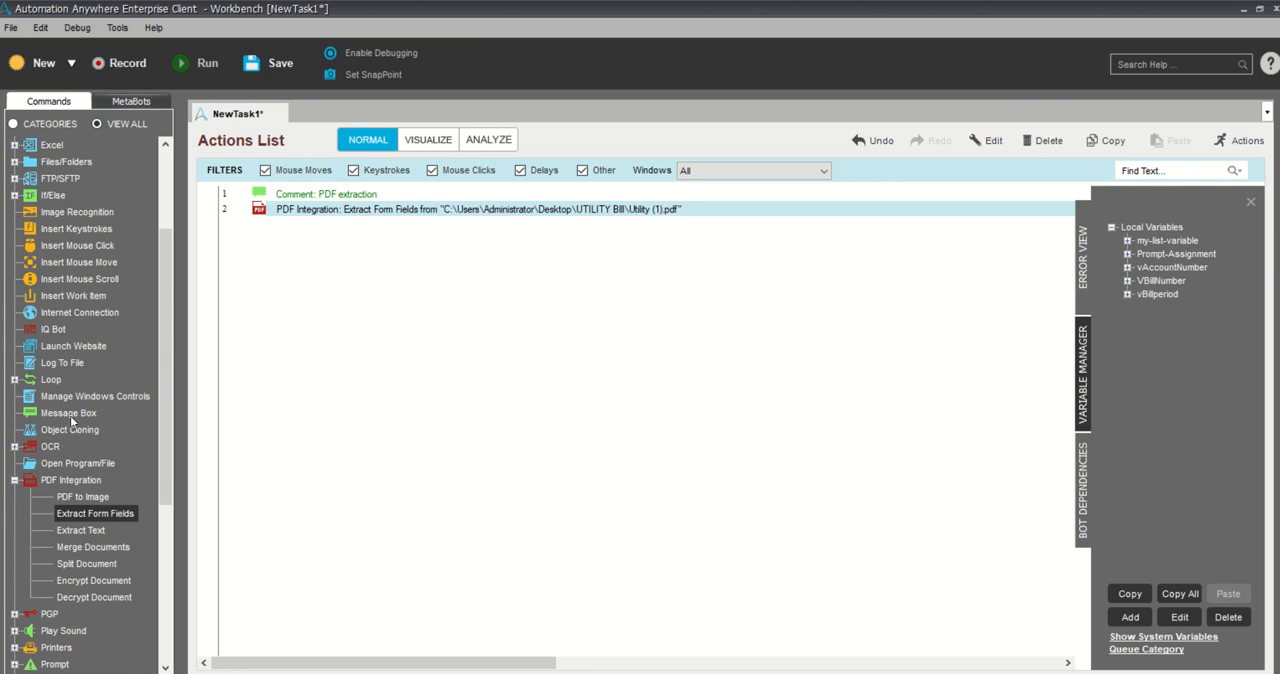
Start a Message Box listing Bill period with vBillperiod and Acount Number with vAccountNumber
double_click(68, 412)
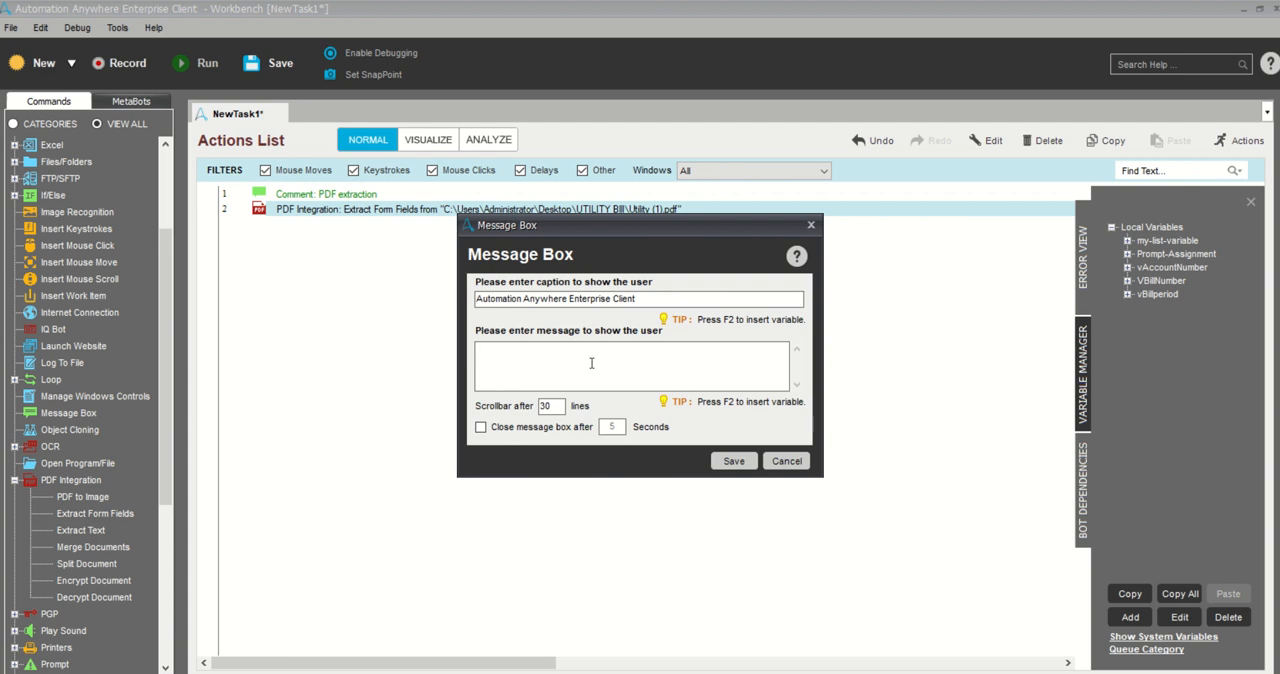
text(B)
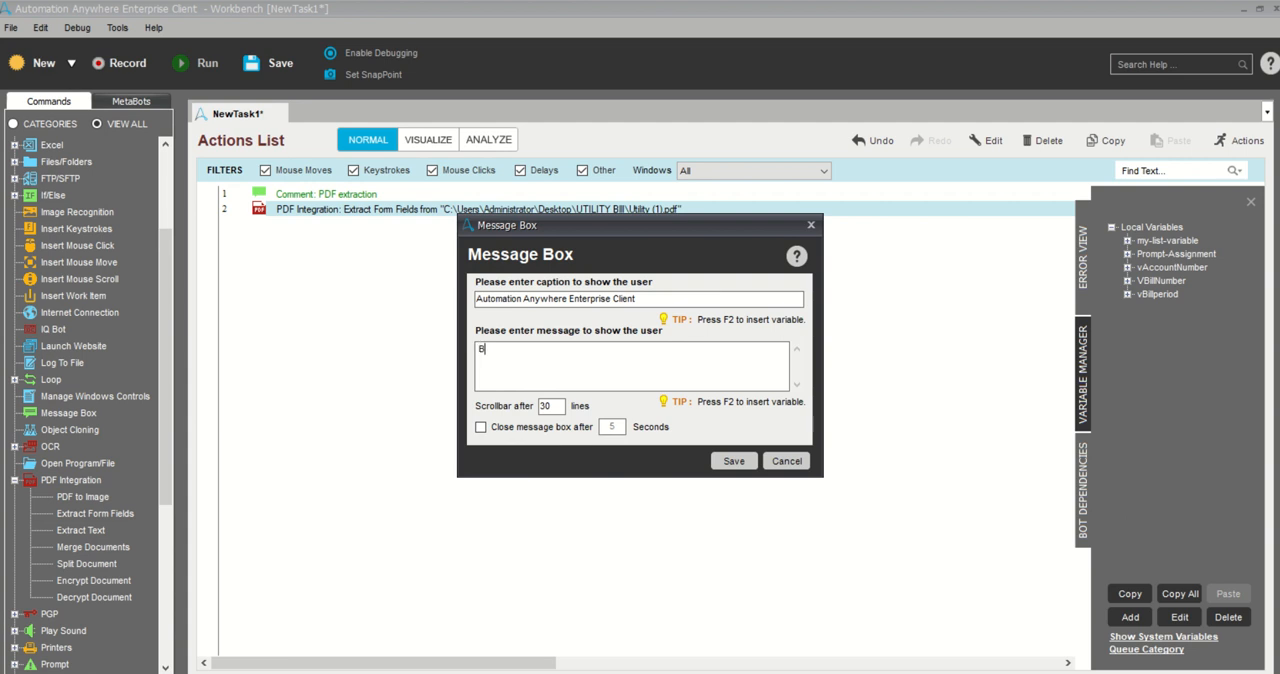
text(il per)
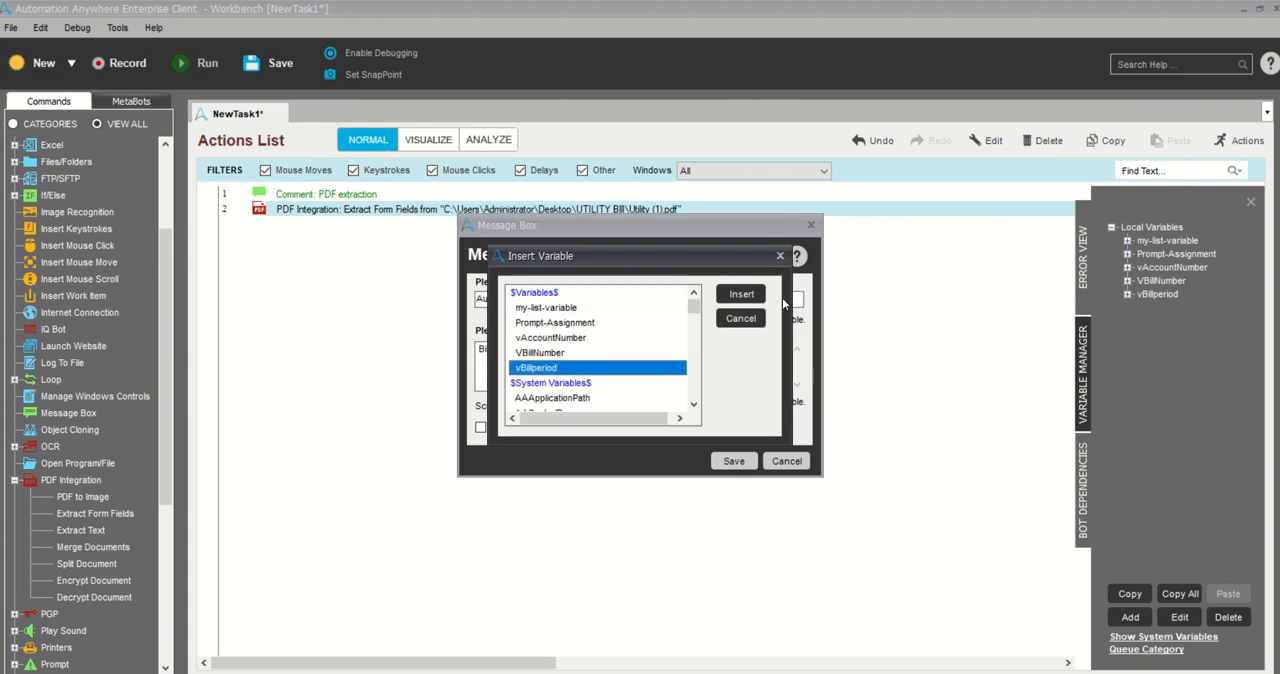
click(740, 292)
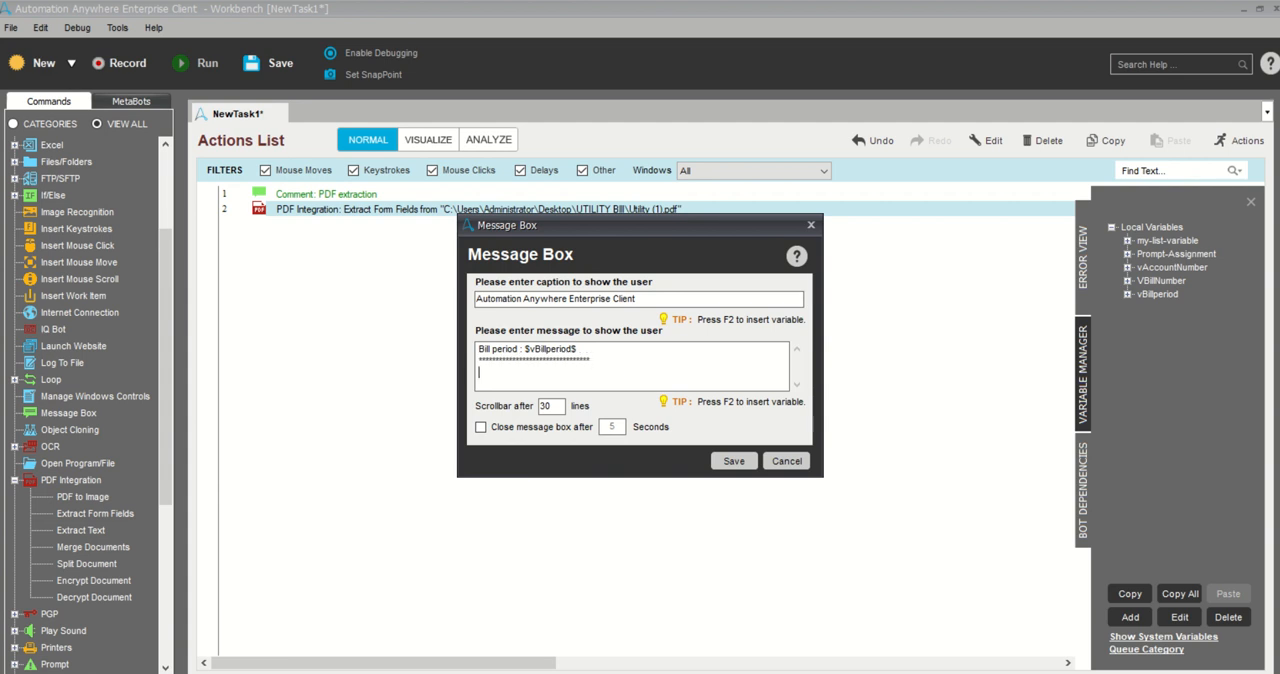
mouse_move(620, 342)
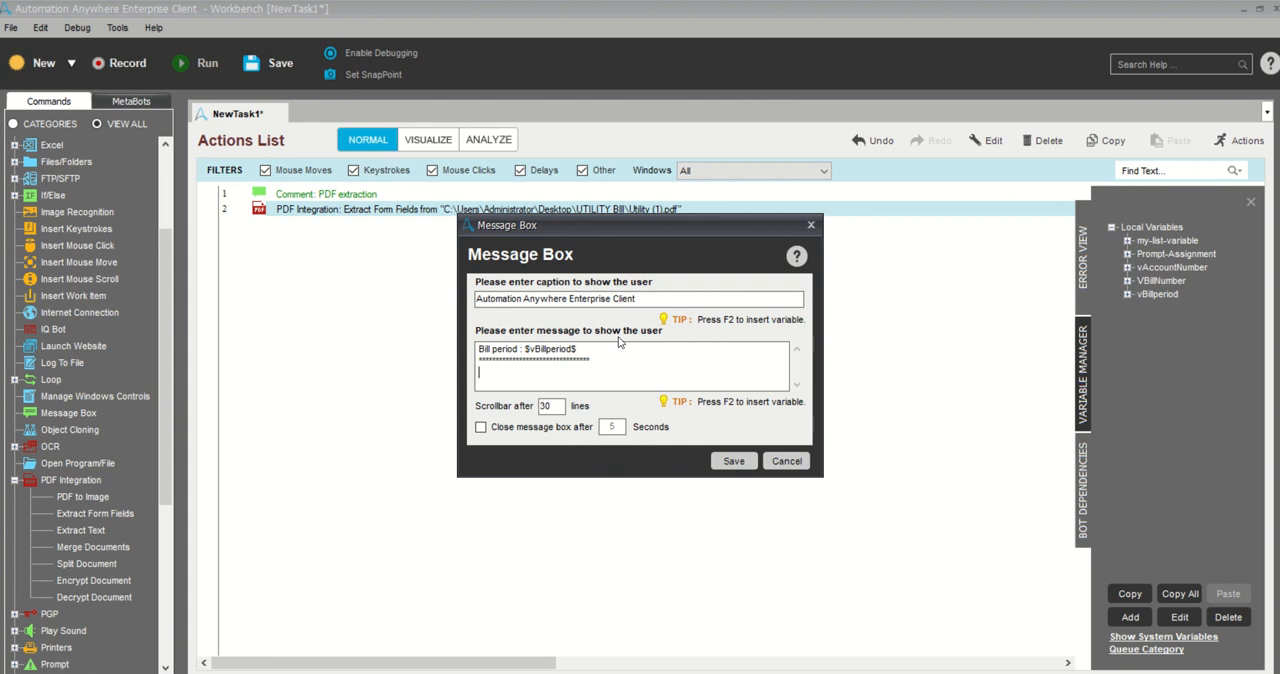
text(Acount)
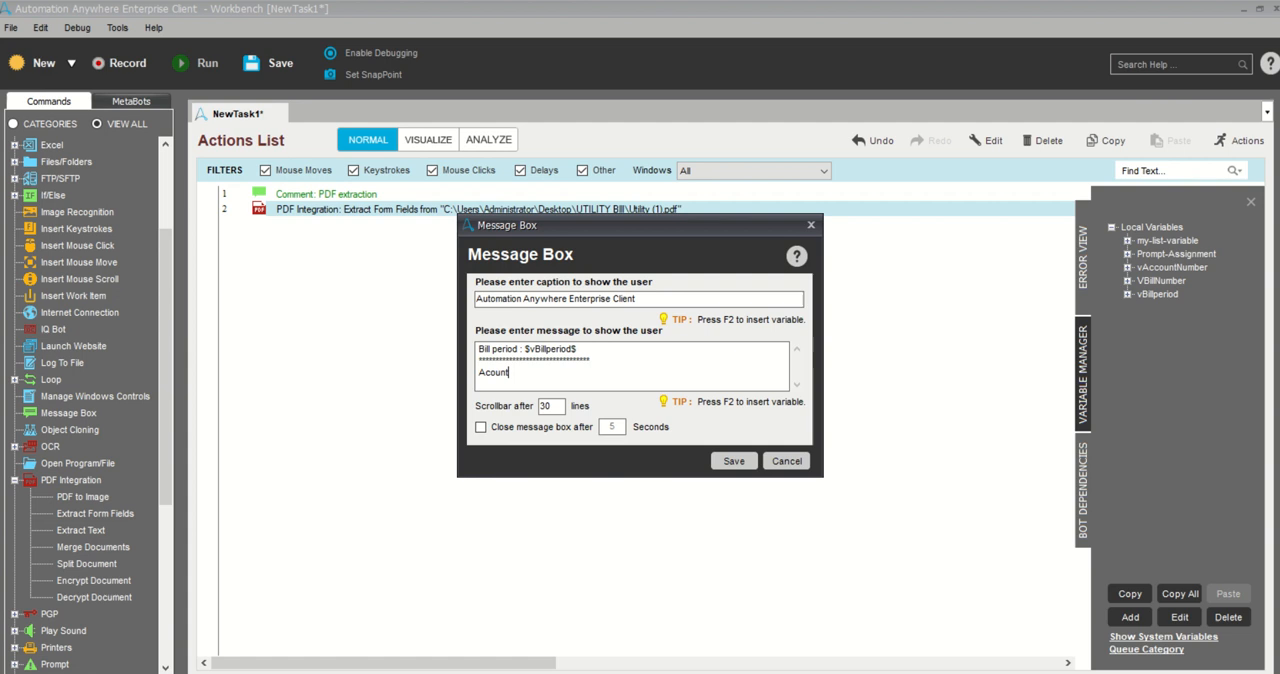
text(Number)
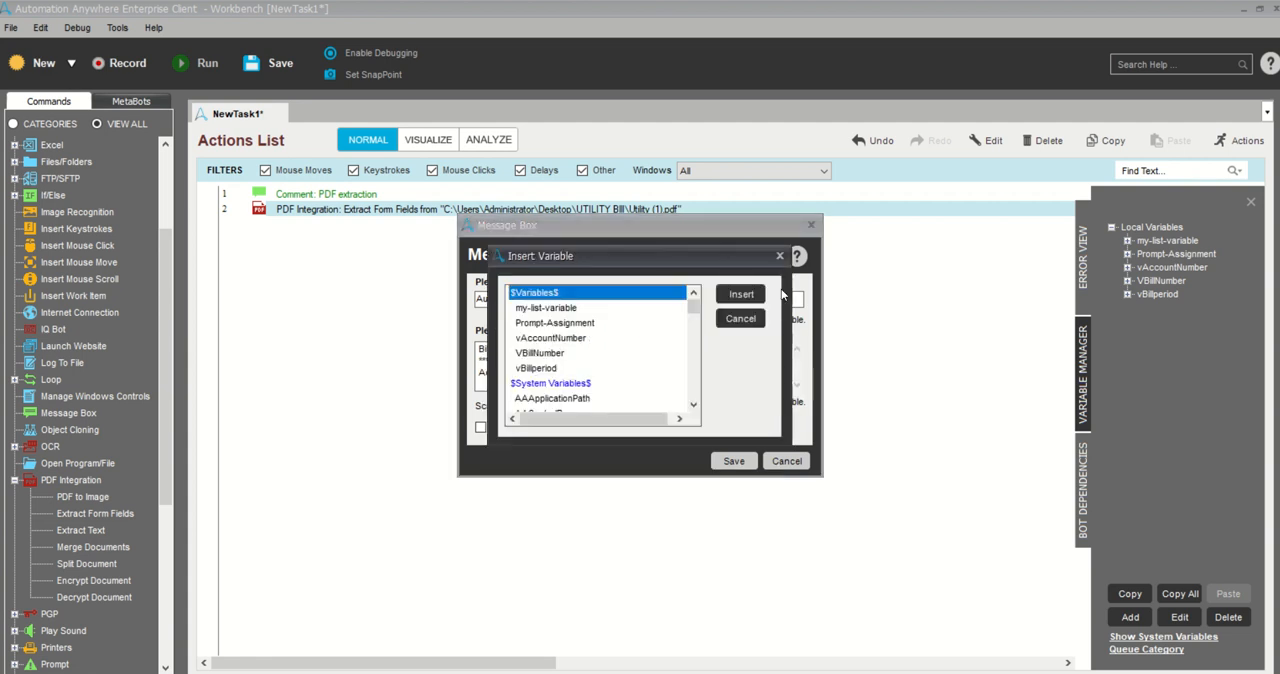
click(740, 292)
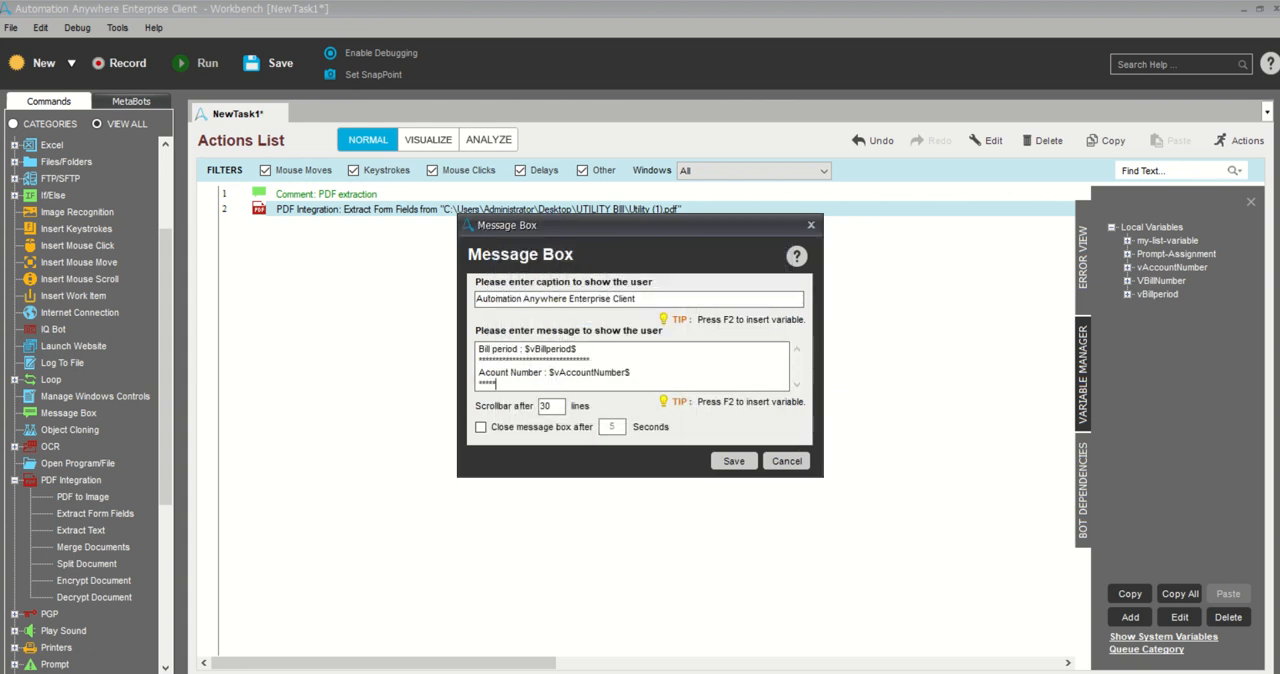
Add the BillNumber line with vBillNumber and save the message box as step 3
scroll(down, 3)
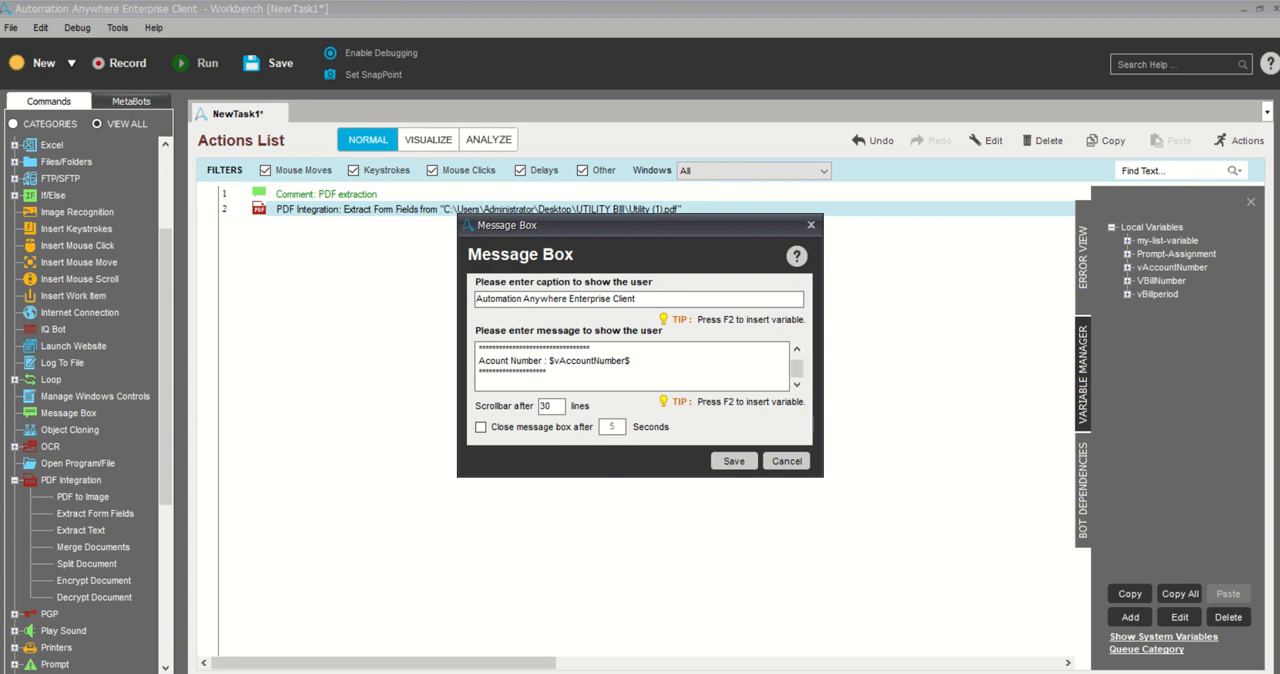
text(BillNumber :)
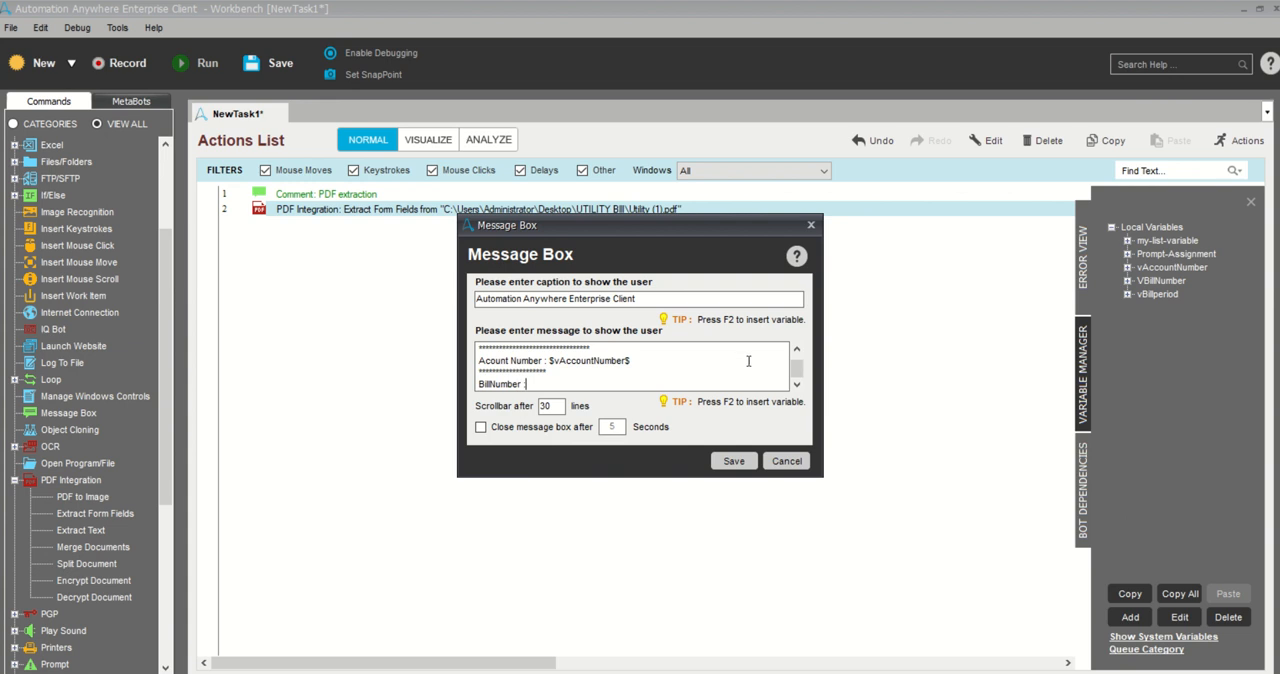
key(f2)
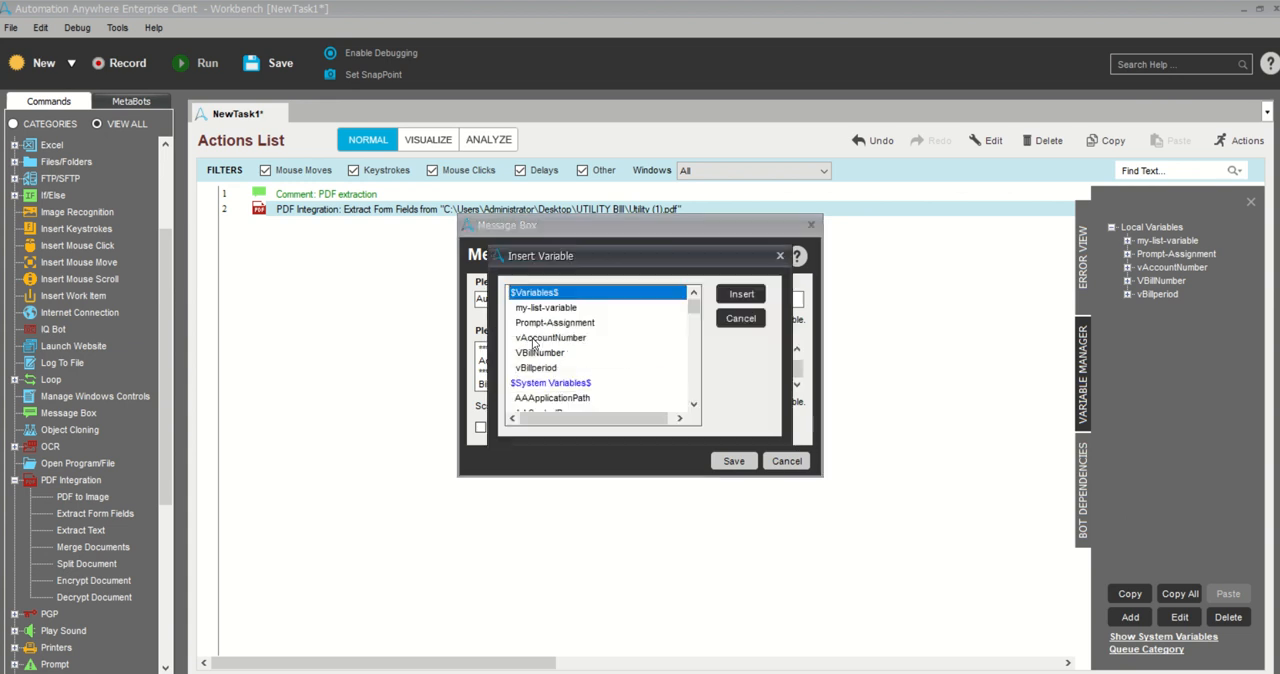
click(740, 292)
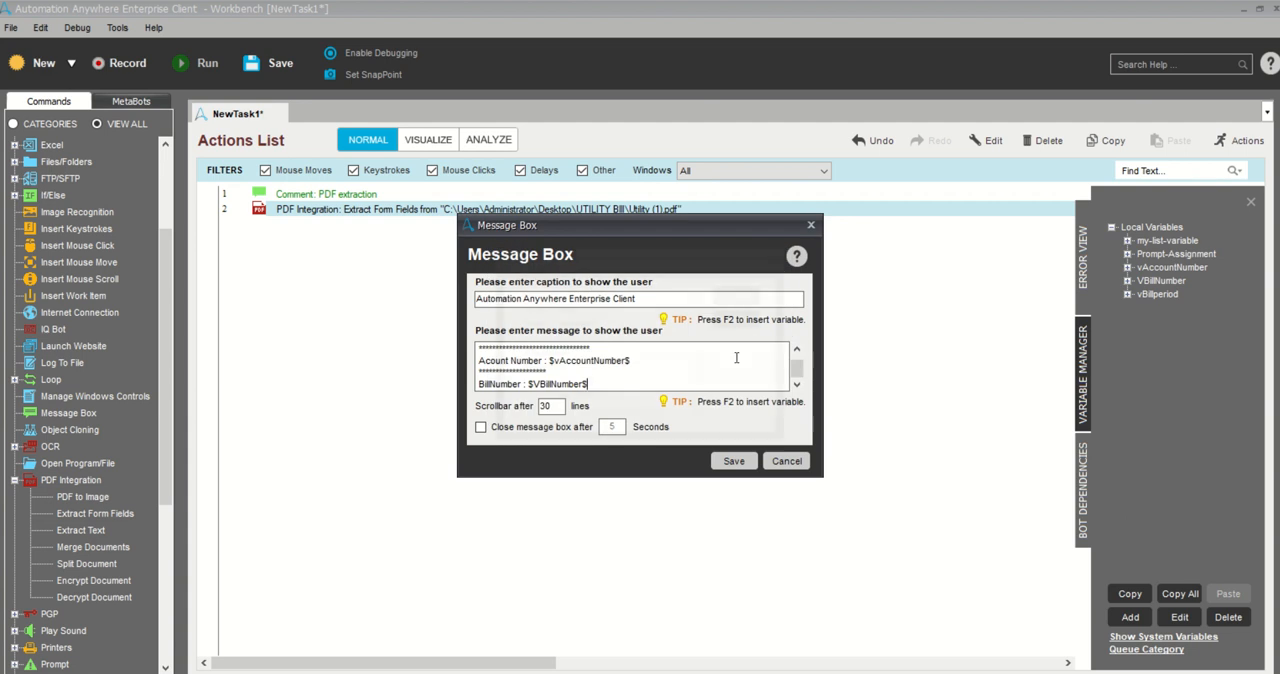
mouse_move(626, 378)
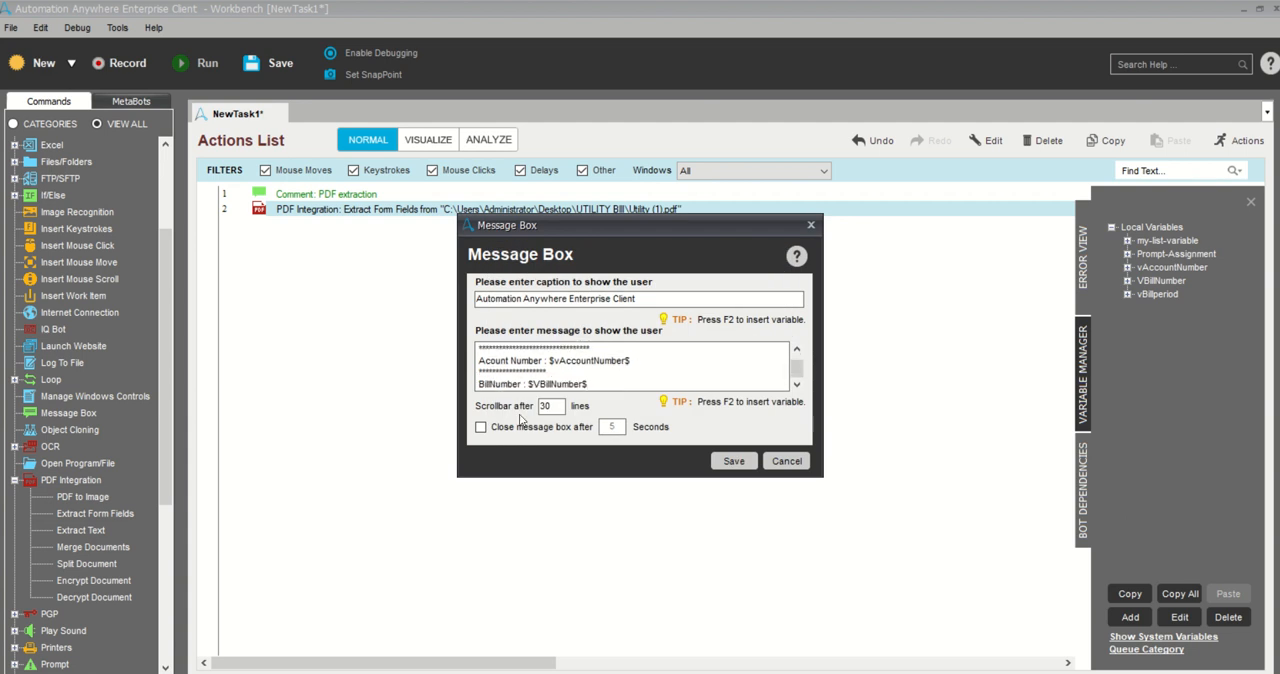
click(732, 460)
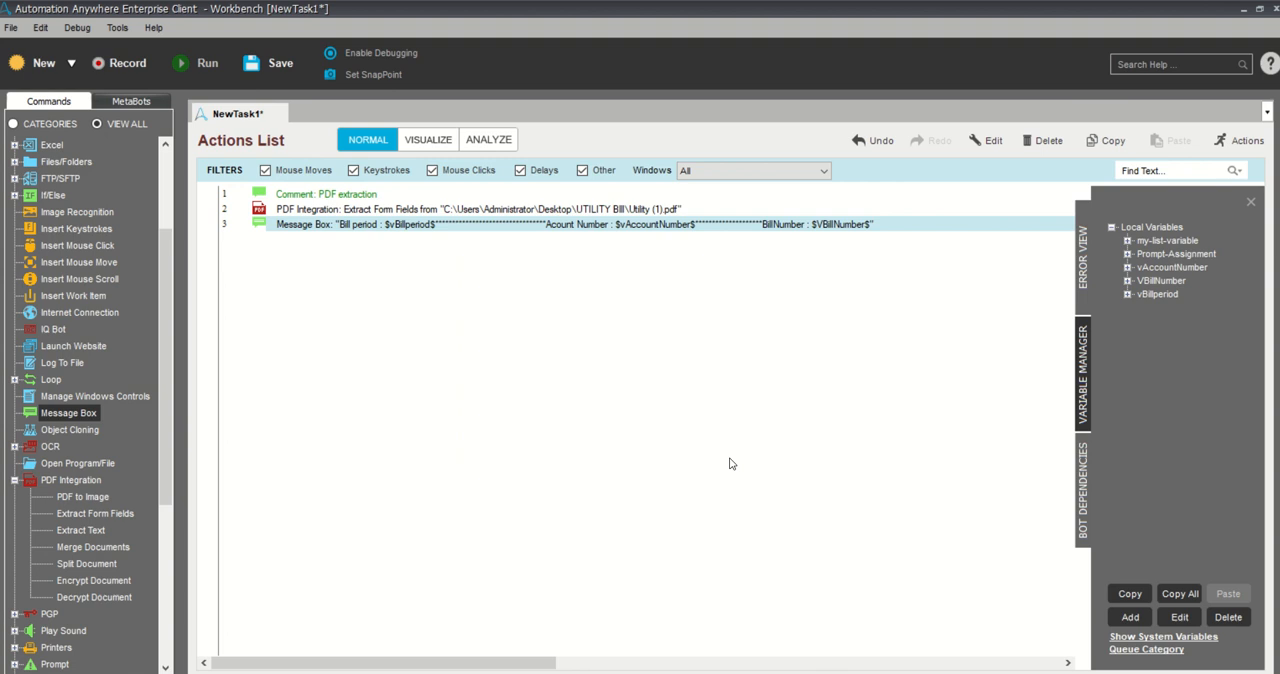
mouse_move(662, 476)
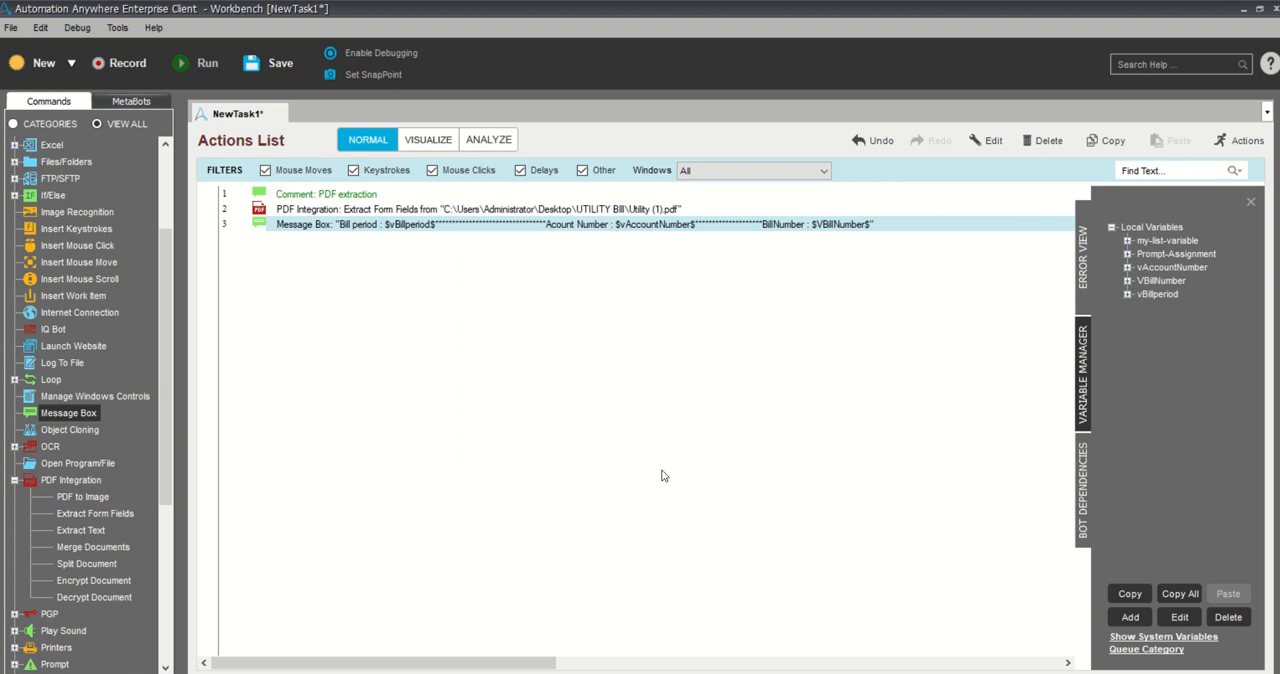
mouse_move(544, 256)
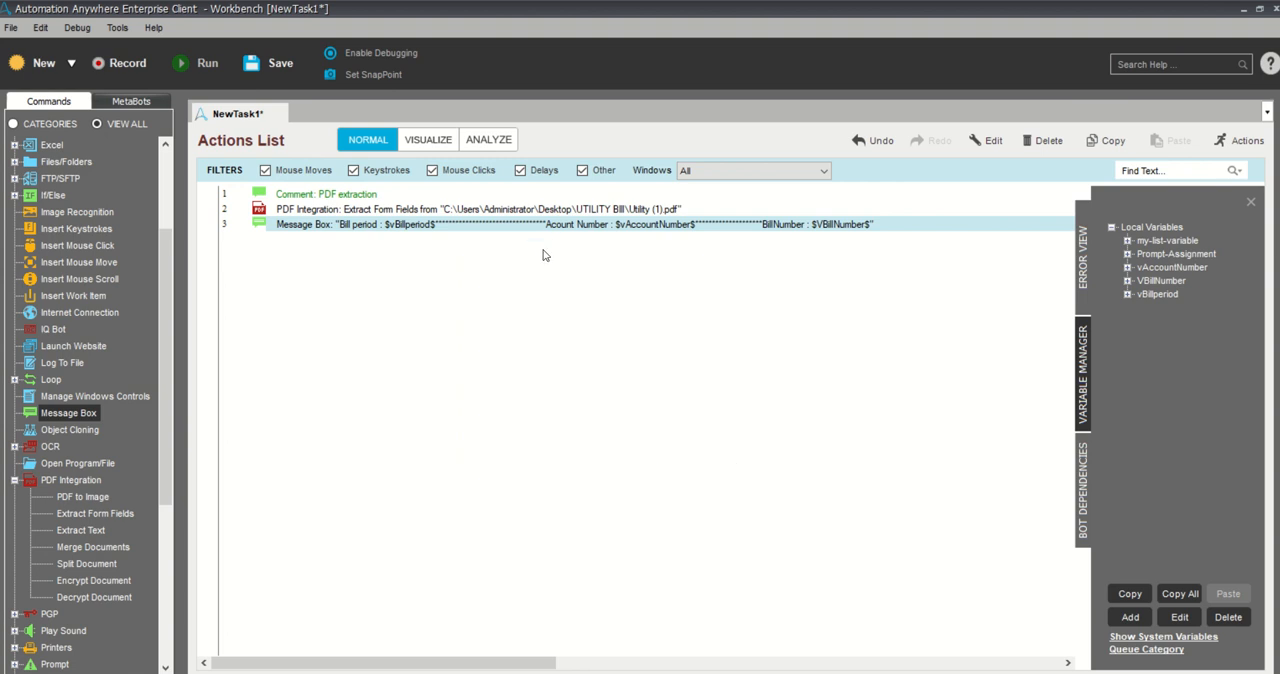
Save the task in My Tasks as pdf extraction.atmx
click(280, 62)
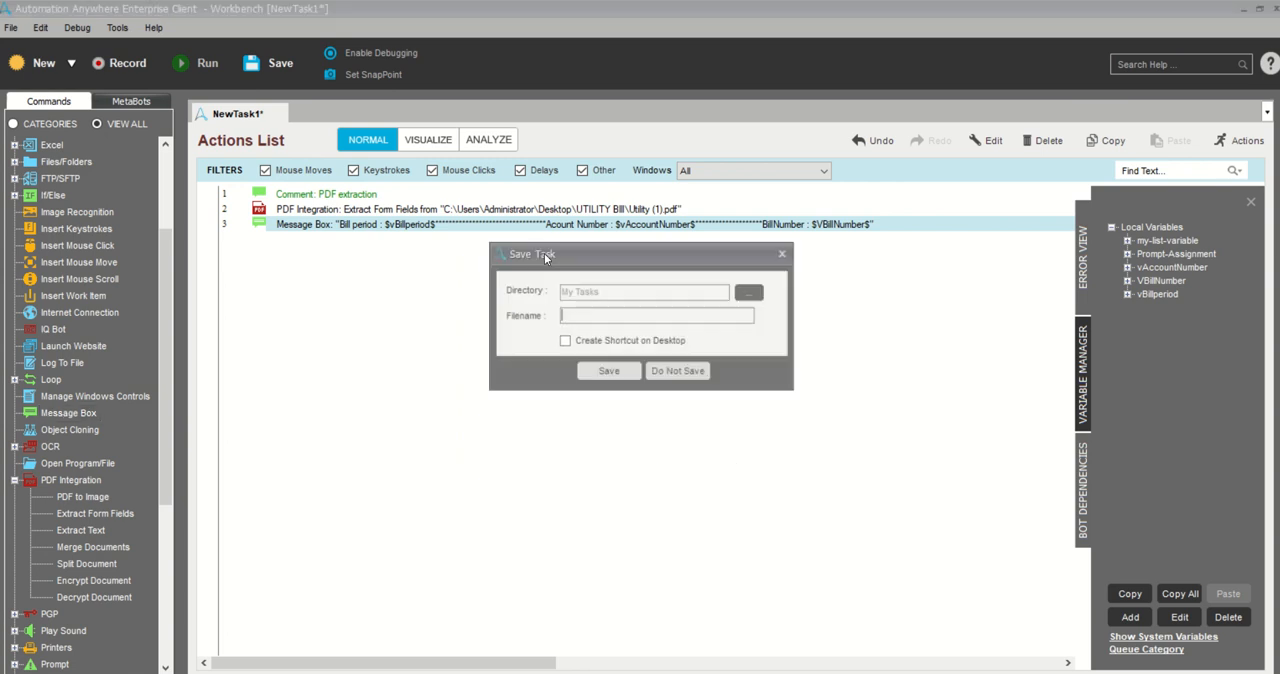
text(pdf ex)
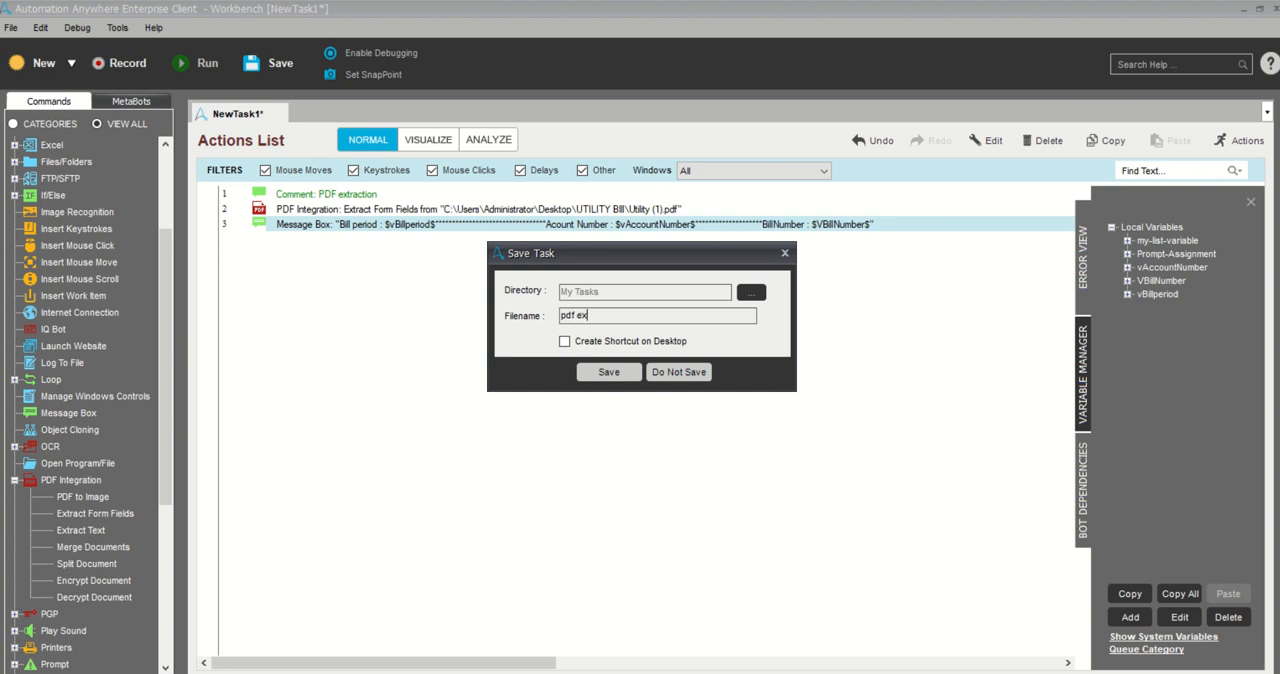
text(traction)
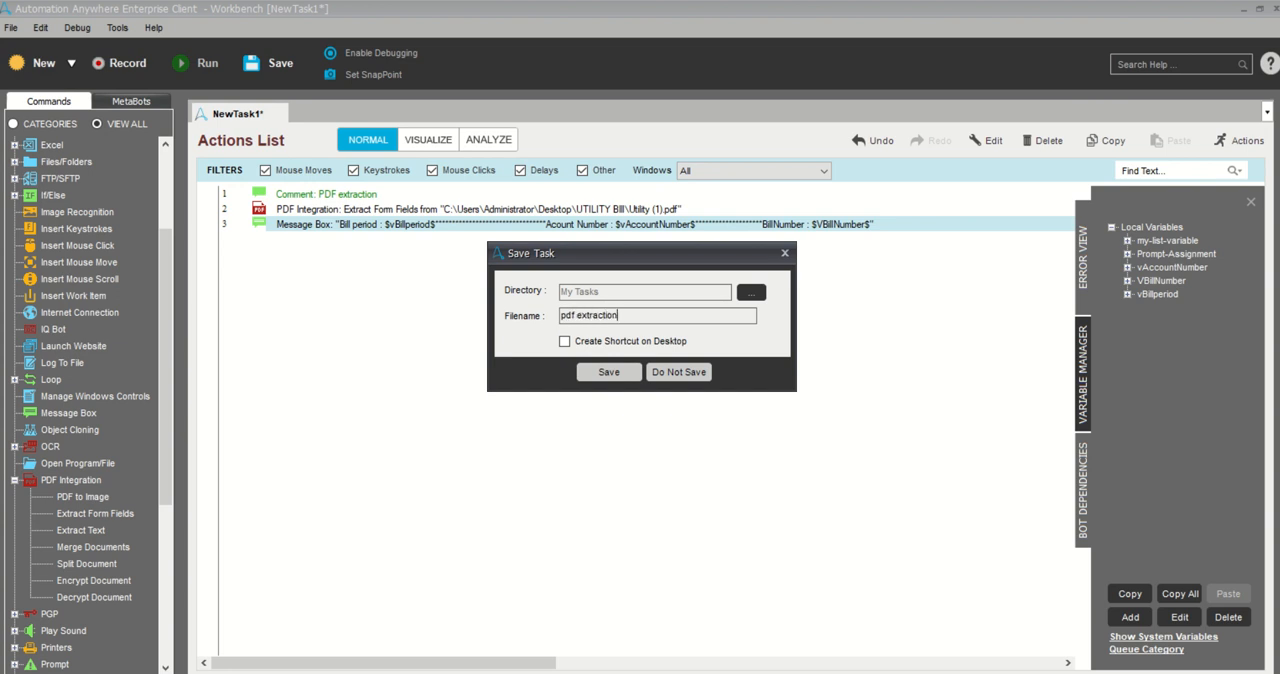
click(608, 372)
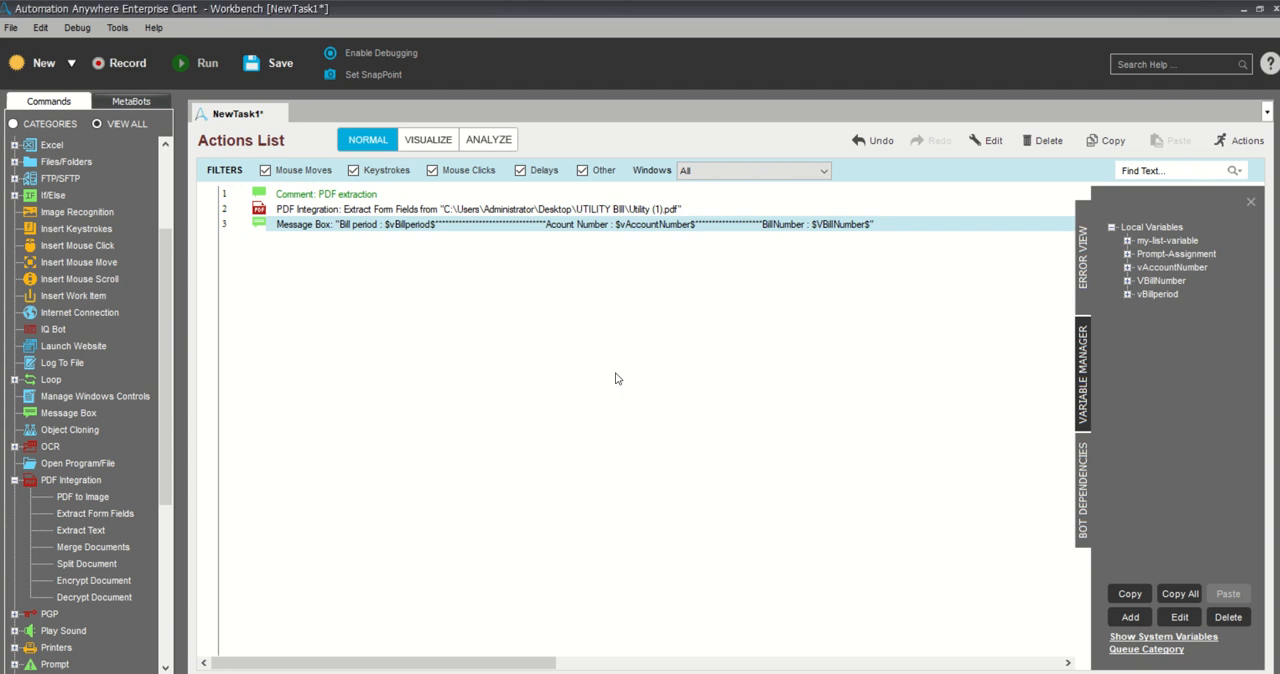
click(280, 62)
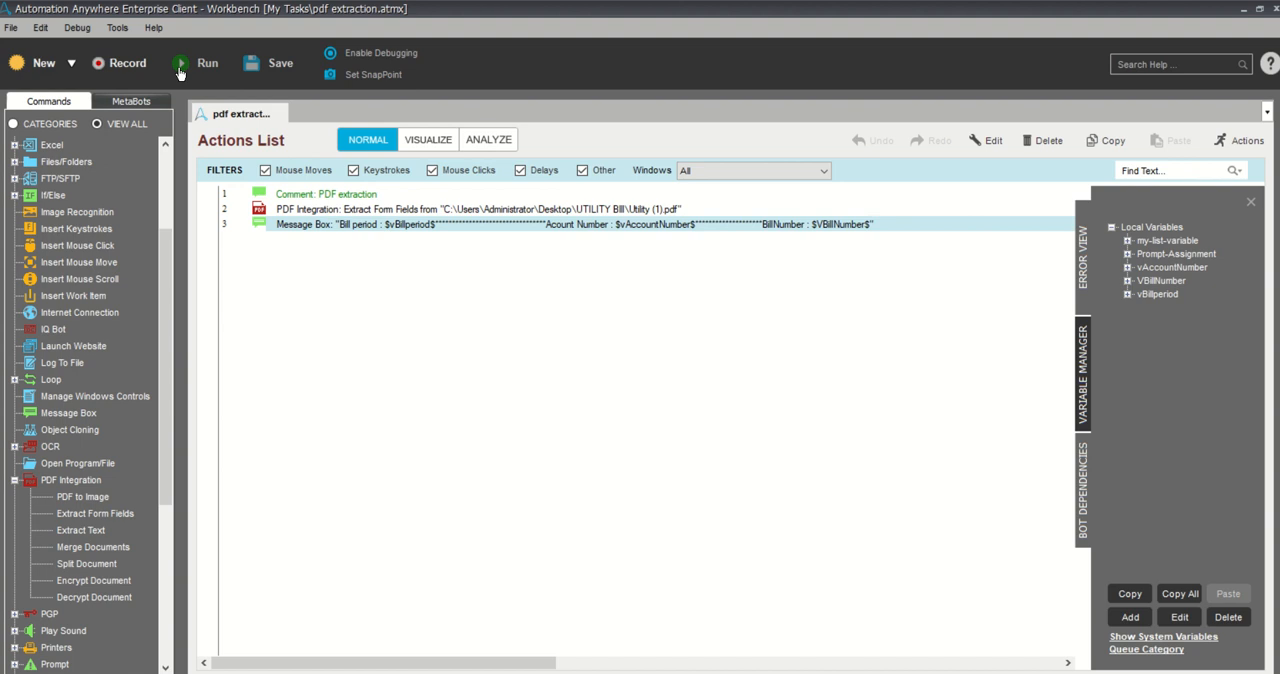
click(196, 62)
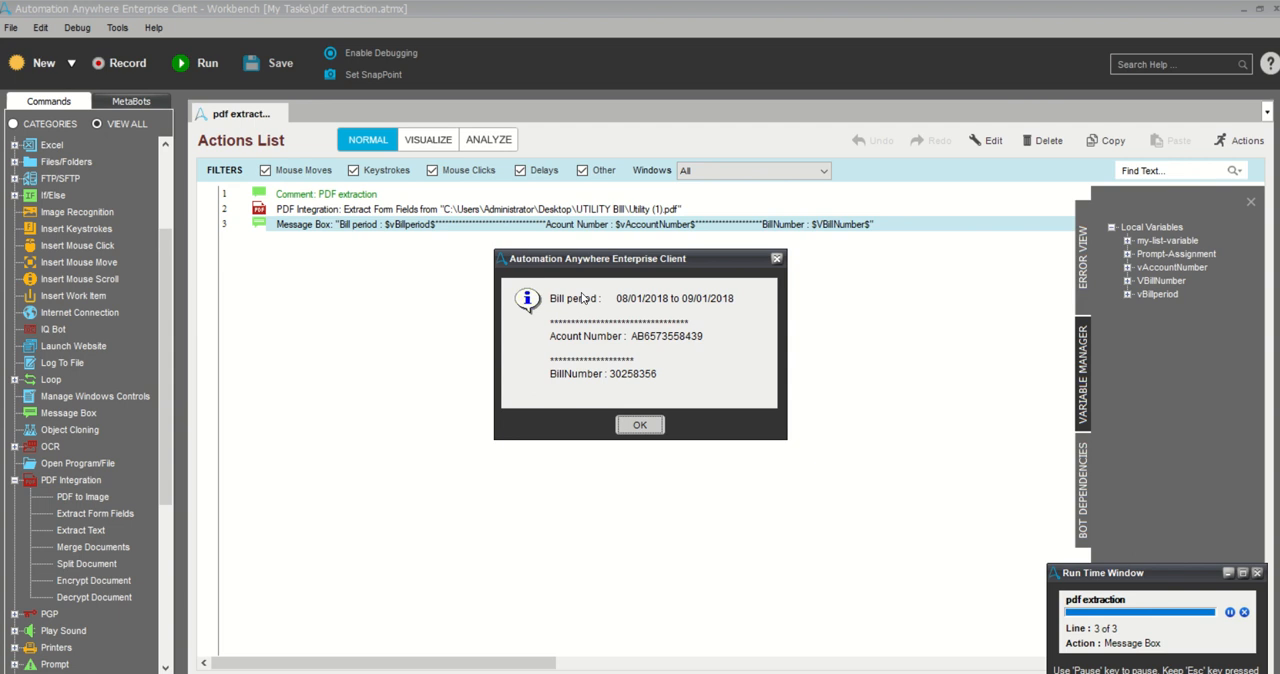
mouse_move(668, 324)
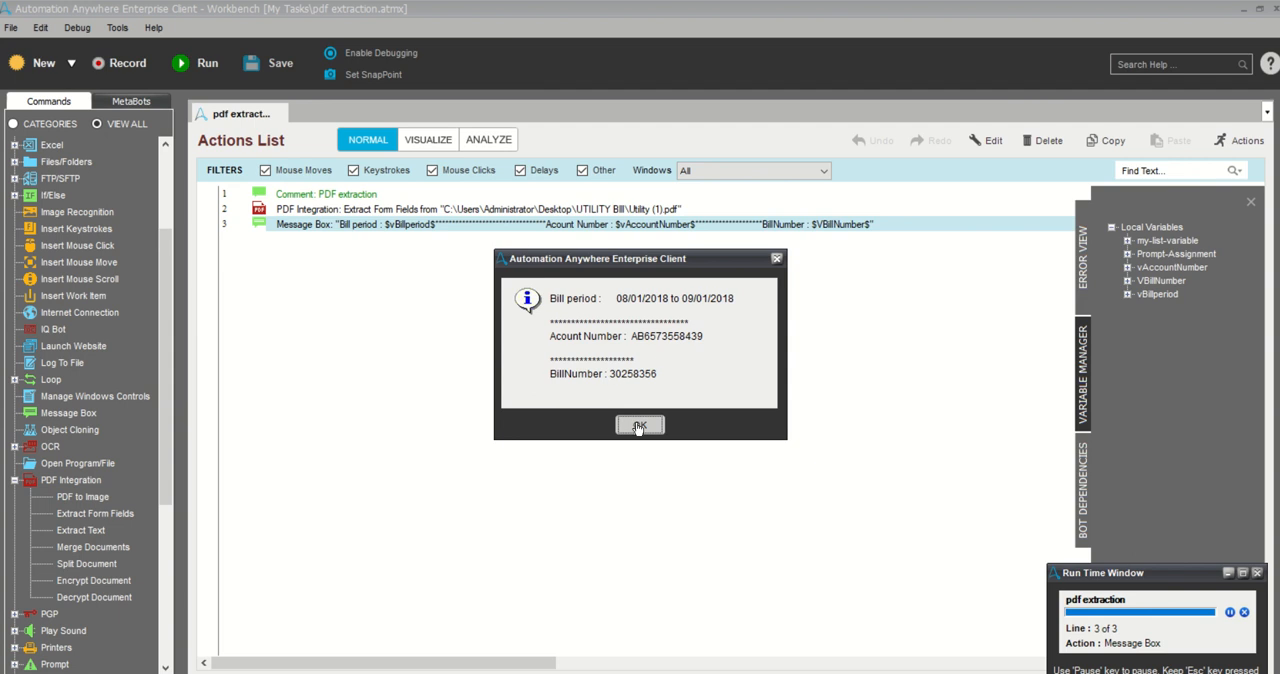
click(640, 424)
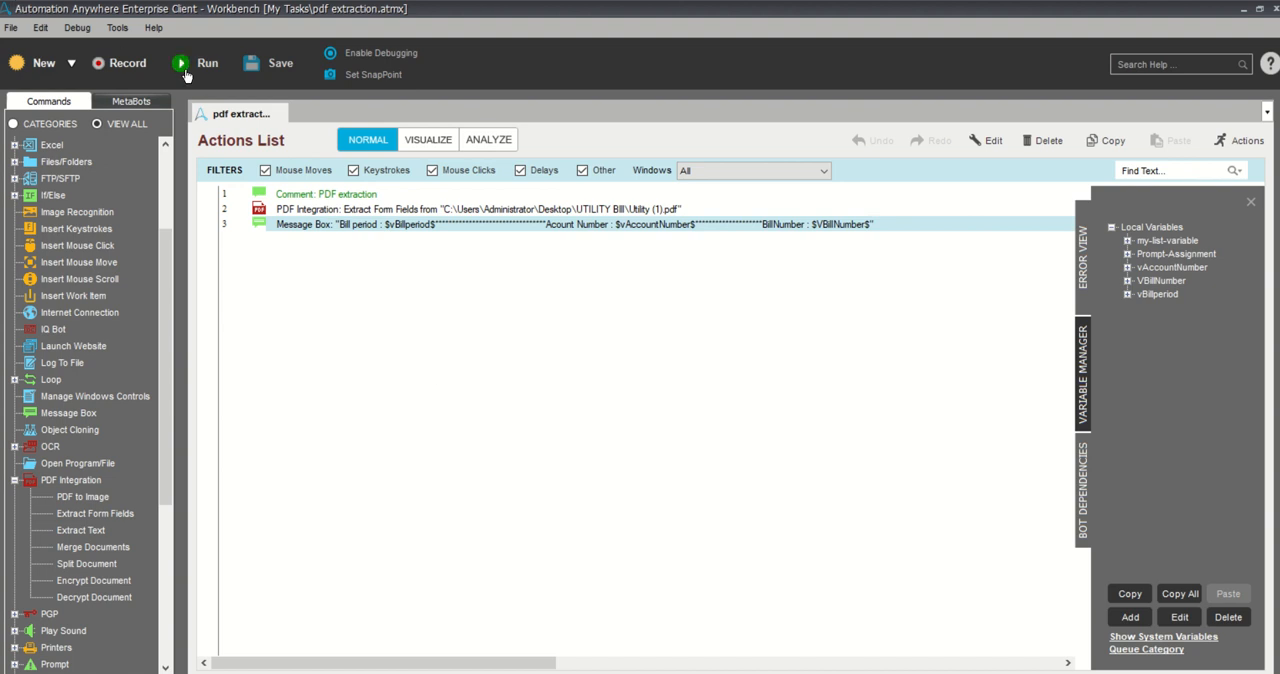
click(196, 62)
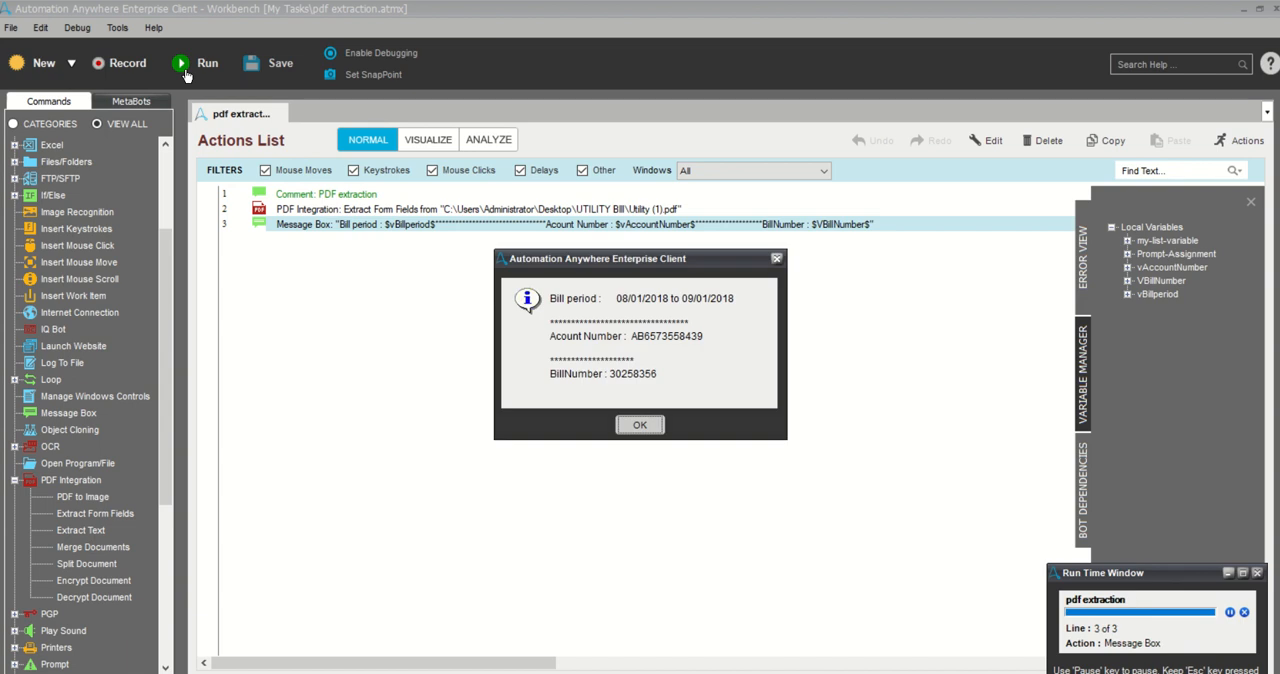
mouse_move(640, 424)
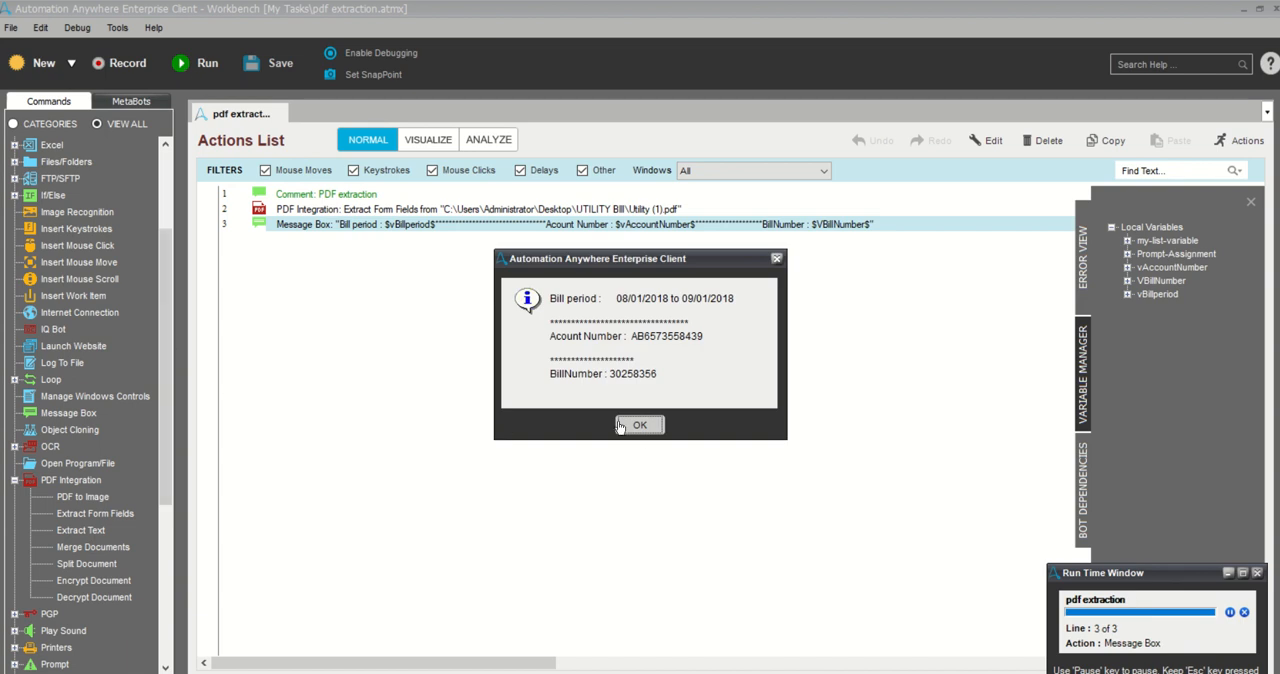
click(640, 424)
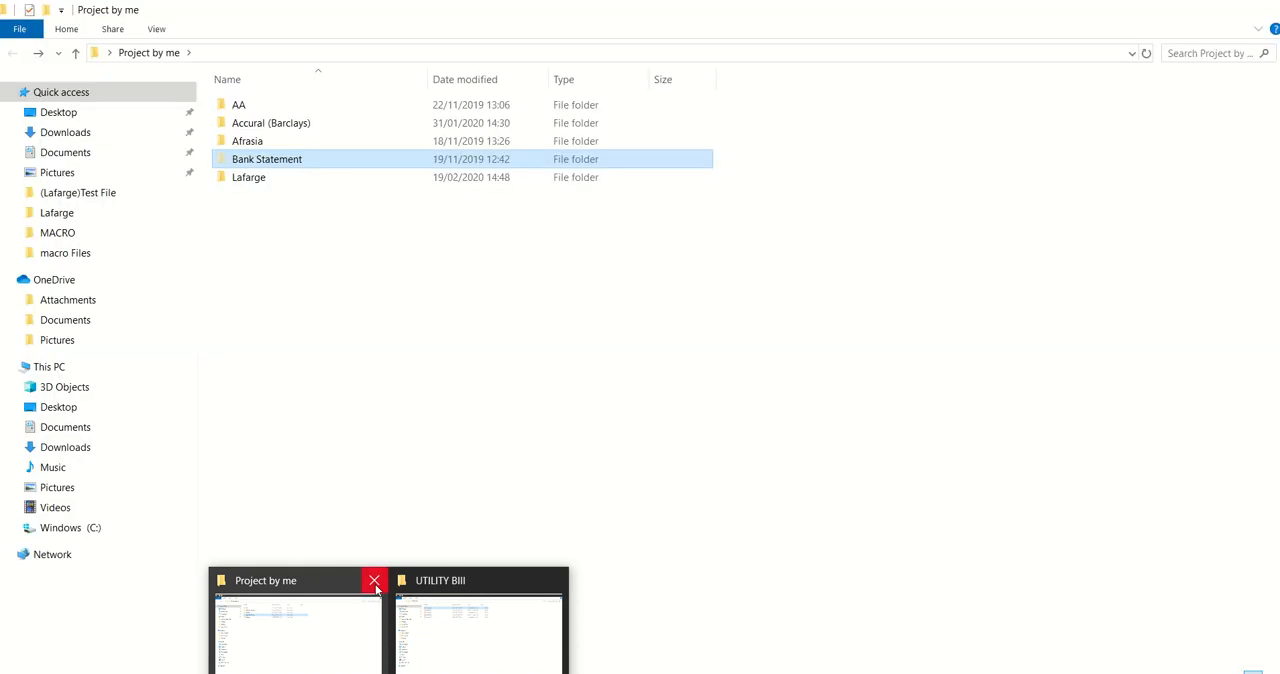
View another Utility bill PDF from the UTILITY Bill folder, then return to the workbench
click(478, 630)
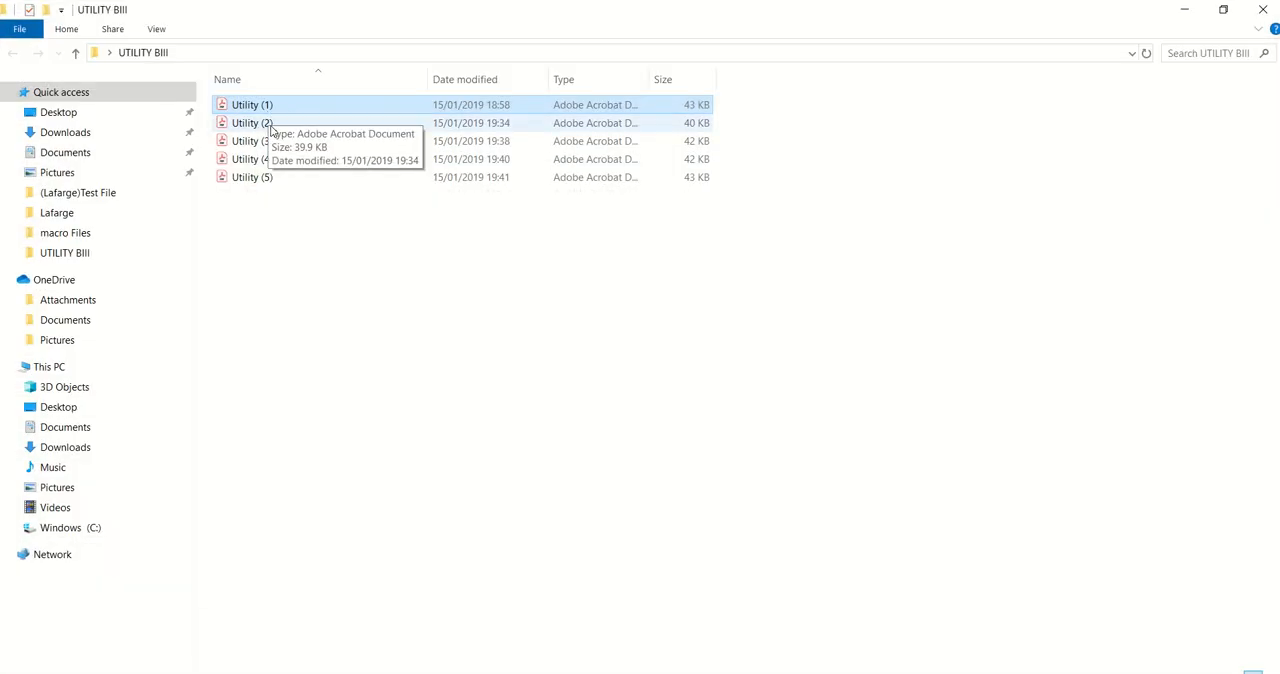
double_click(248, 140)
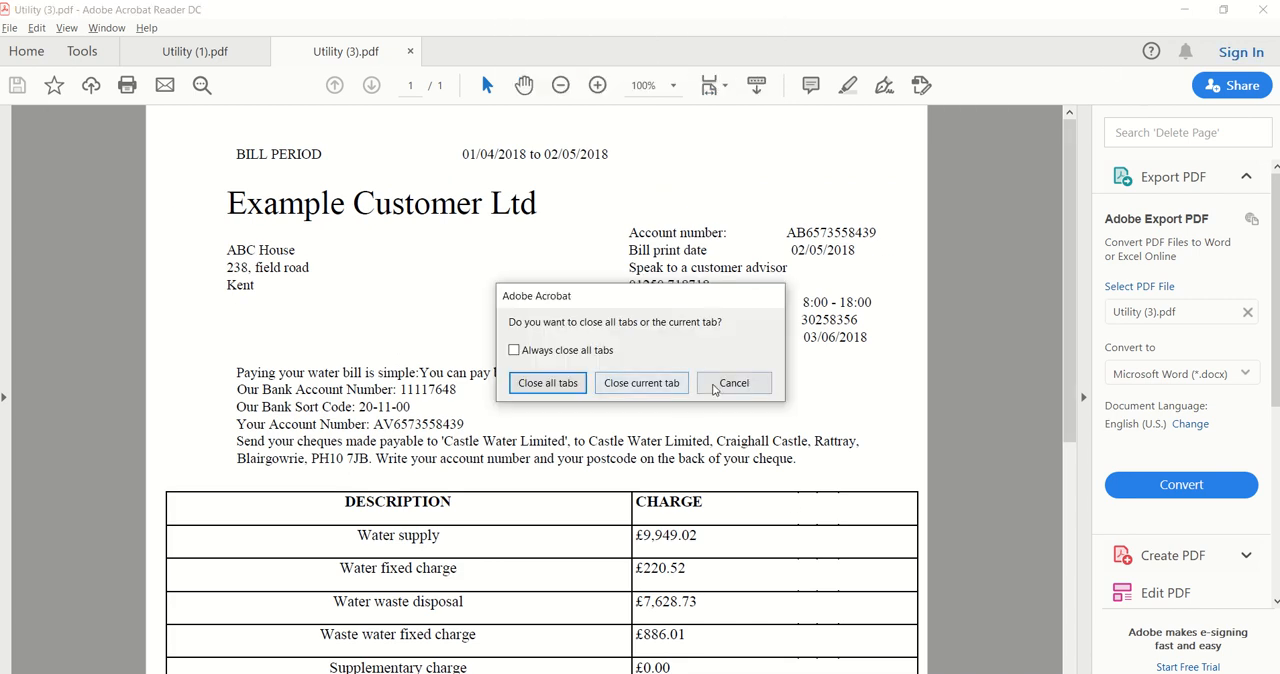
click(732, 384)
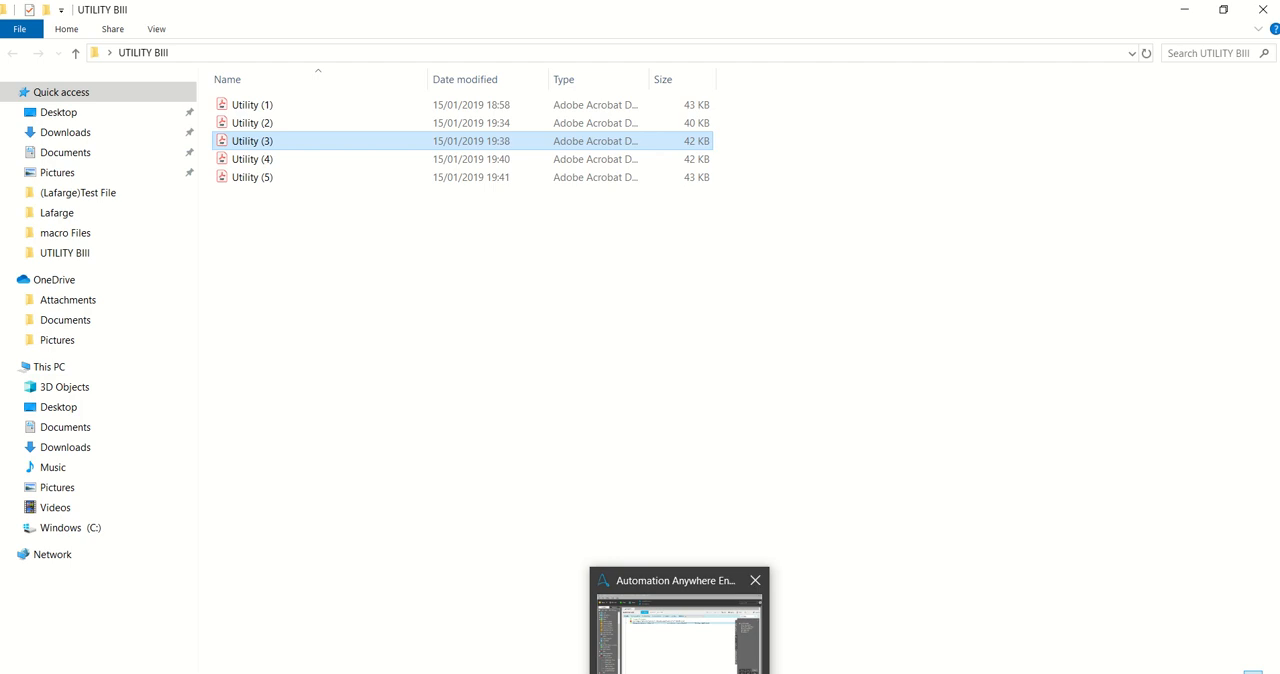
double_click(252, 104)
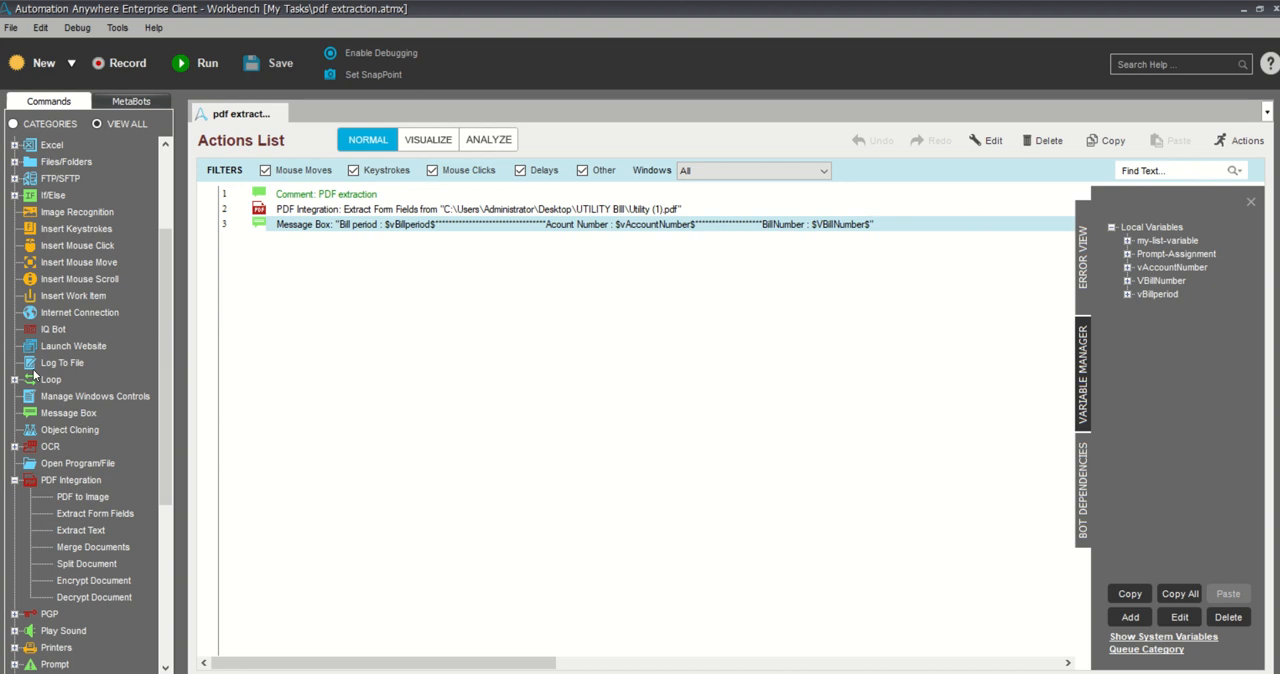
Wrap the actions in a Loop over each file in Desktop\UTILITY Bill and save it
click(16, 380)
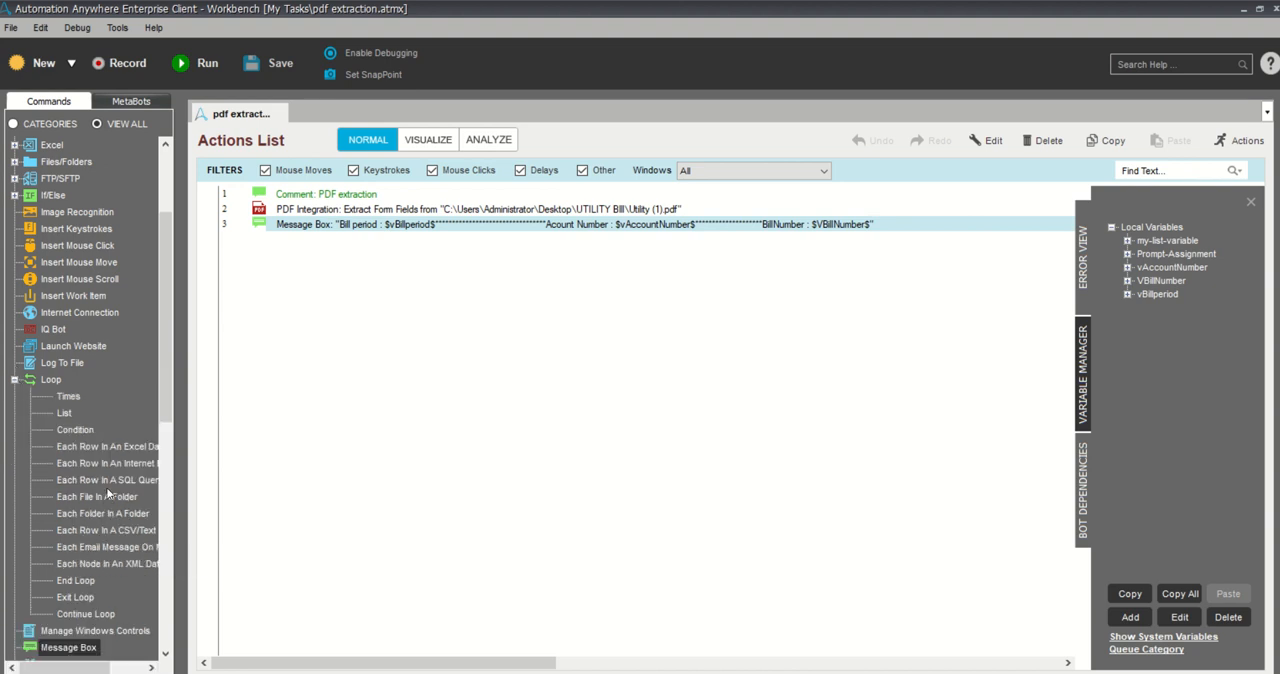
mouse_move(112, 490)
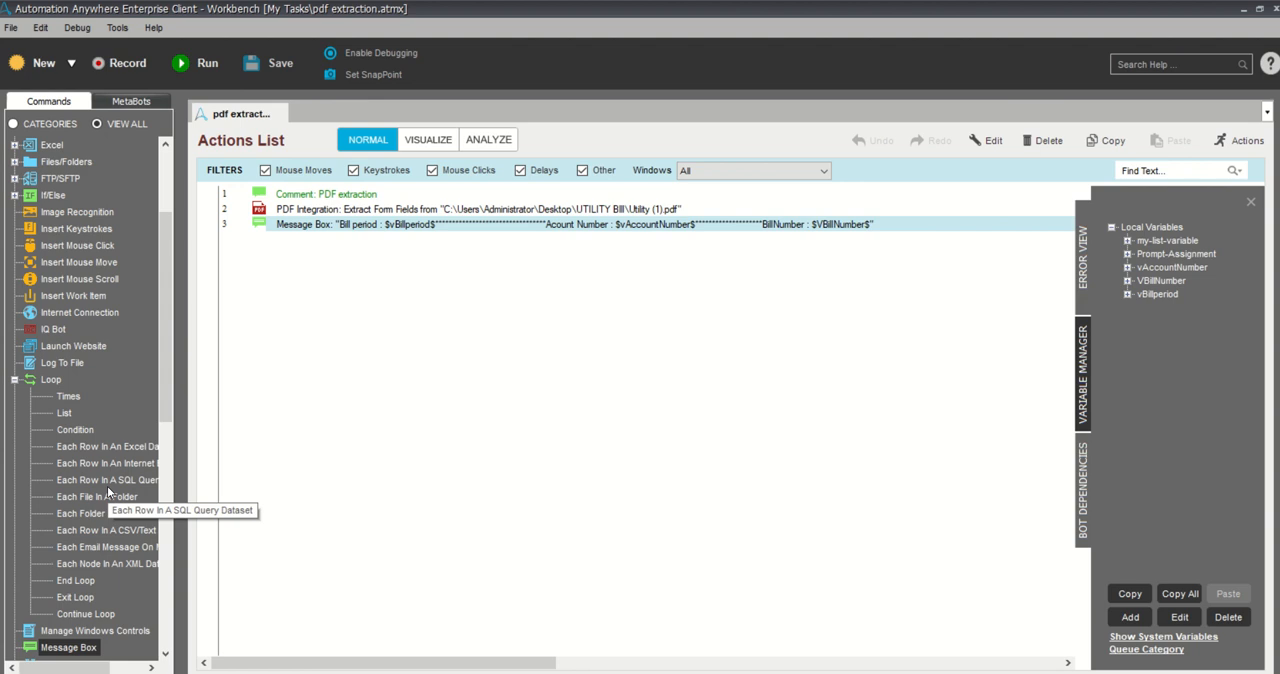
mouse_move(110, 496)
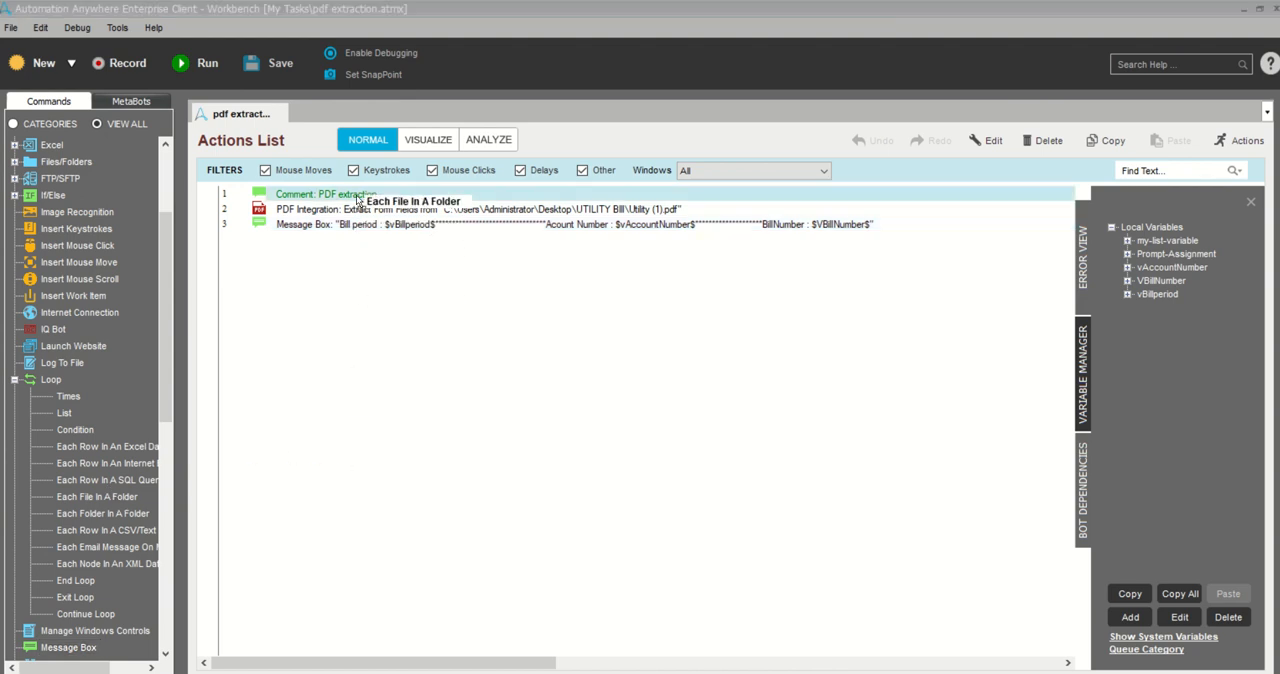
mouse_move(360, 196)
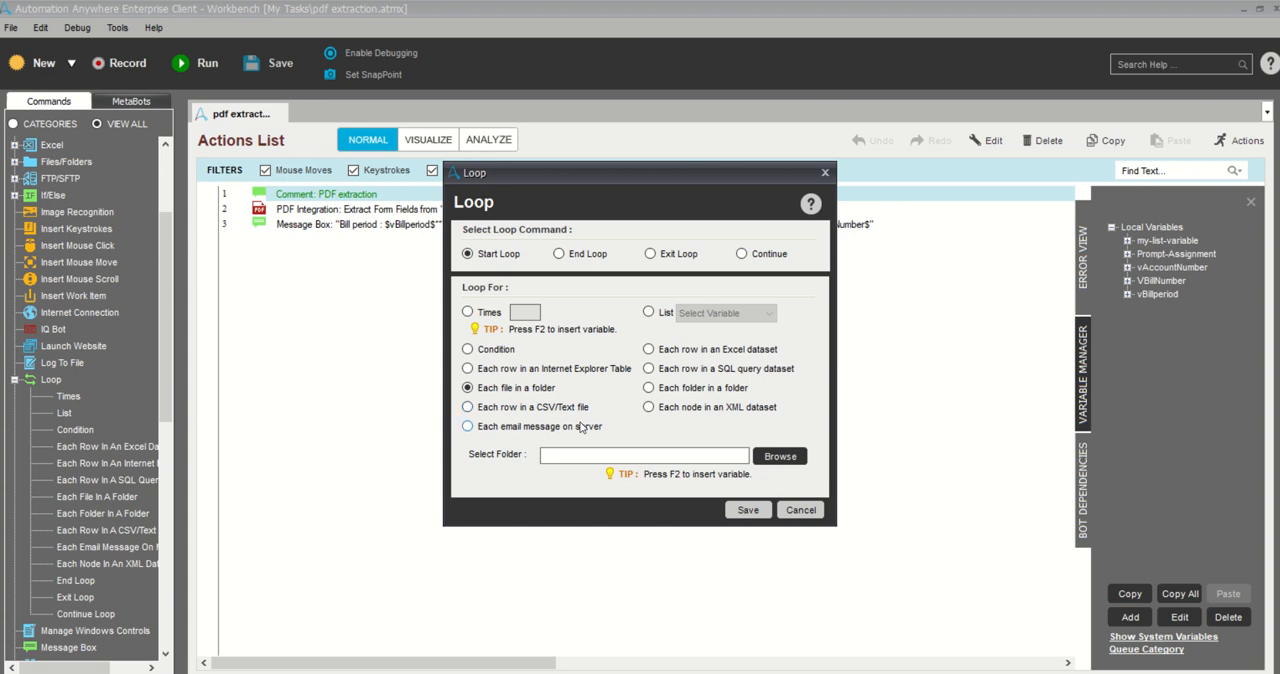
click(780, 456)
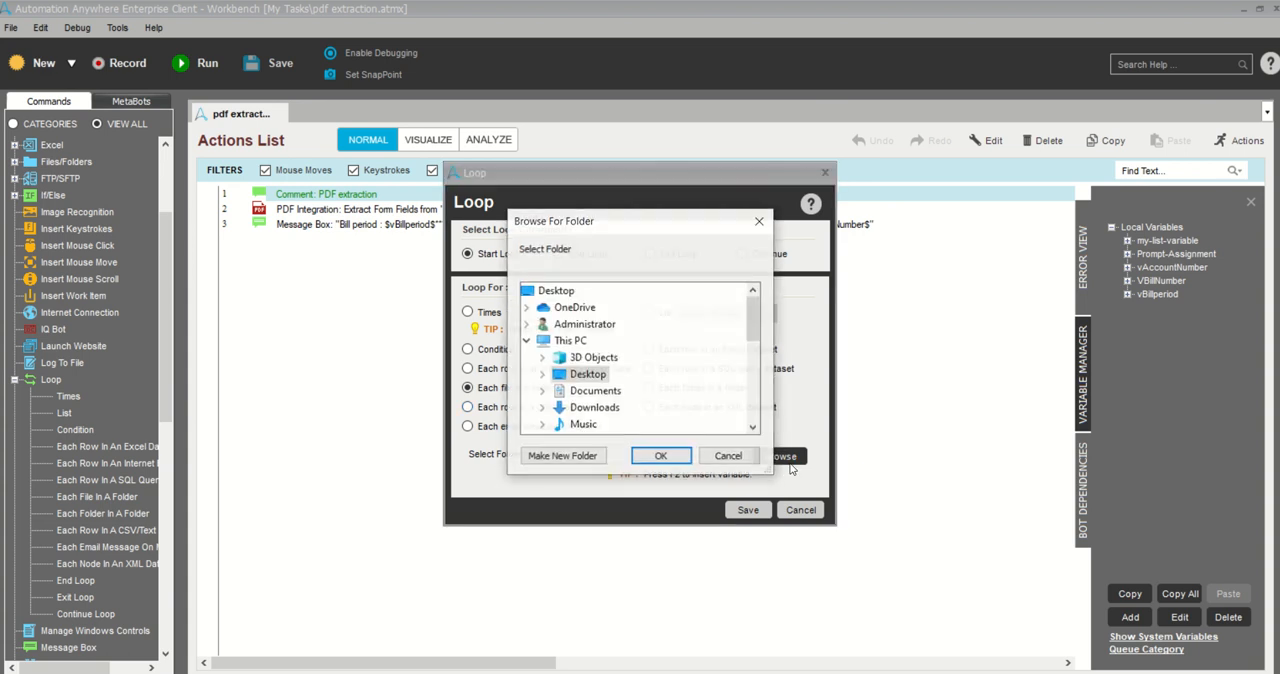
click(540, 290)
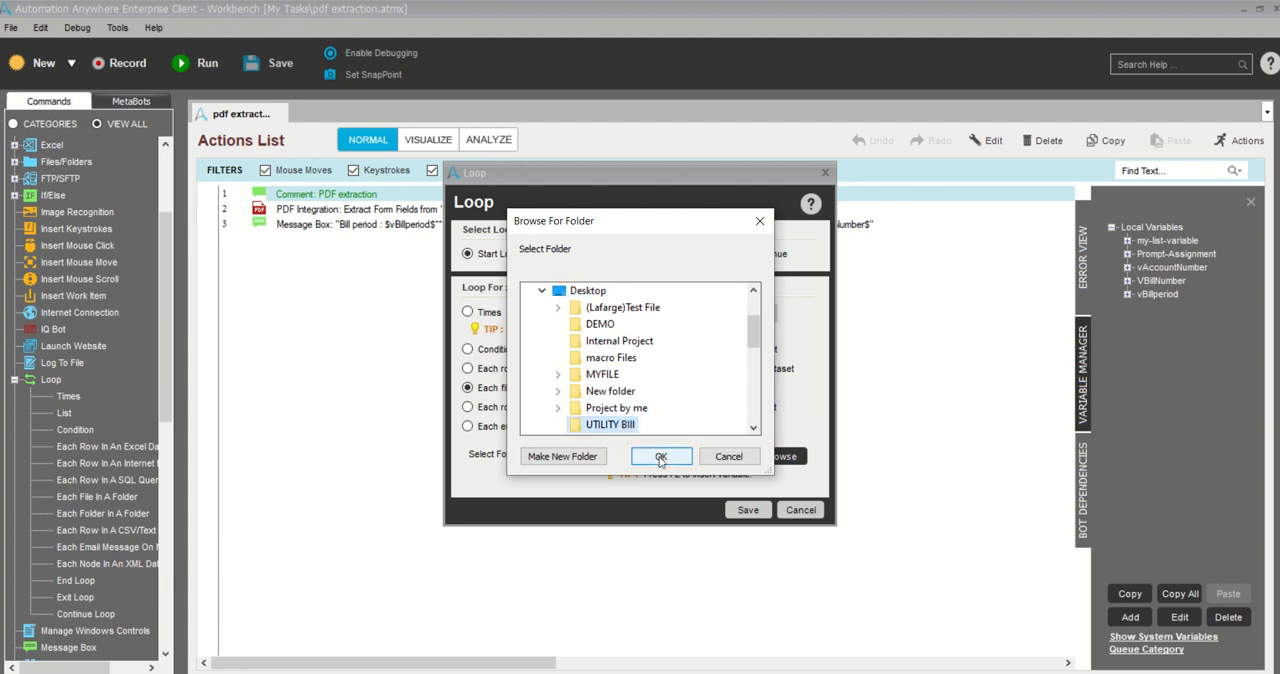
click(660, 456)
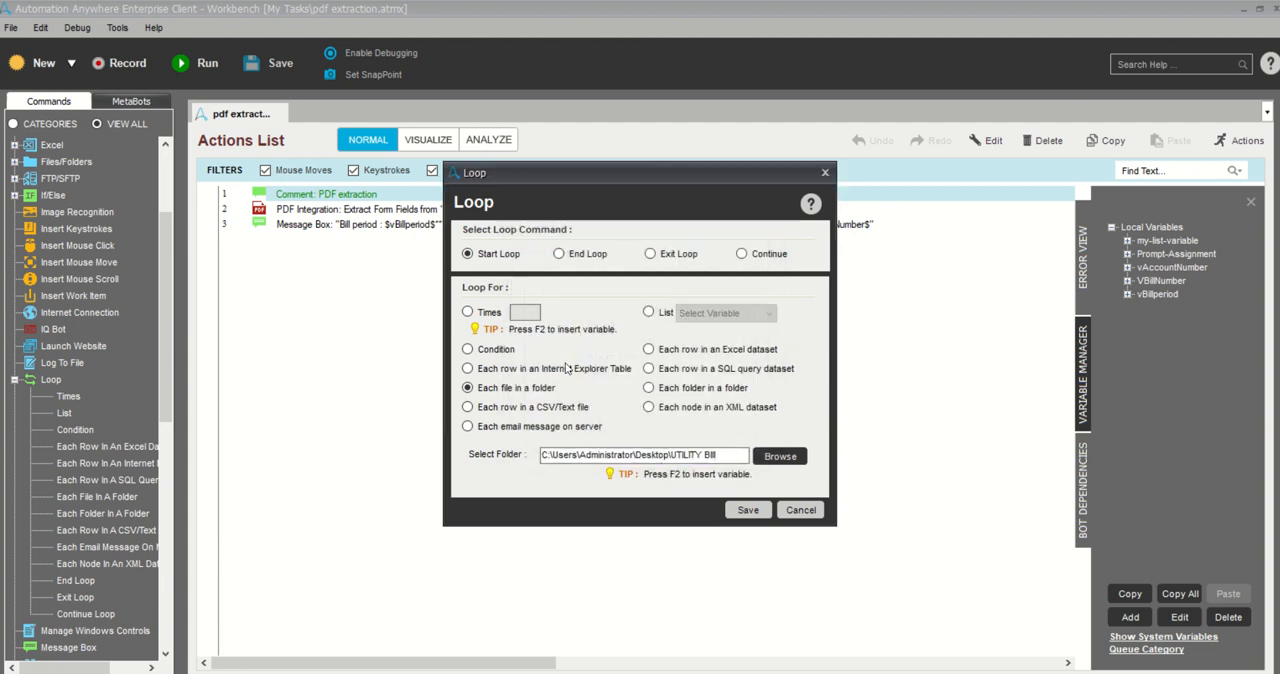
click(748, 510)
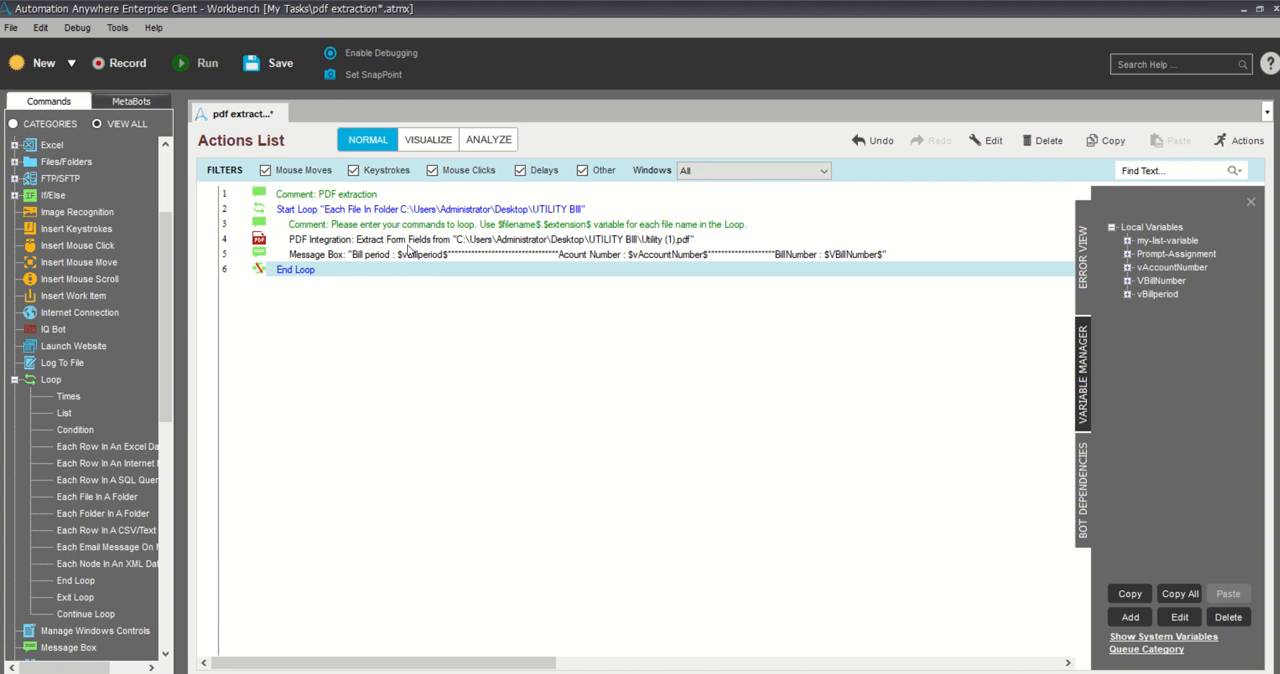
click(490, 238)
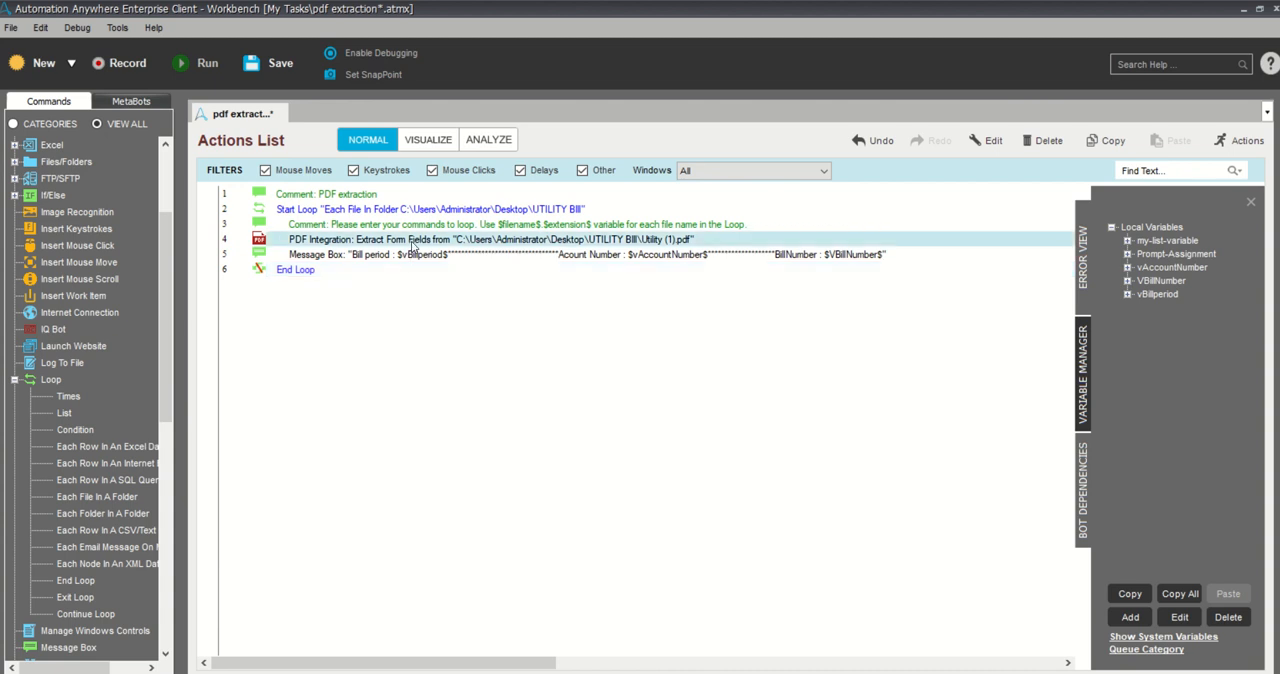
Replace the fixed bill name in the PDF Integration step with the $FileName$.pdf variable
double_click(484, 238)
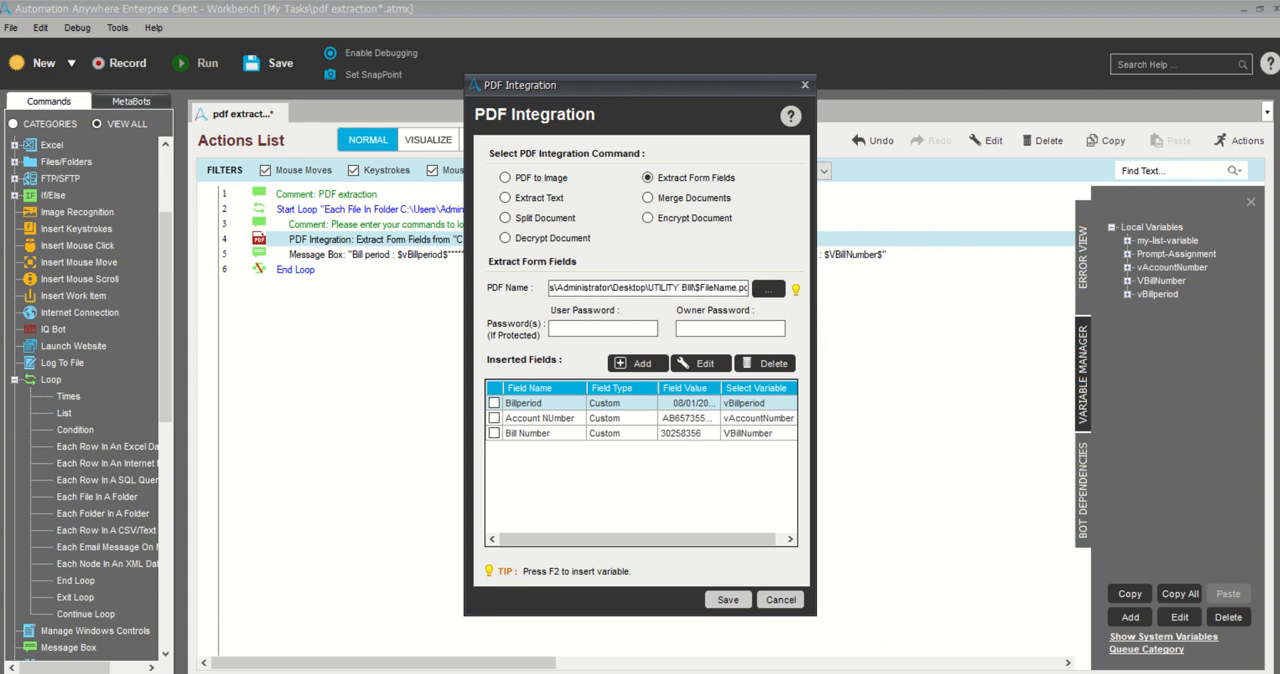
click(650, 288)
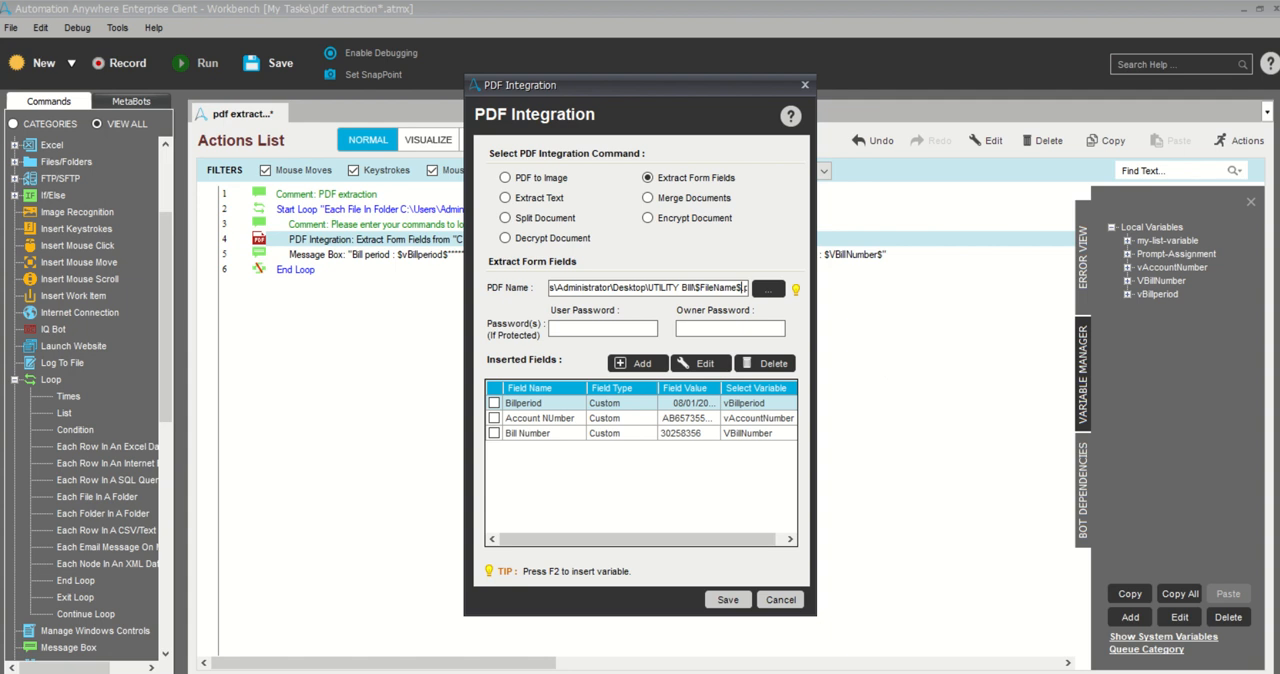
mouse_move(812, 308)
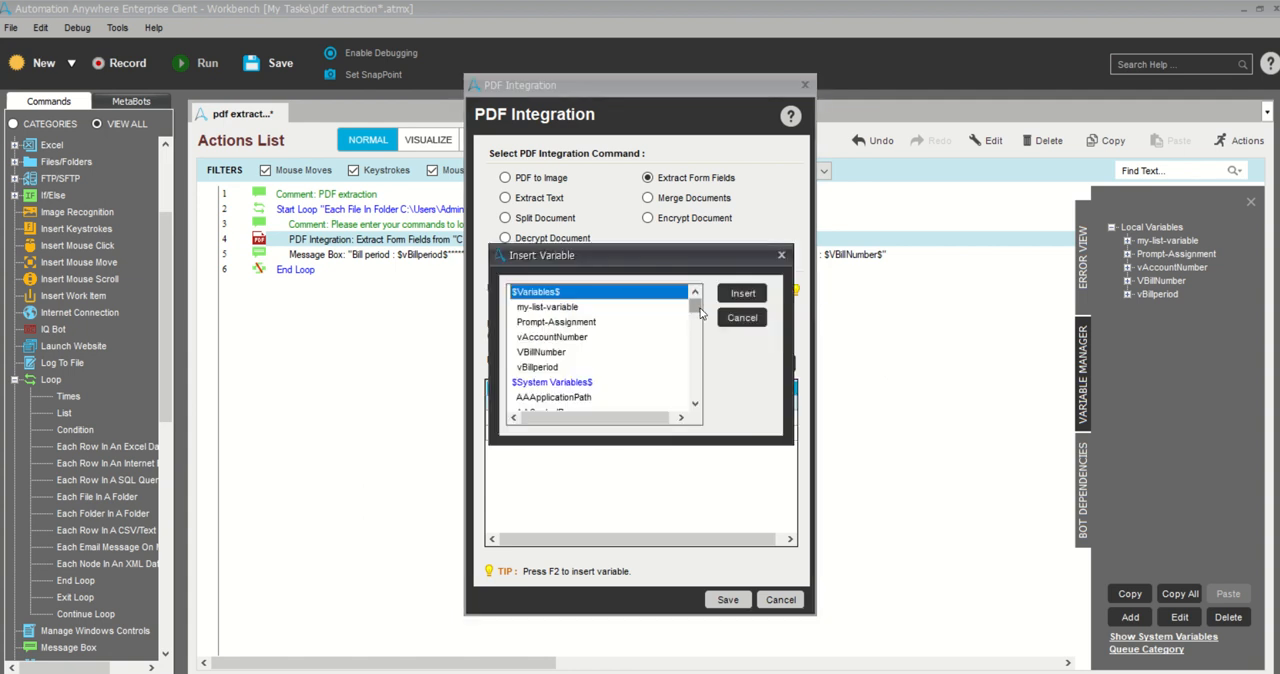
scroll(down, 3)
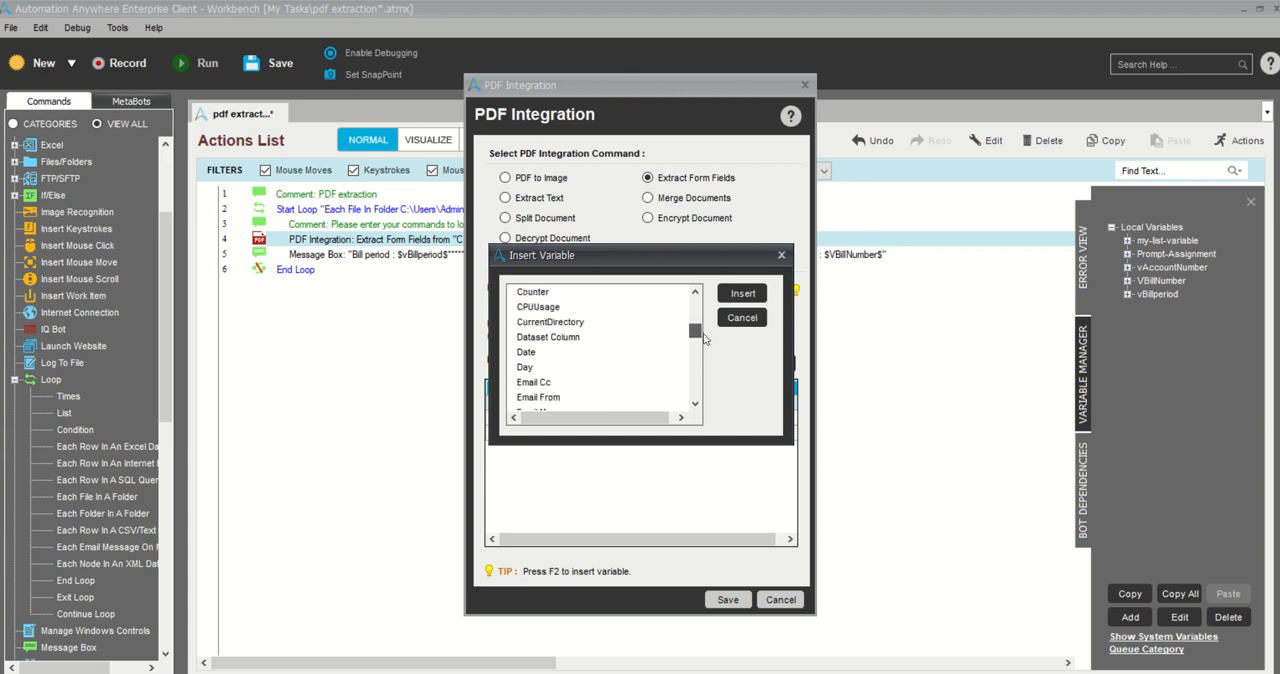
scroll(down, 3)
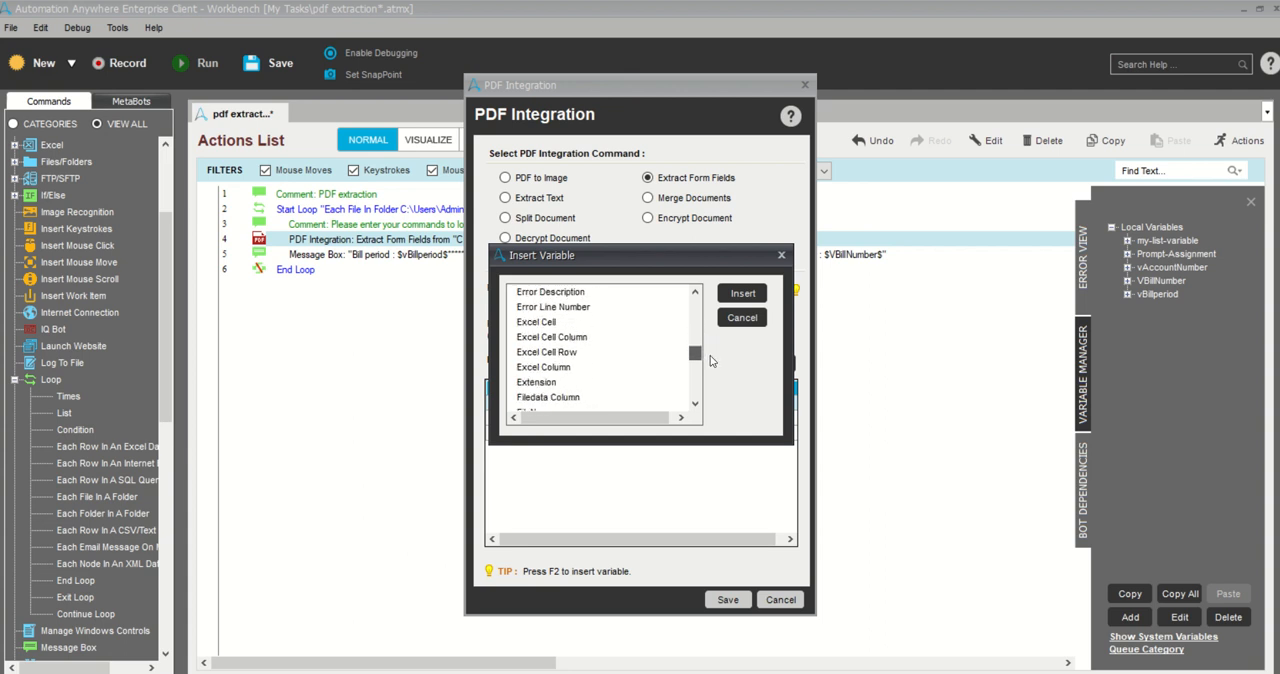
scroll(down, 3)
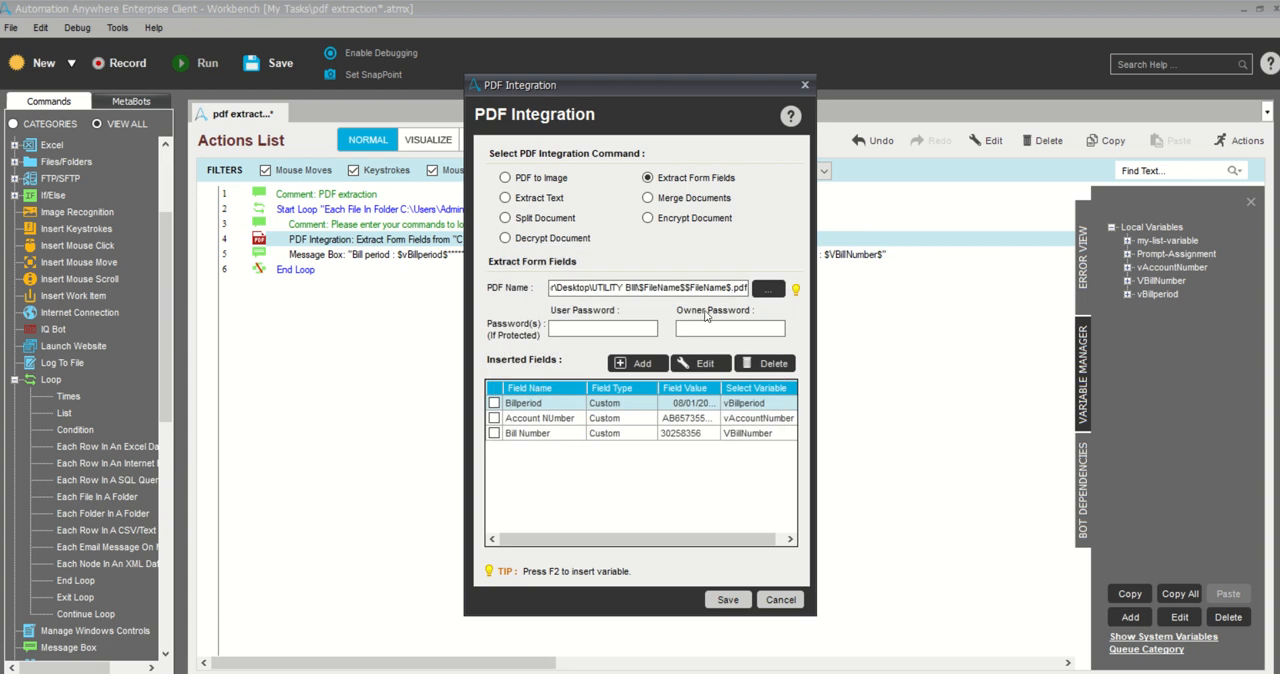
mouse_move(696, 292)
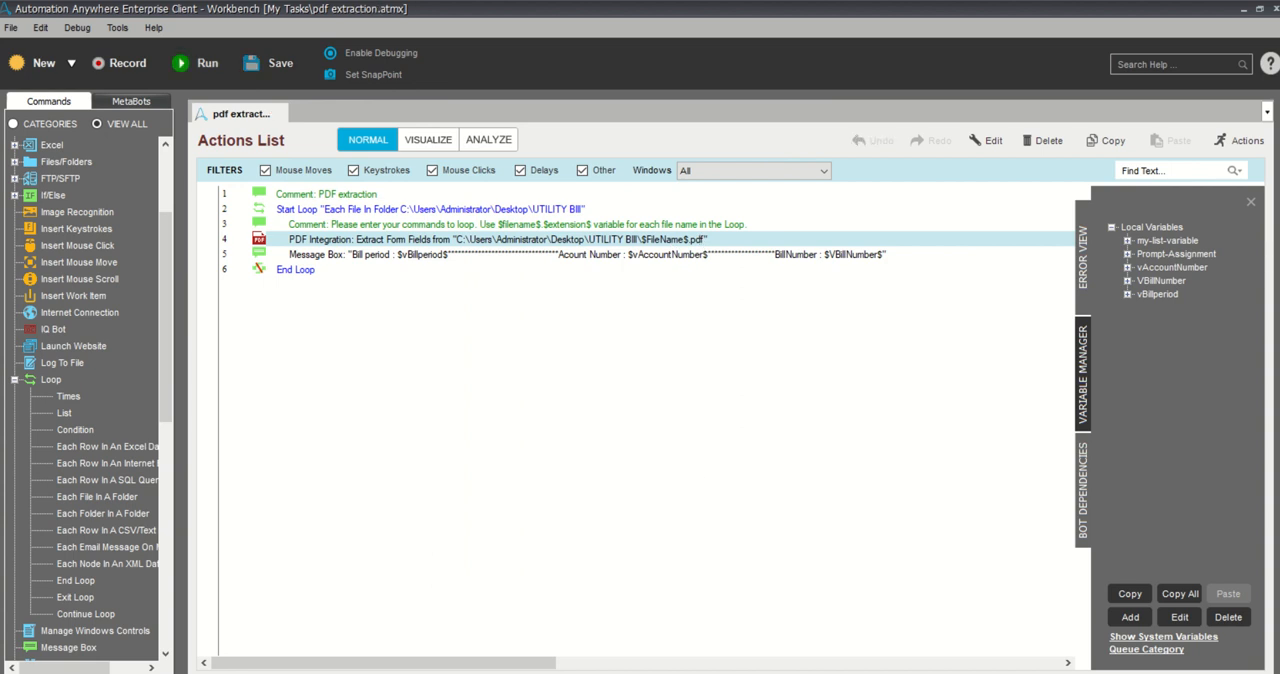
mouse_move(1228, 32)
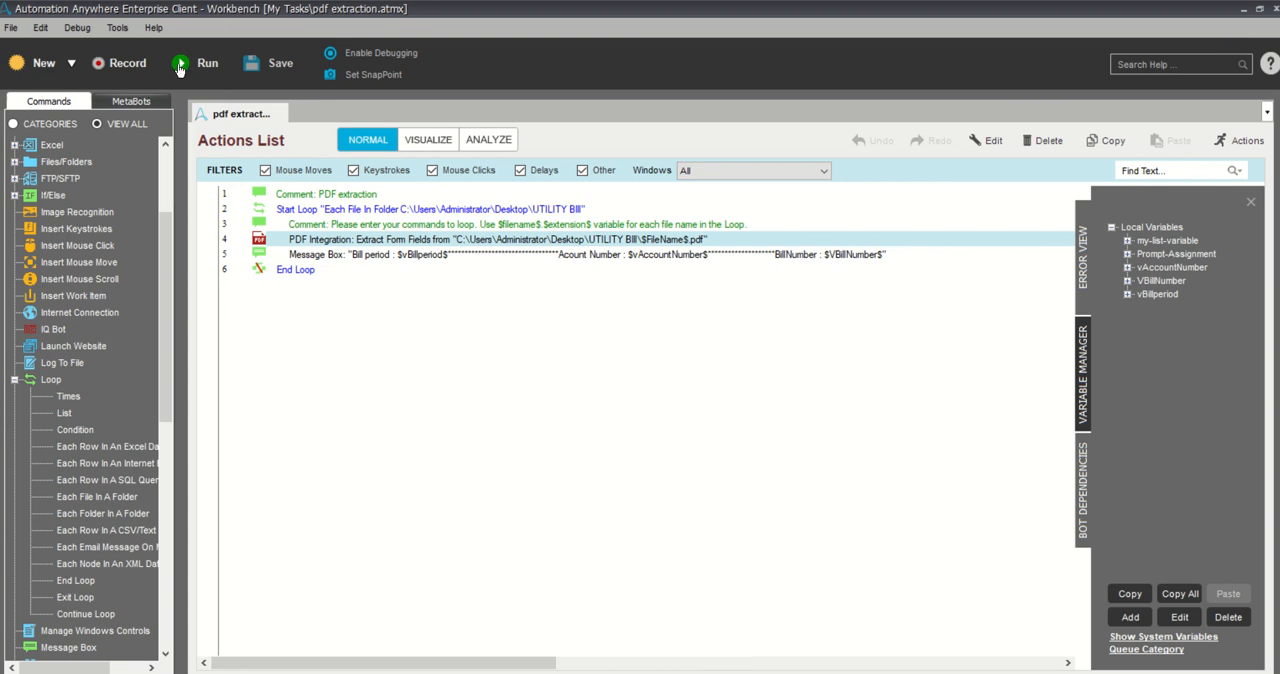
click(206, 62)
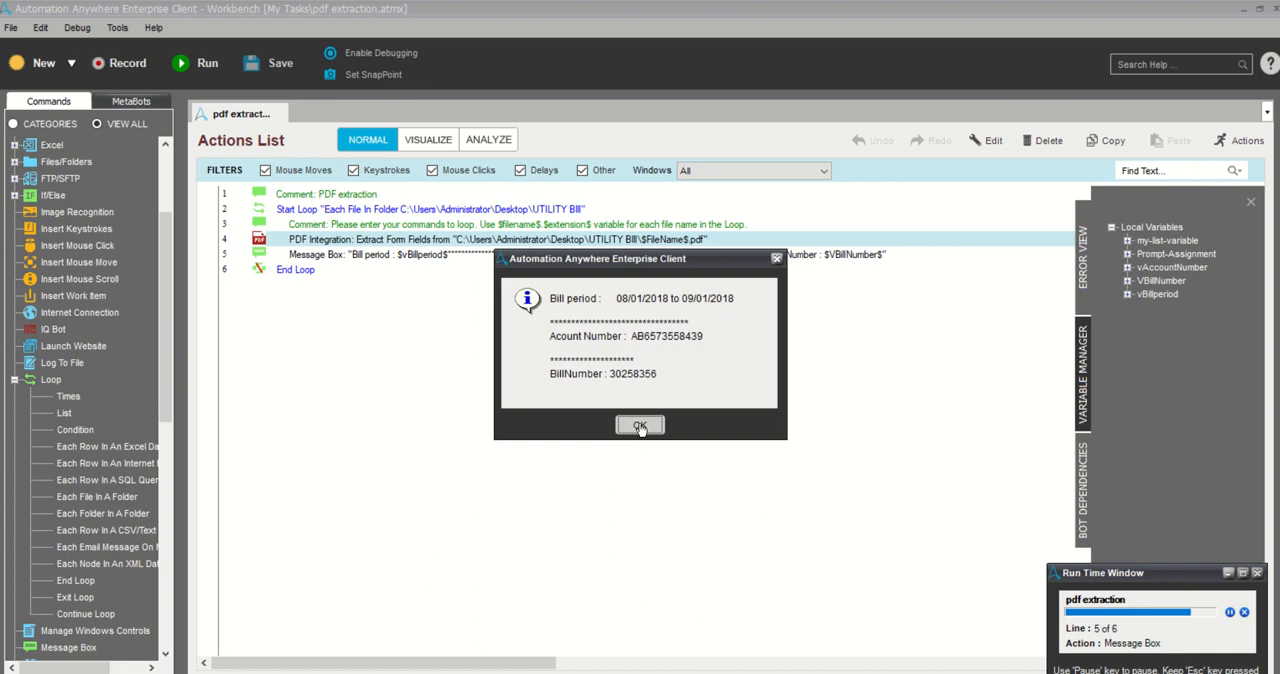
click(640, 424)
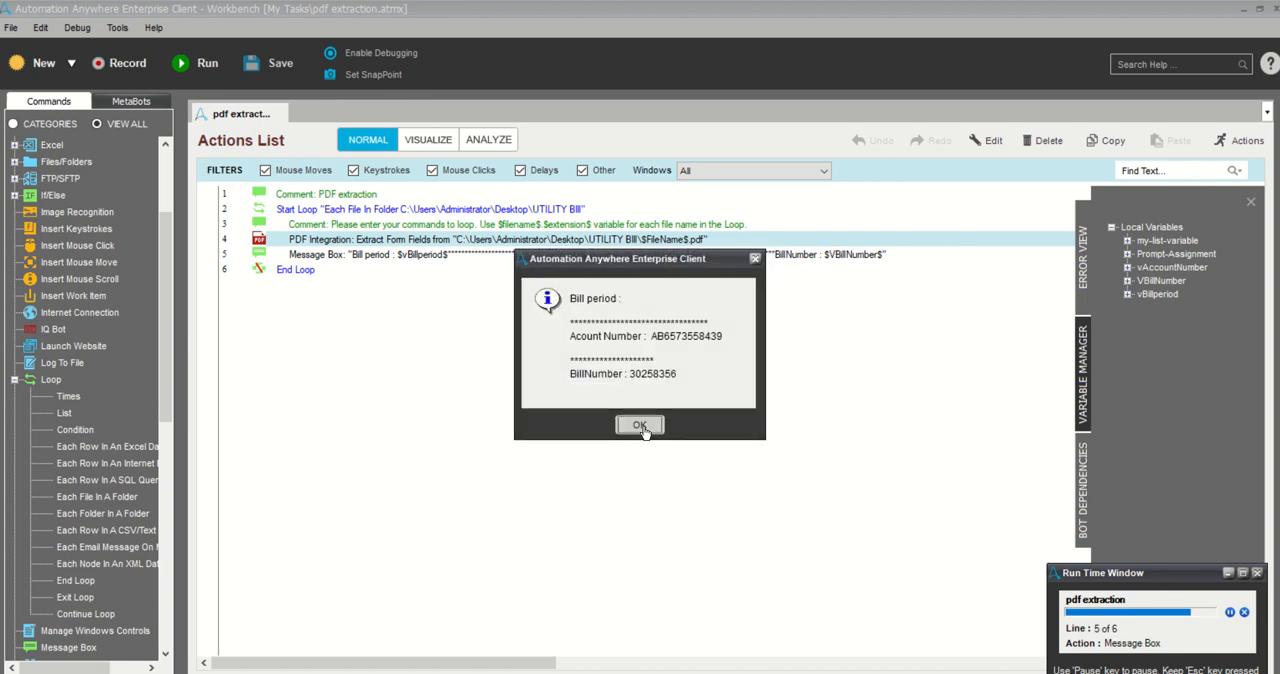
click(640, 424)
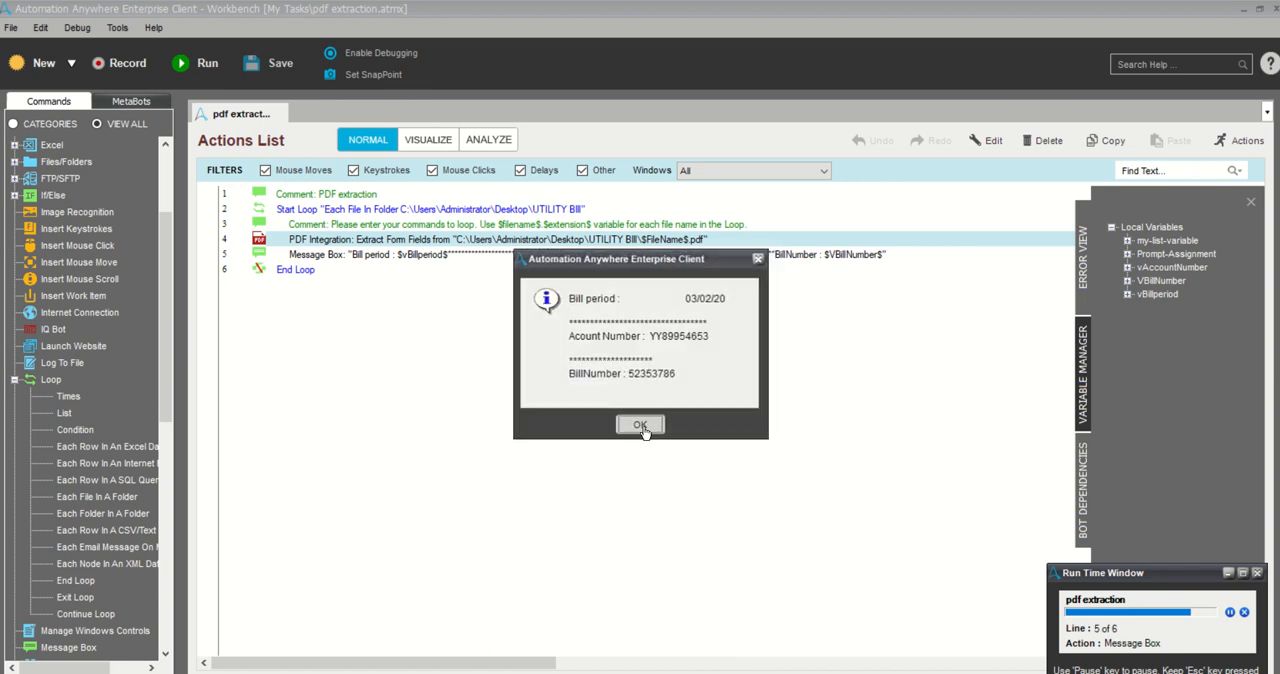
click(640, 424)
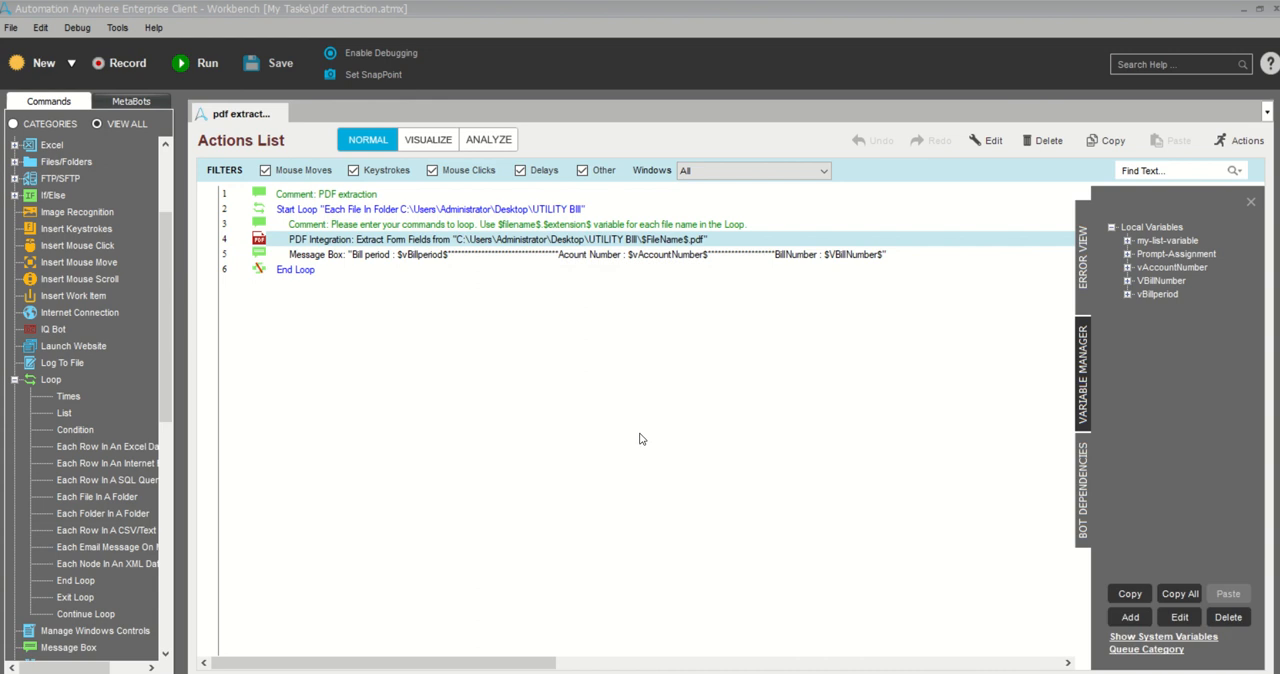